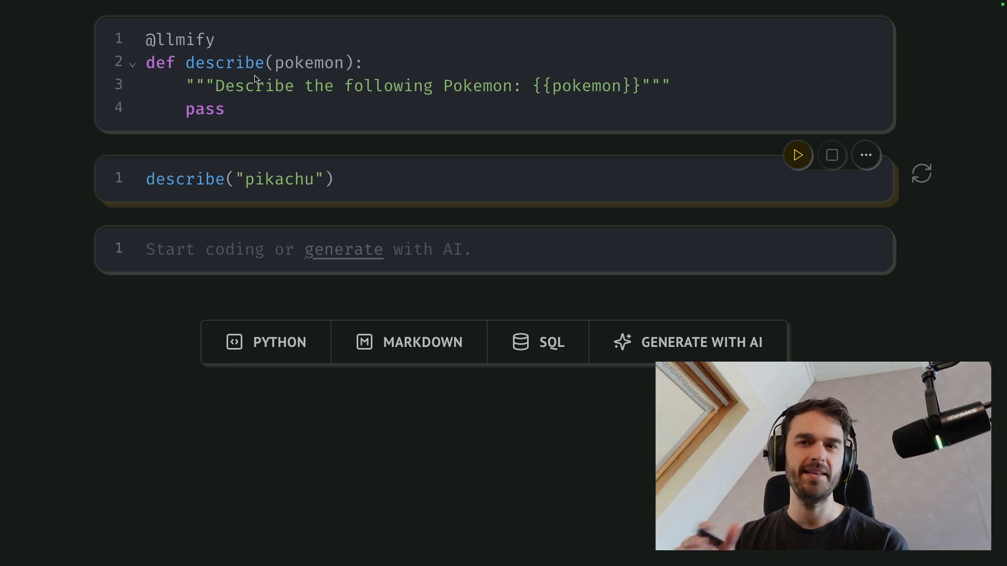
pyautogui.moveTo(402, 245)
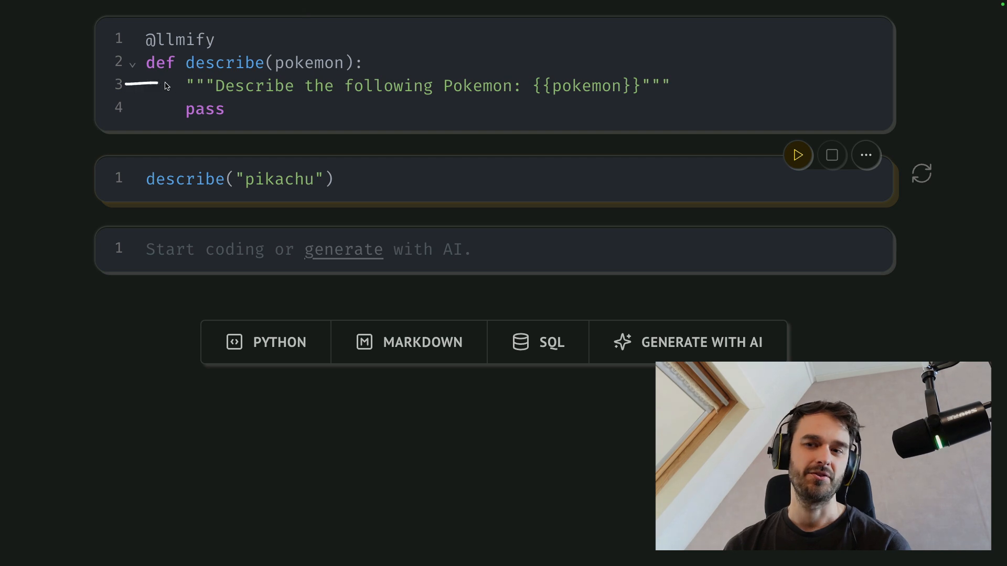
pyautogui.moveTo(339, 30)
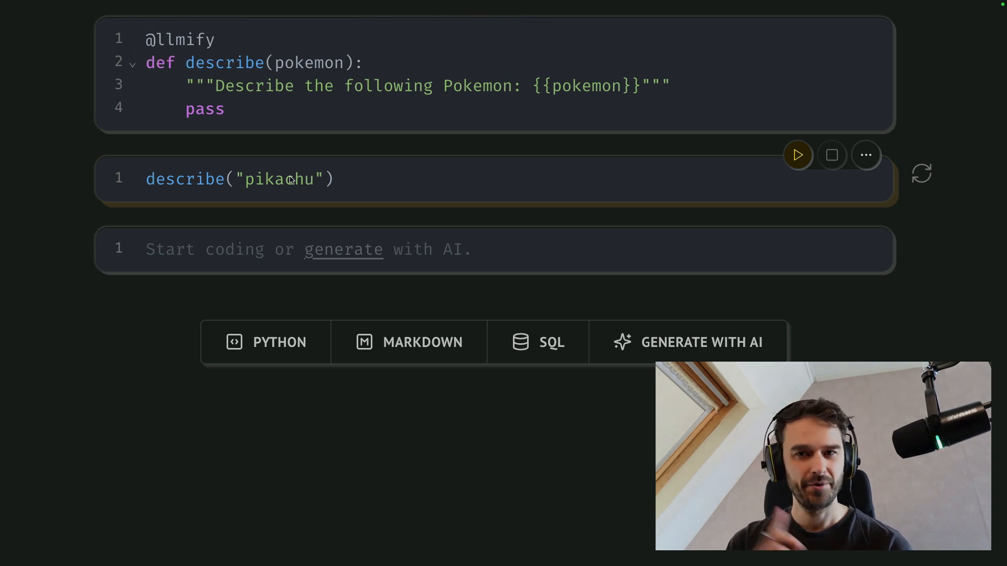
pyautogui.moveTo(140, 41)
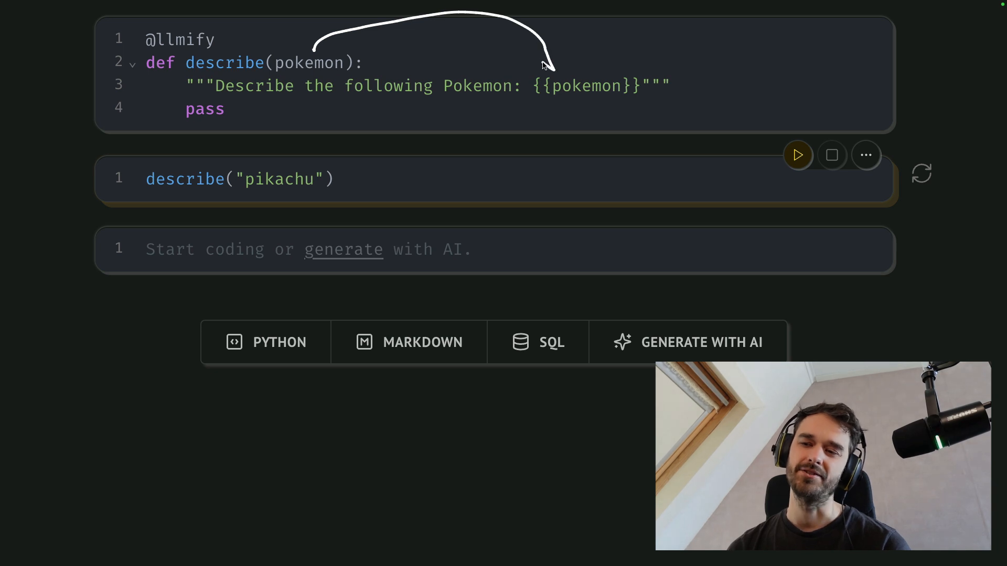
pyautogui.moveTo(580, 37)
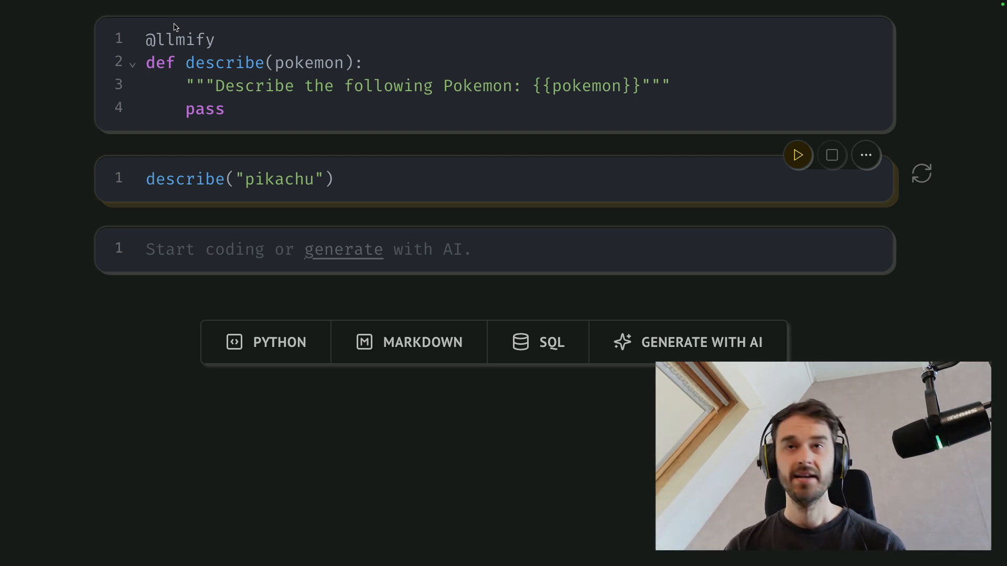
# Run the describe("pikachu") cell to get the LLM's text describing Pikachu as the franchise mascot.
pyautogui.click(358, 178)
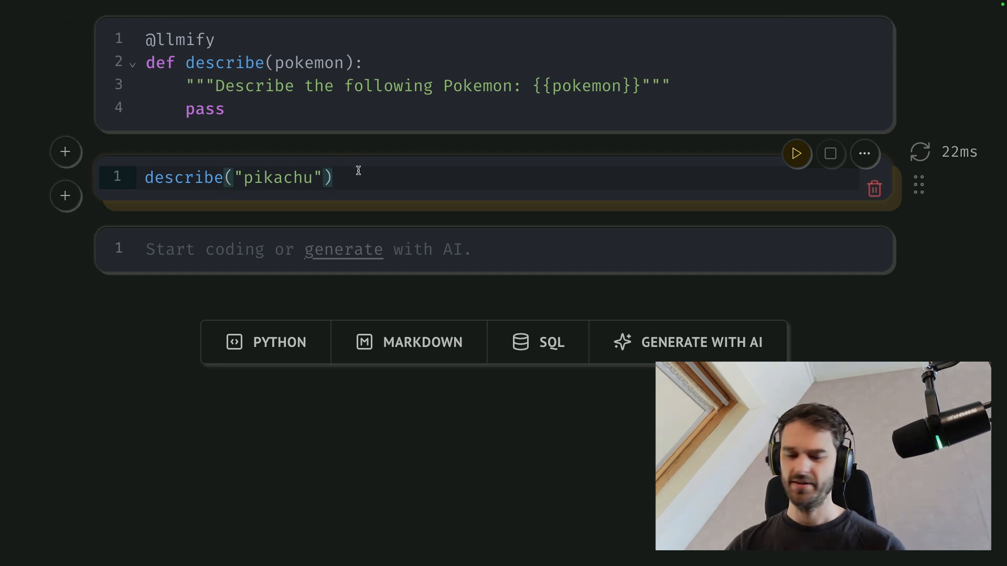
pyautogui.click(796, 153)
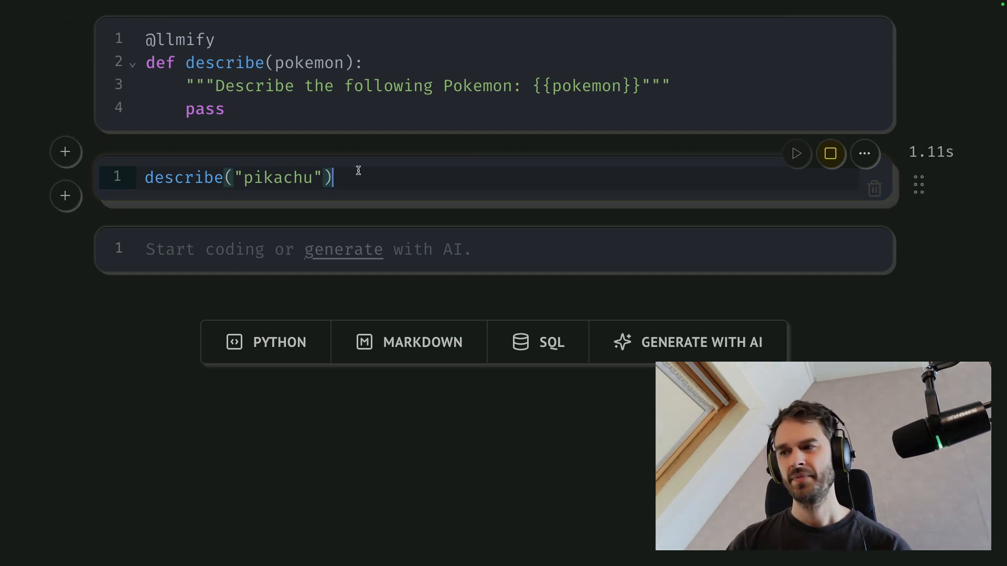
pyautogui.click(796, 153)
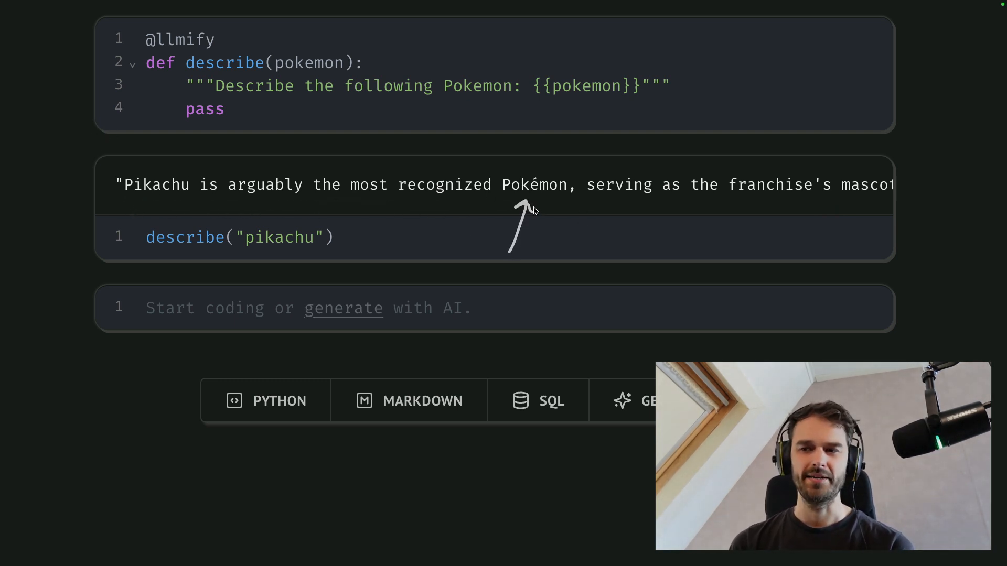
pyautogui.moveTo(838, 216)
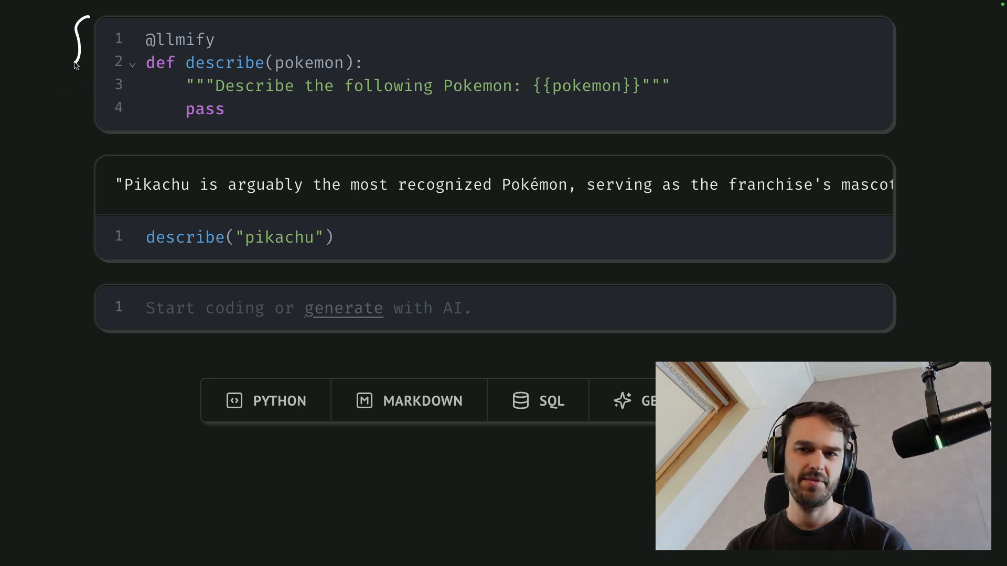
pyautogui.moveTo(302, 92)
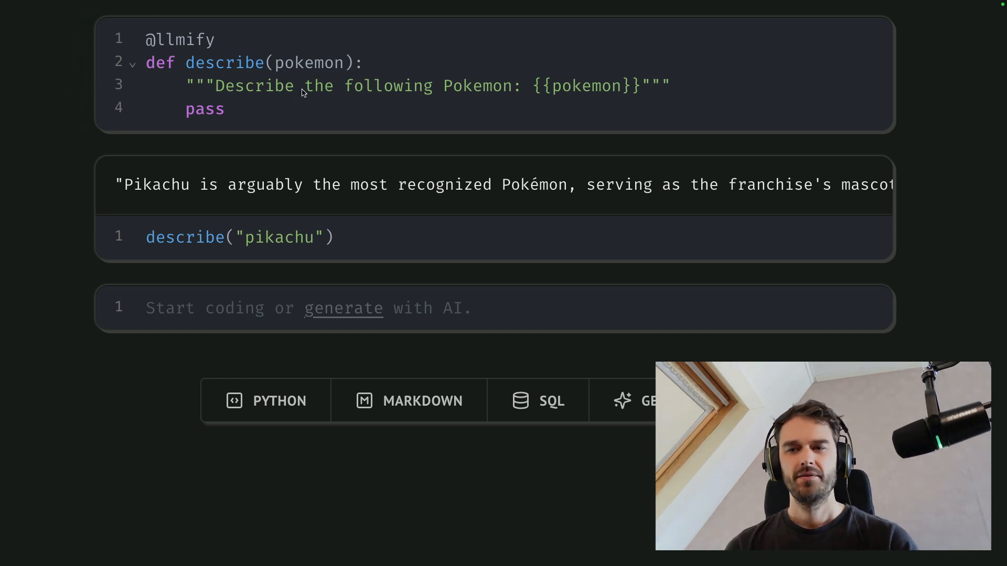
pyautogui.moveTo(236, 109)
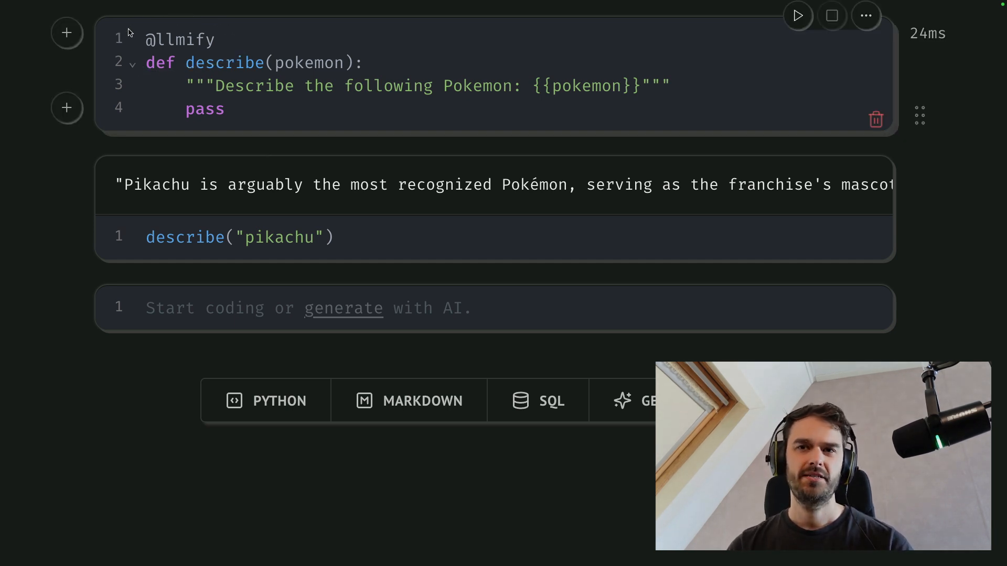
pyautogui.scroll(3)
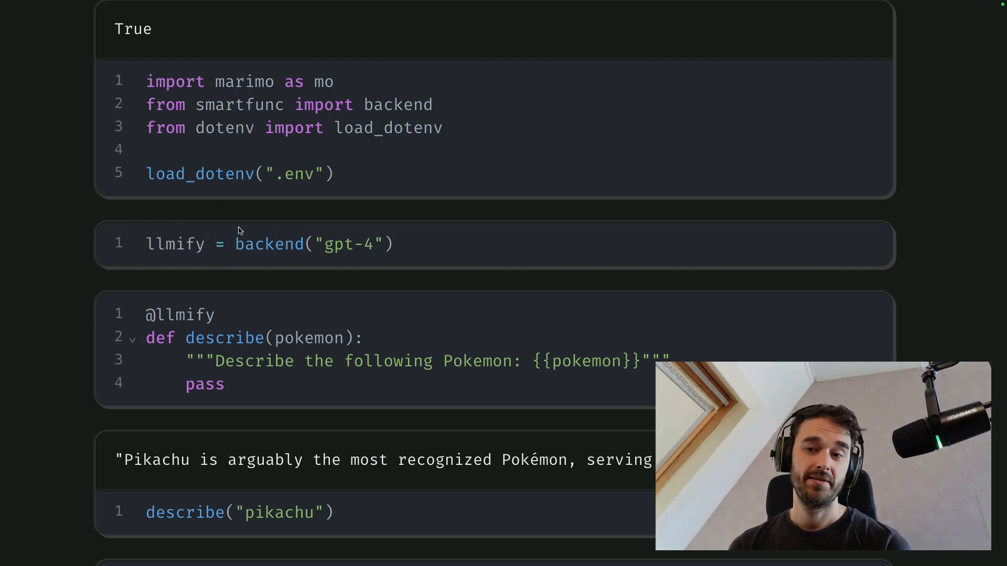
pyautogui.moveTo(225, 219)
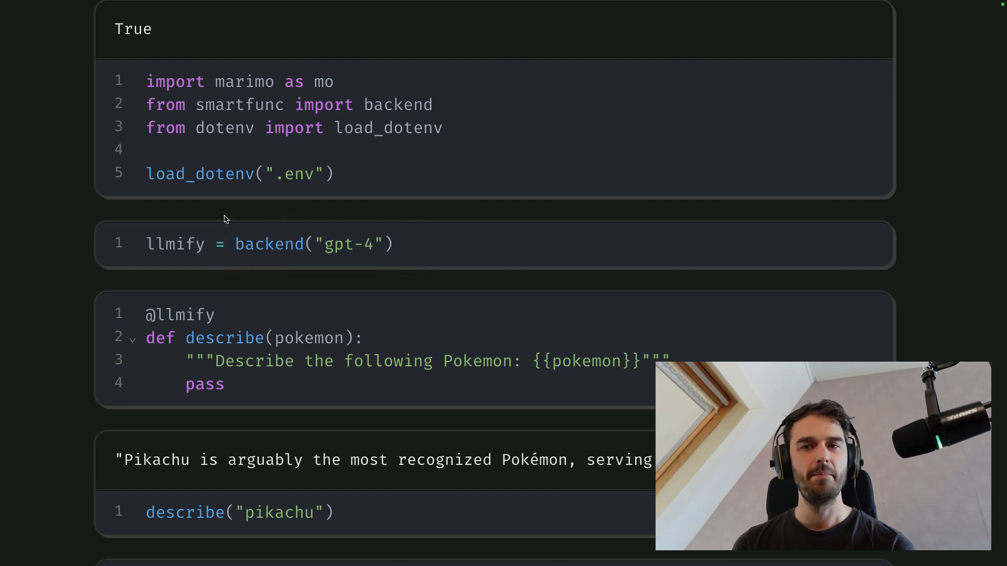
pyautogui.moveTo(347, 210)
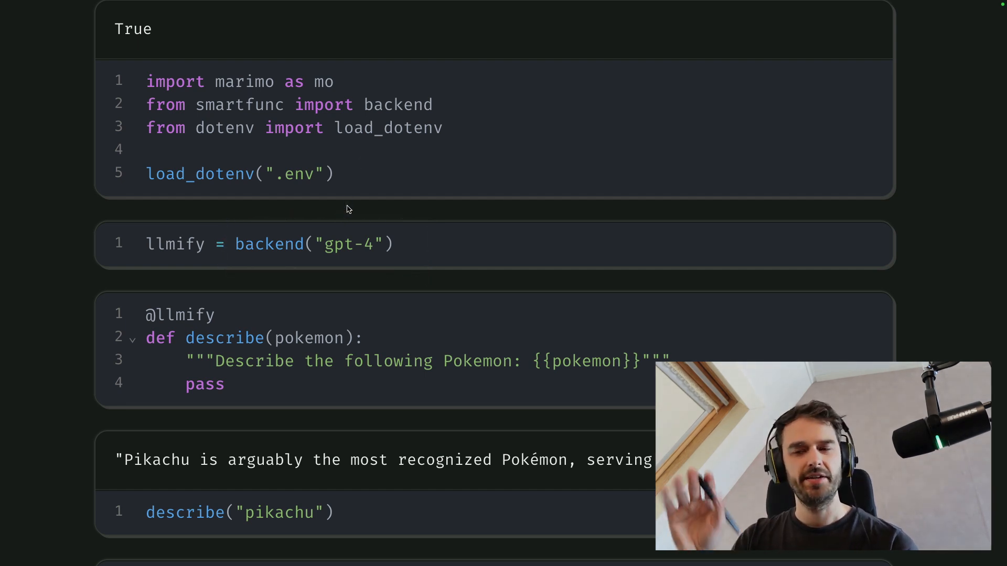
pyautogui.moveTo(93, 302)
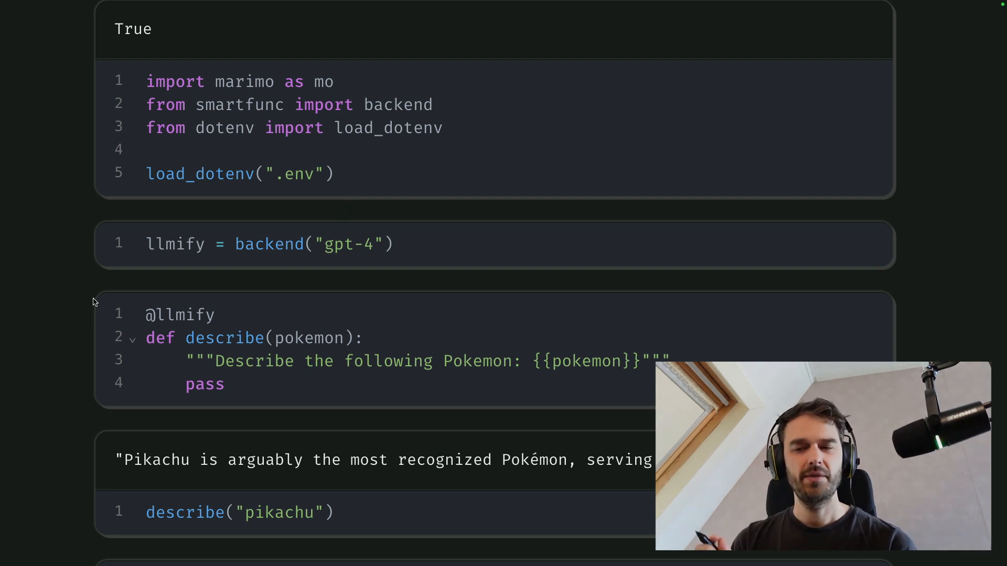
pyautogui.moveTo(121, 293)
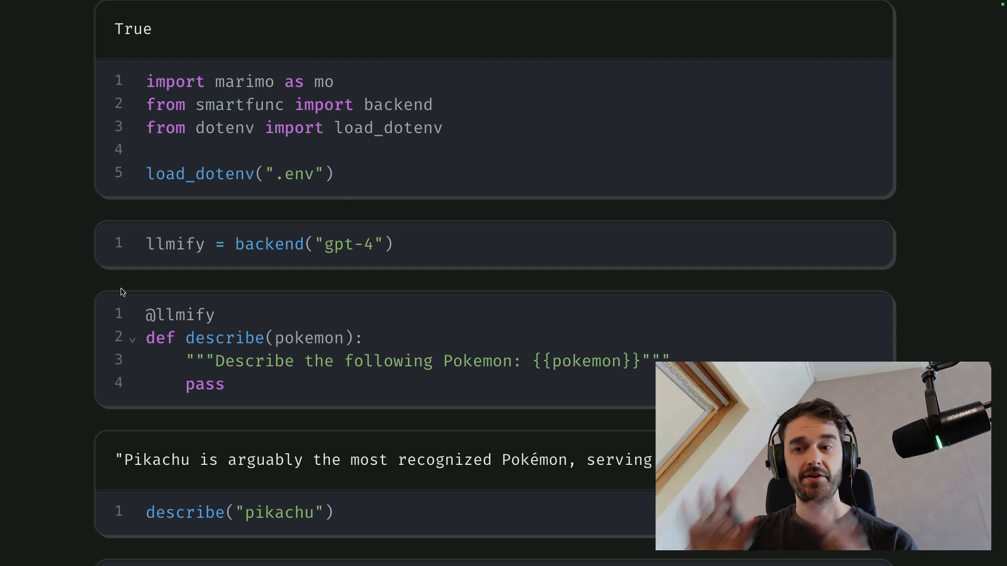
pyautogui.moveTo(316, 115)
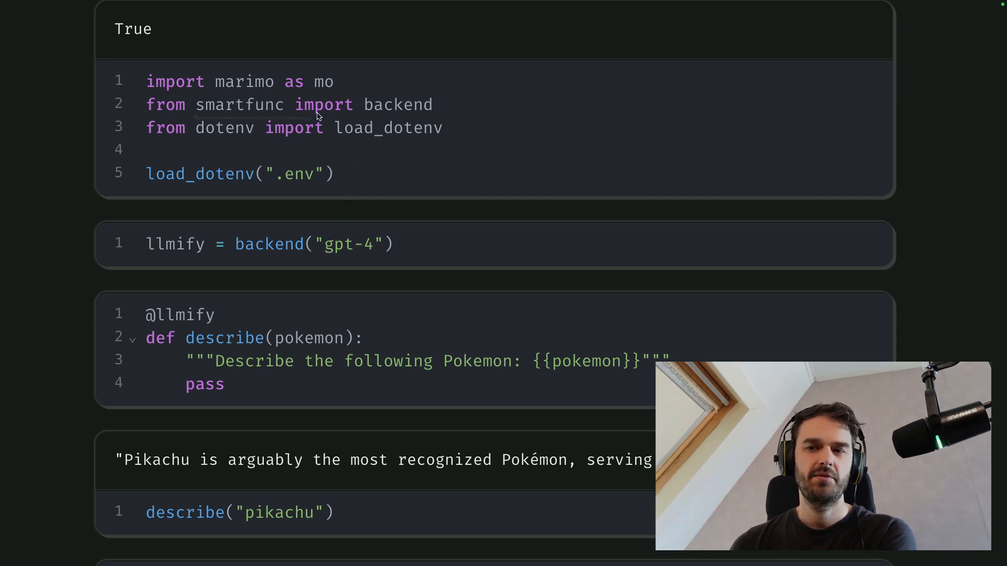
pyautogui.moveTo(531, 281)
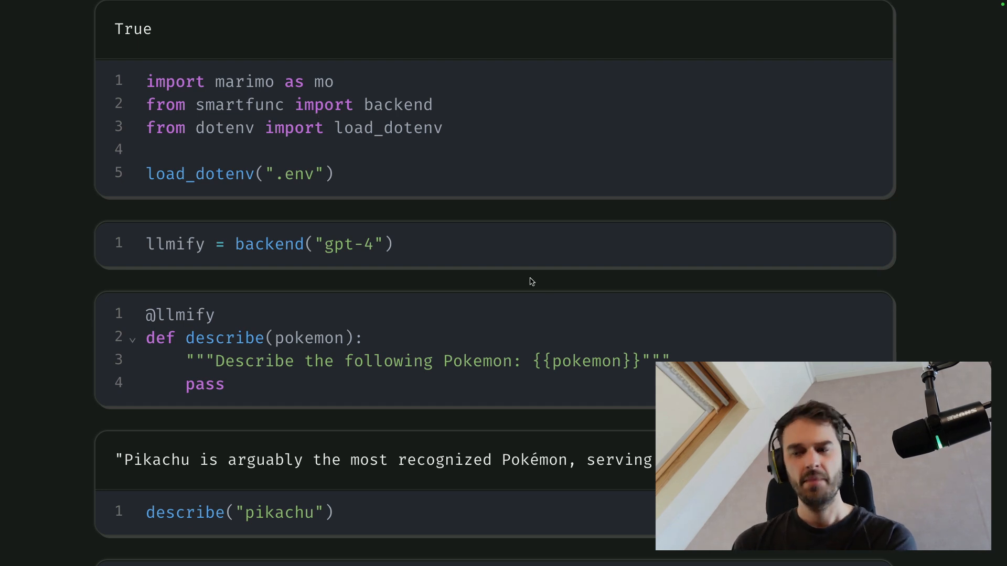
pyautogui.moveTo(94, 384)
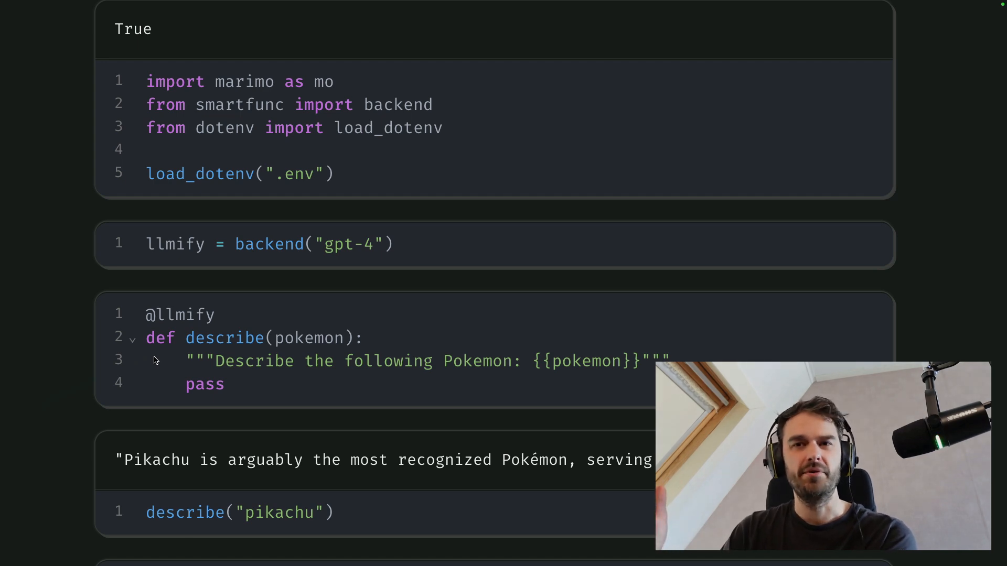
# Scroll down to the plain describe function and its inspect.getdoc docstring output.
pyautogui.scroll(-3)
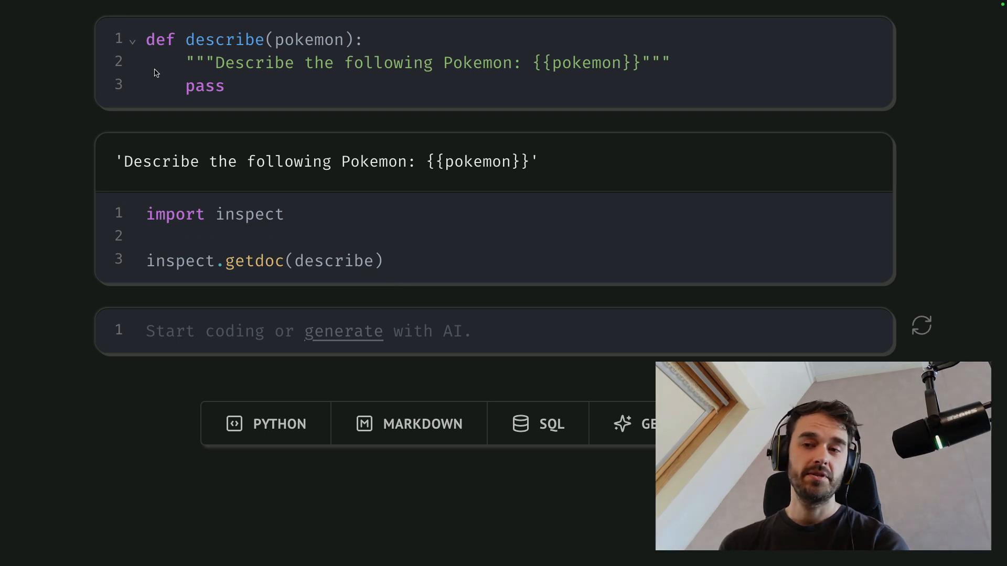
pyautogui.moveTo(326, 154)
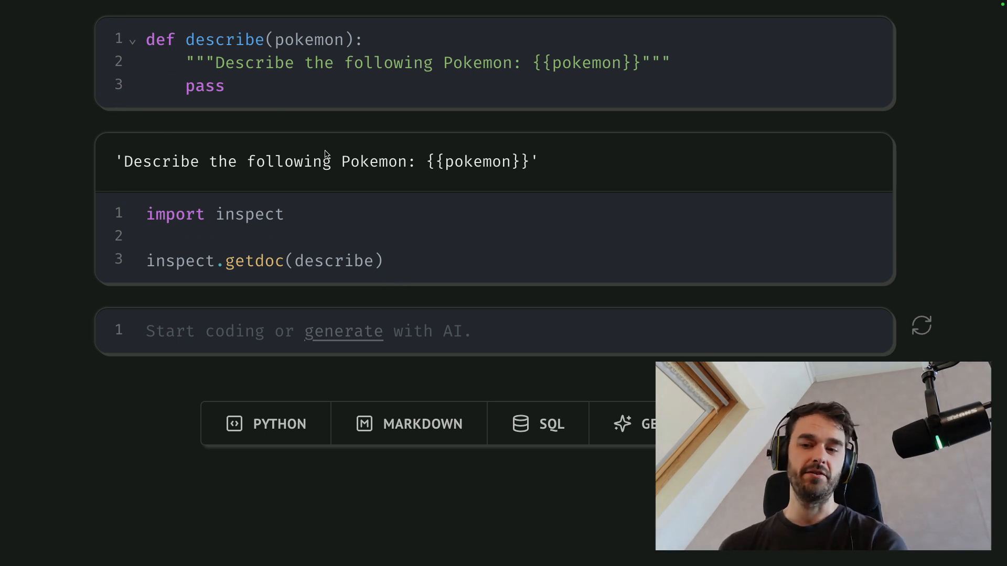
pyautogui.moveTo(265, 245)
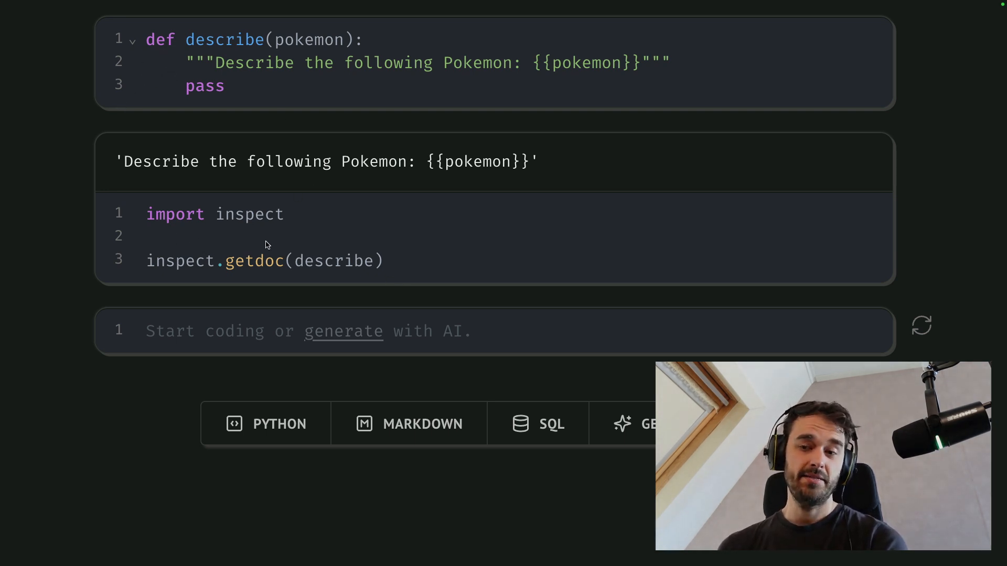
pyautogui.moveTo(344, 119)
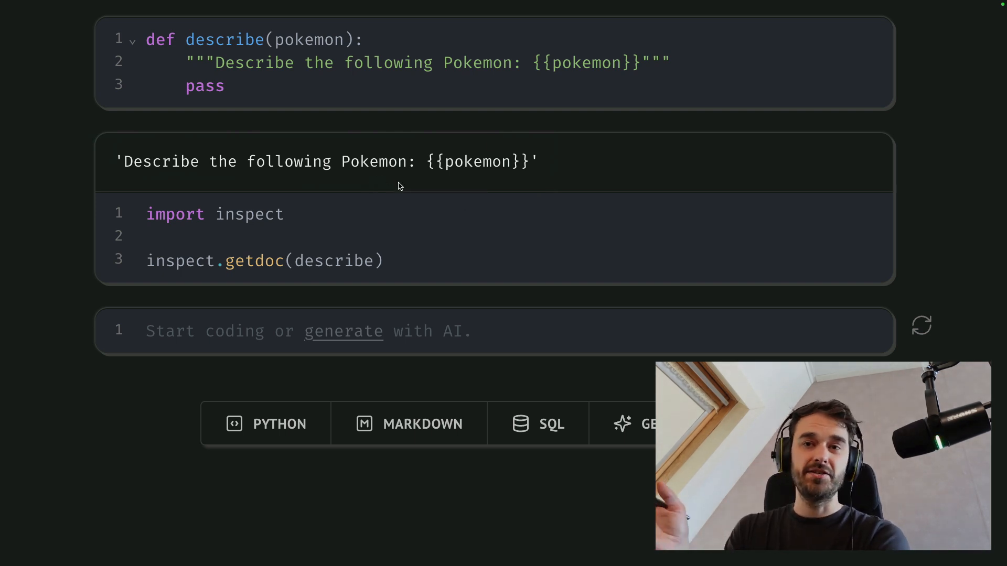
pyautogui.moveTo(450, 70)
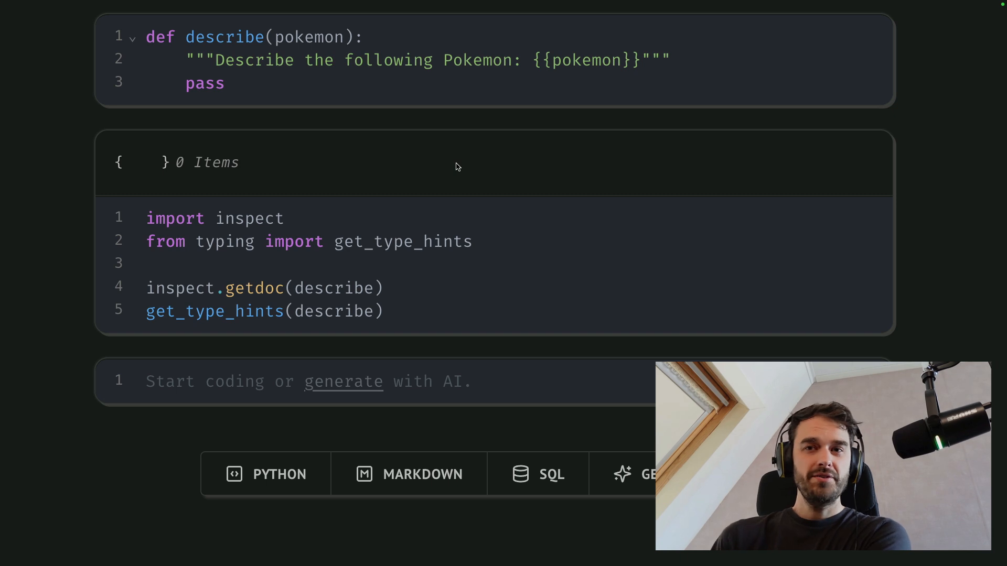
pyautogui.moveTo(212, 269)
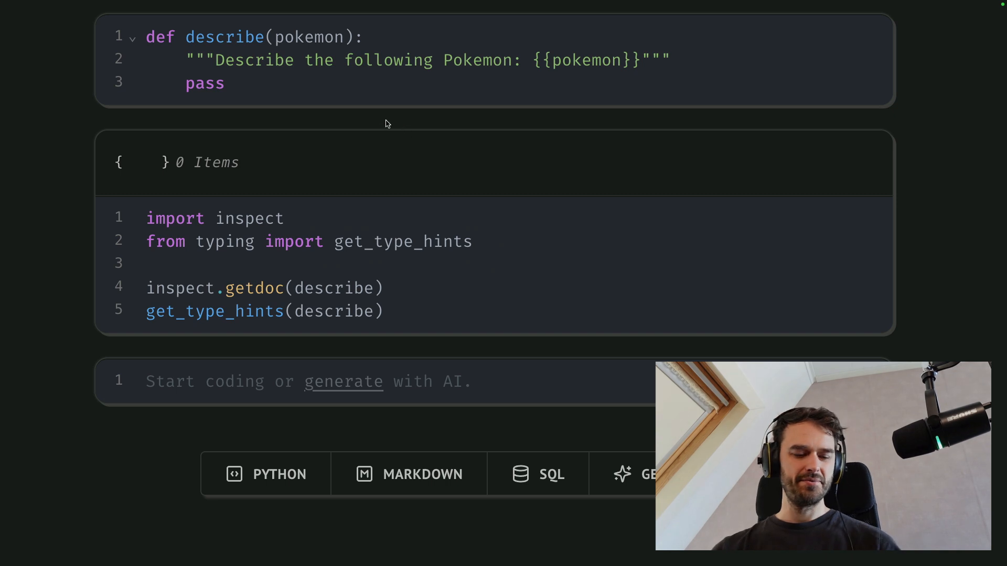
# Annotate describe's pokemon argument as str so get_type_hints reports it.
pyautogui.write(': str')
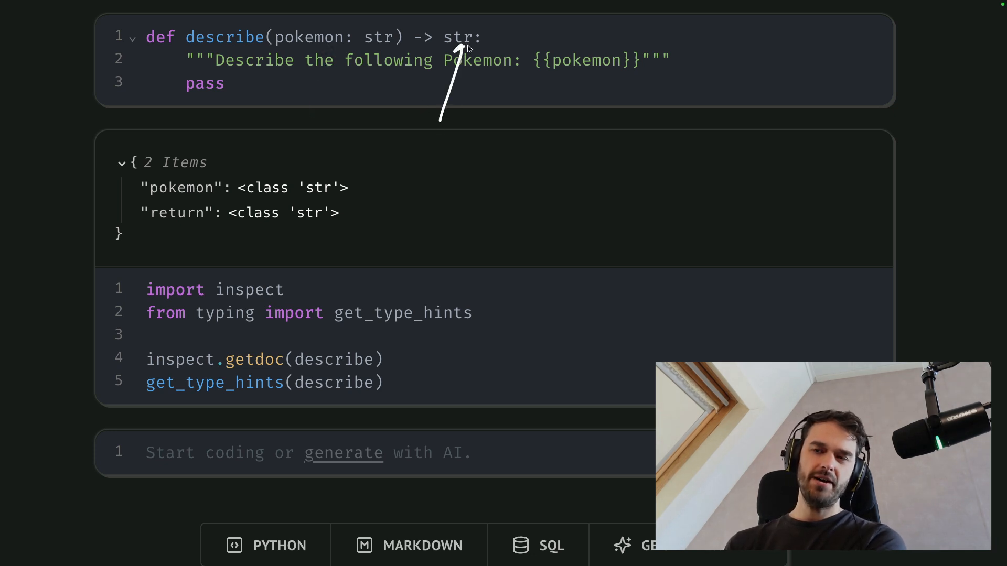
pyautogui.moveTo(178, 94)
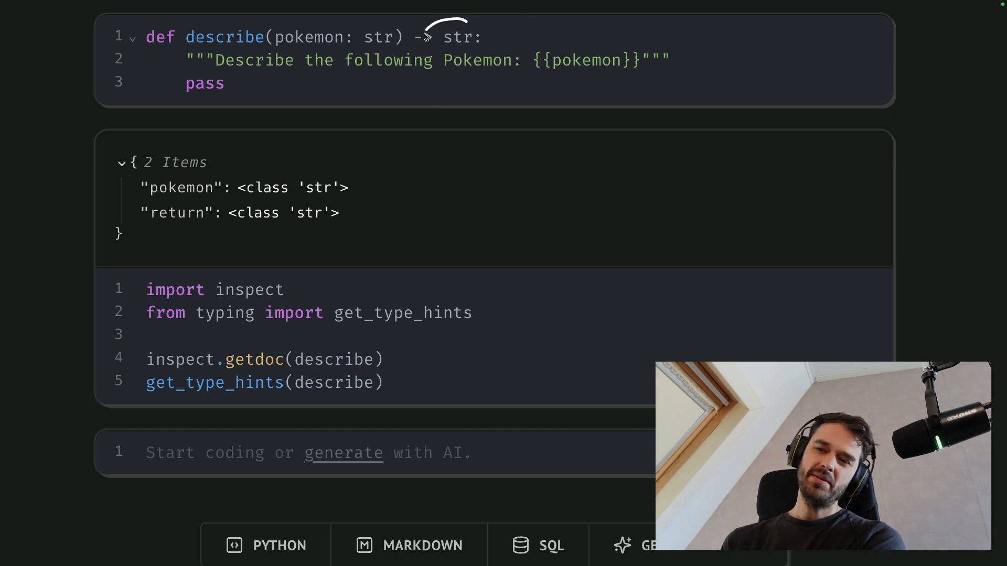
pyautogui.moveTo(541, 40)
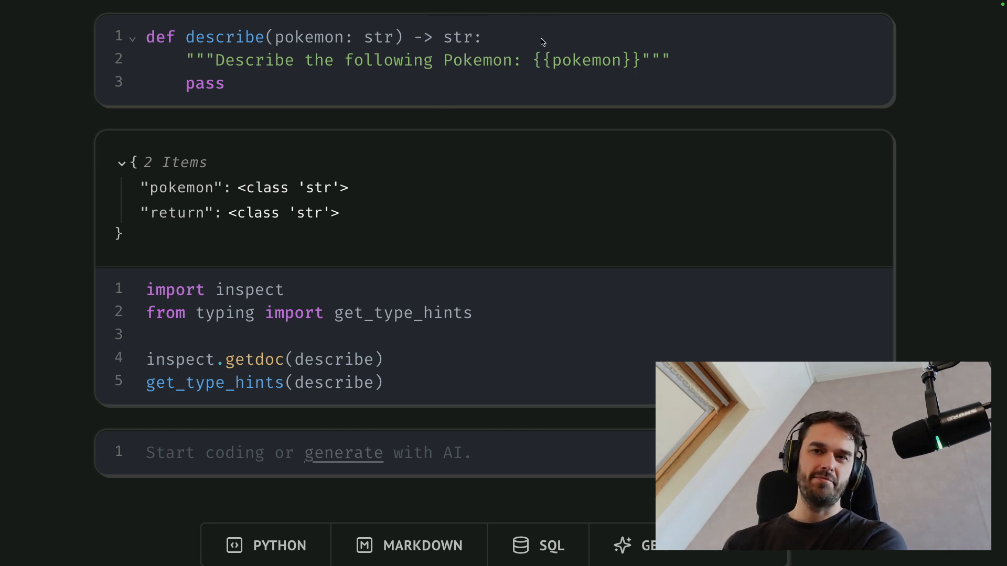
pyautogui.moveTo(243, 76)
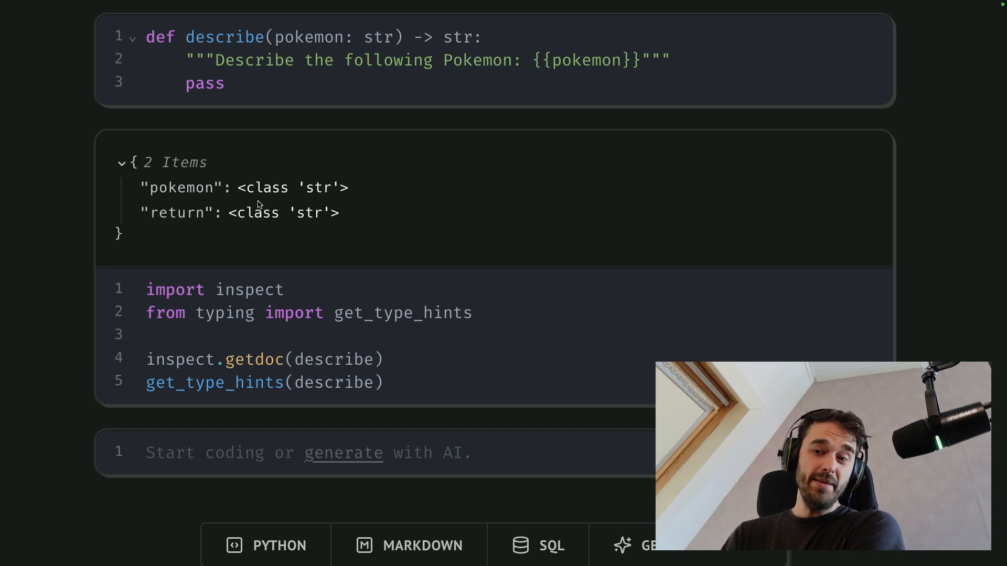
pyautogui.moveTo(279, 98)
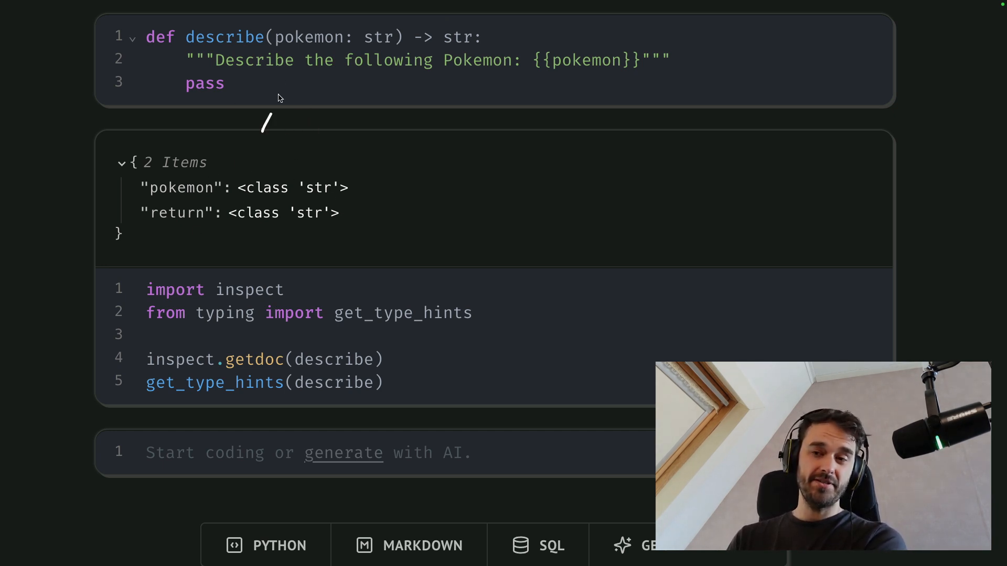
pyautogui.moveTo(285, 142)
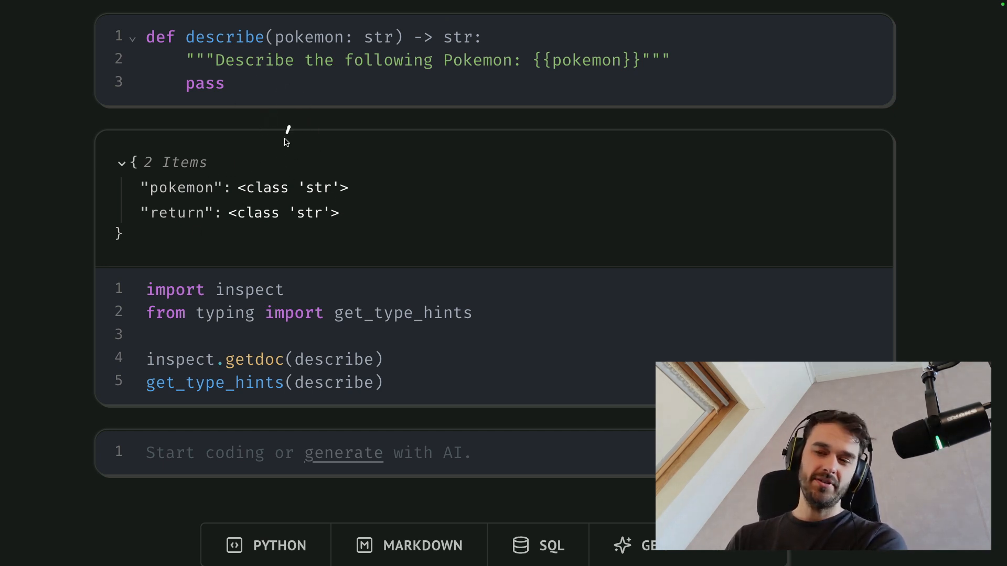
pyautogui.moveTo(307, 144)
pyautogui.write('class Pokemon(')
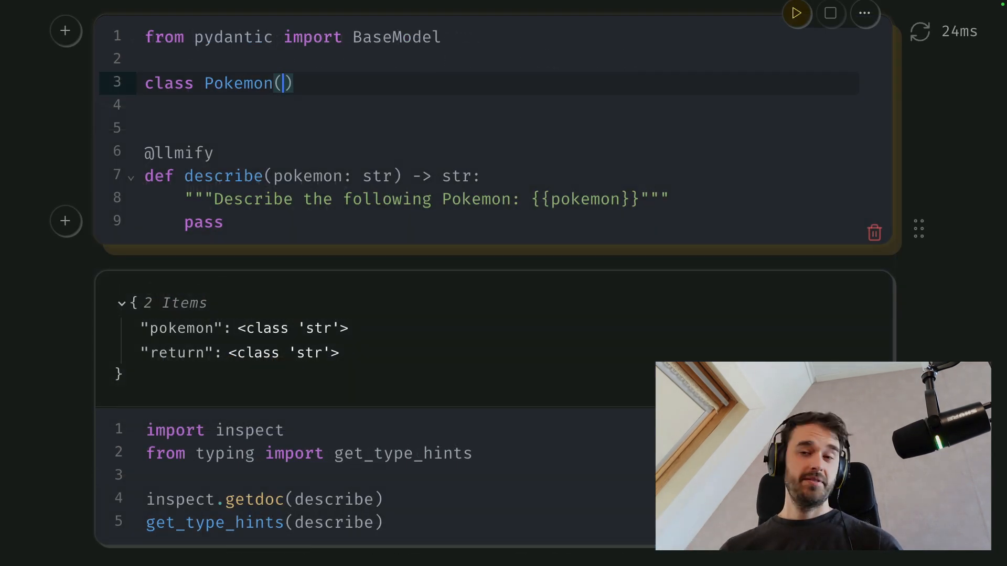
# Subclass BaseModel and give Pokemon the fields name: str, desc: str and types: List[str].
pyautogui.write('B')
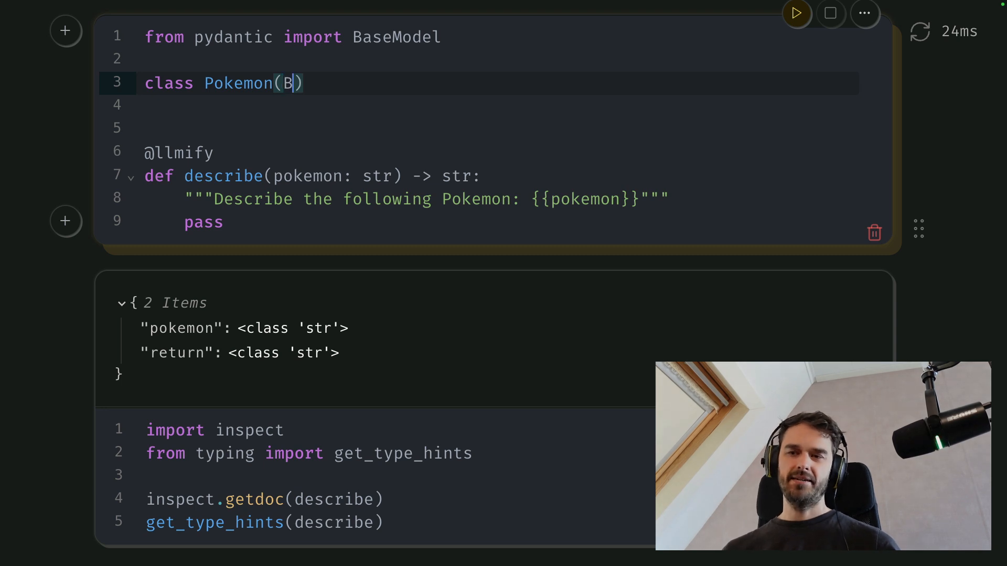
pyautogui.write('aseModel')
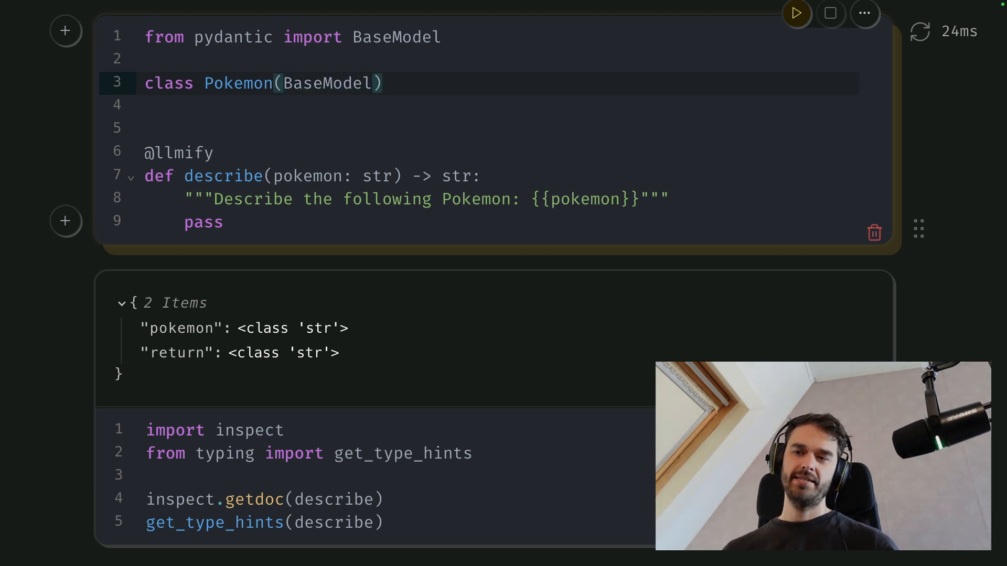
pyautogui.write(':')
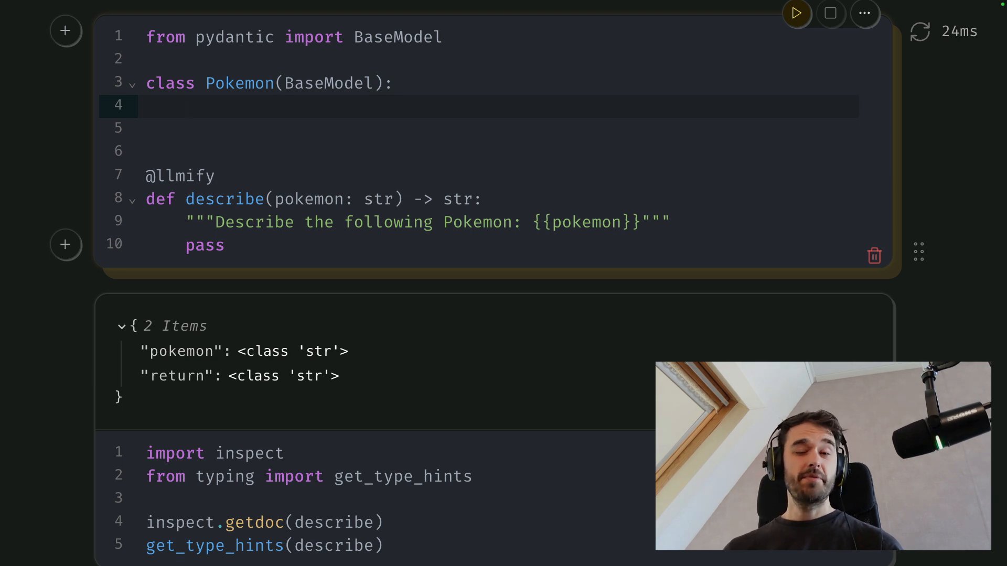
pyautogui.write('nqame: str')
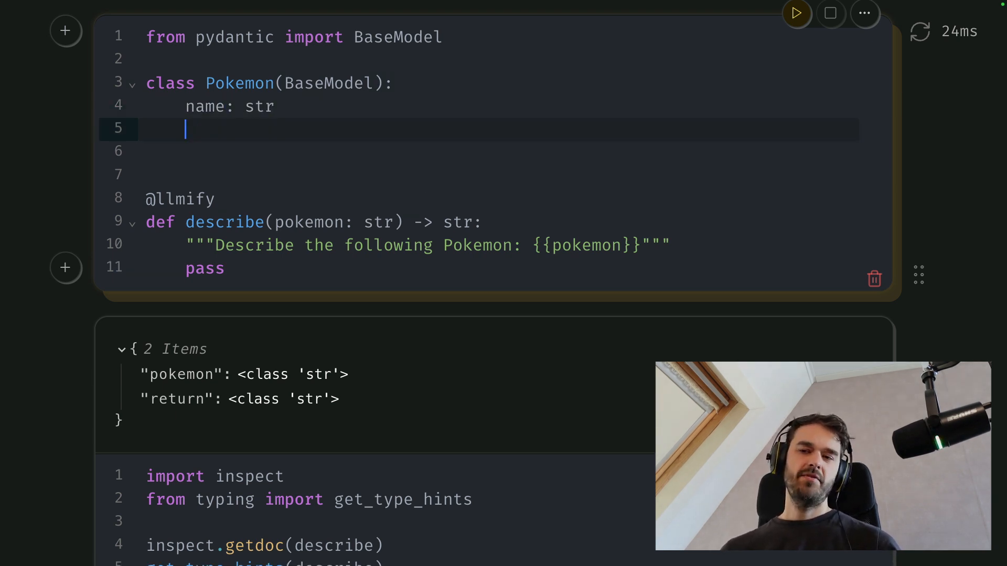
pyautogui.write('desc')
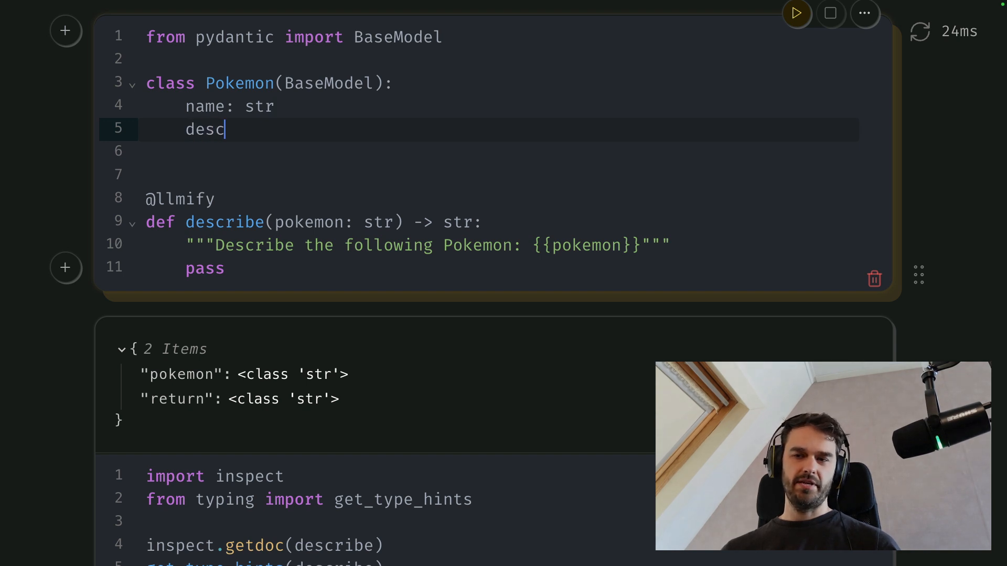
pyautogui.write(': str')
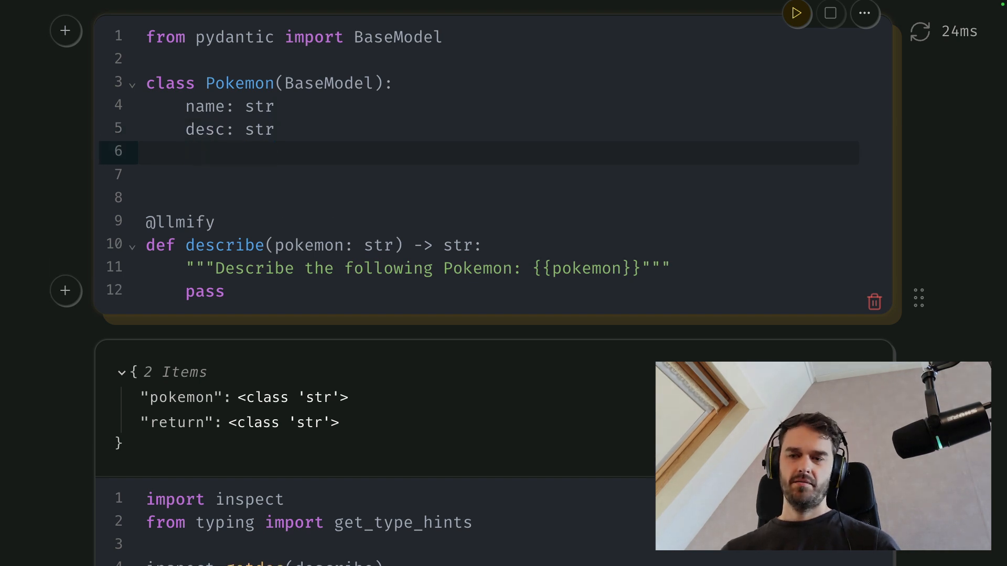
pyautogui.write('types:')
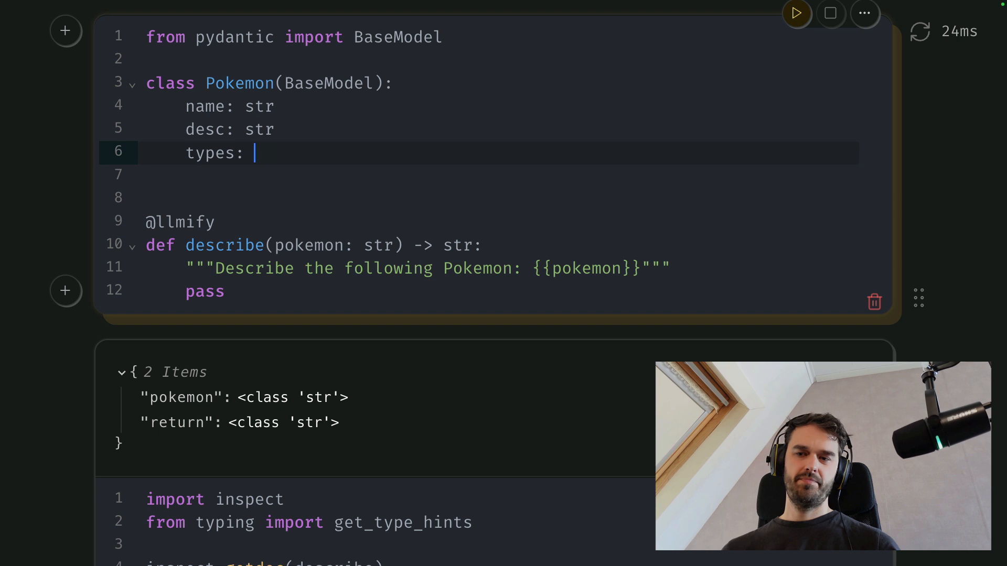
pyautogui.write('List()')
pyautogui.click(478, 58)
pyautogui.write('fro')
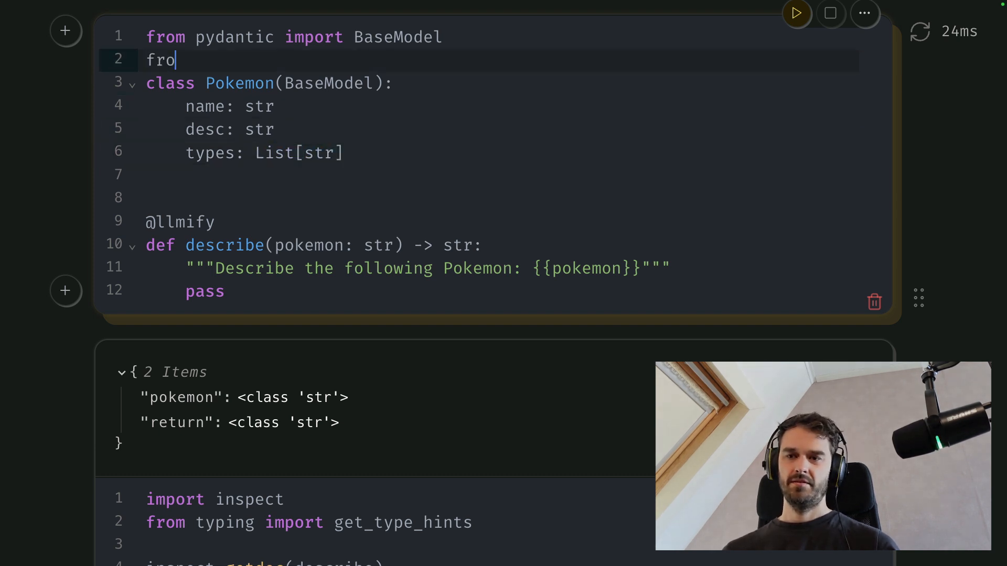
# Import List from typing and change describe's return annotation to Pokemon.
pyautogui.write('m typing')
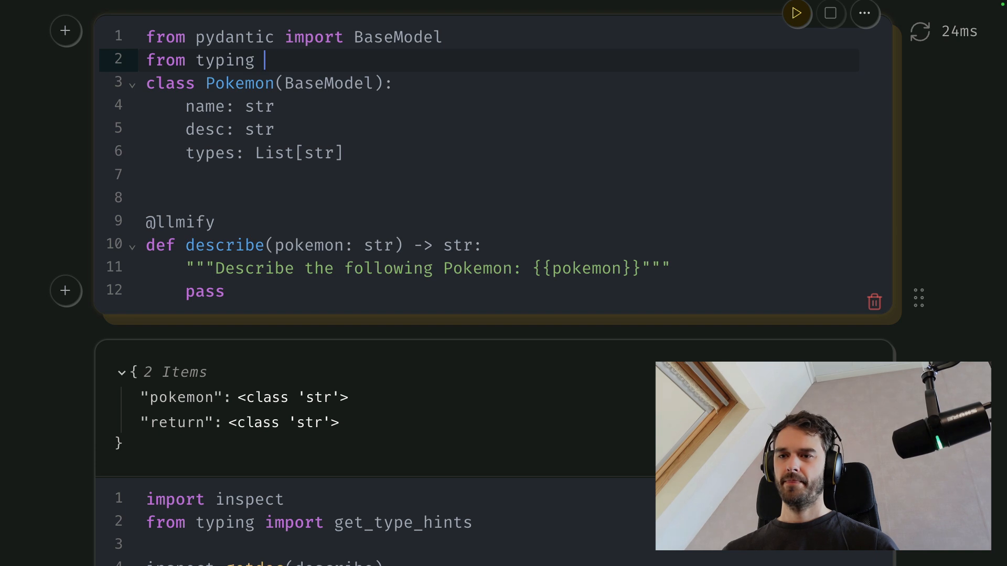
pyautogui.write('import List')
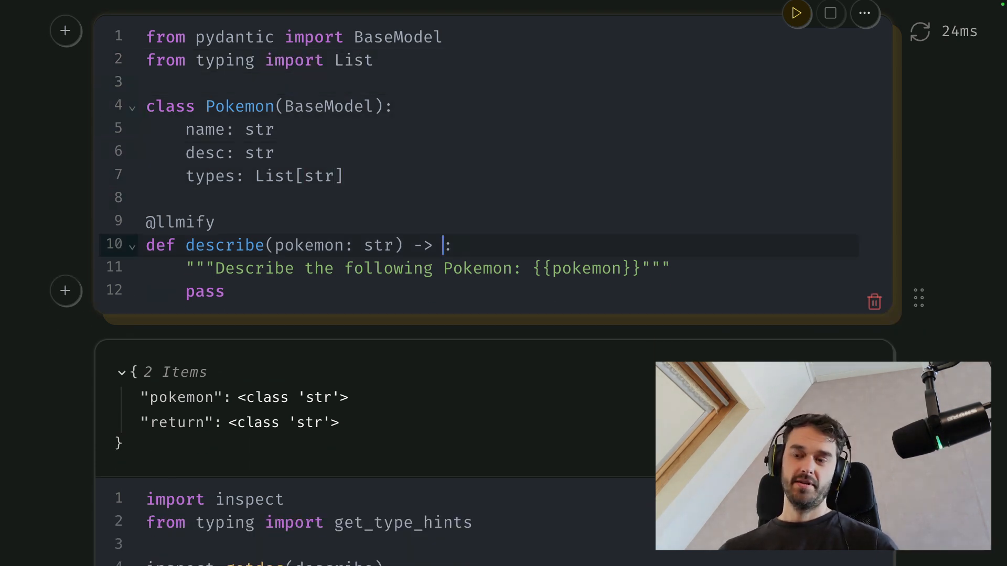
pyautogui.write('Pokemon')
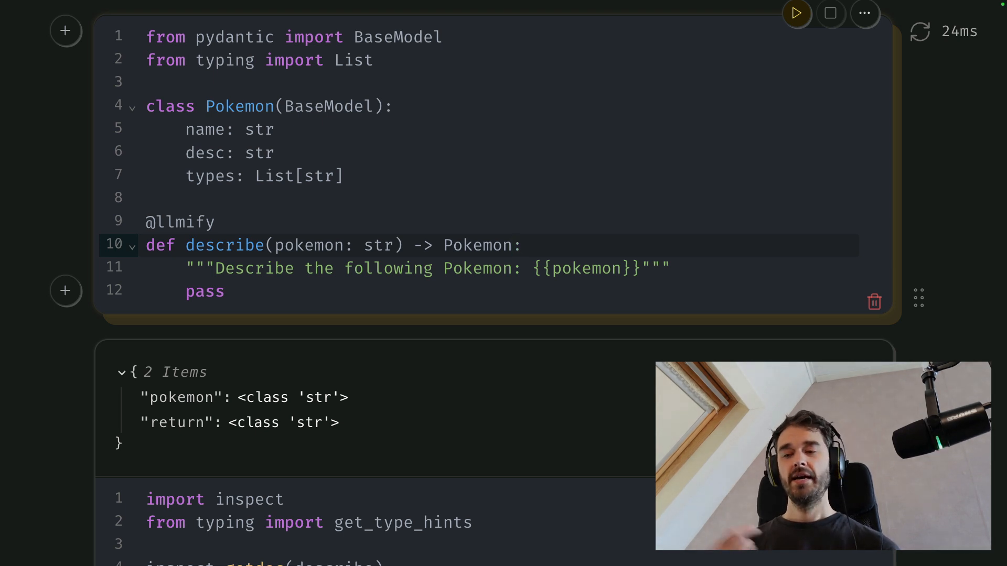
# Rerun the notebook, ending in a ValueError that gpt-4 lacks schema support.
pyautogui.click(512, 246)
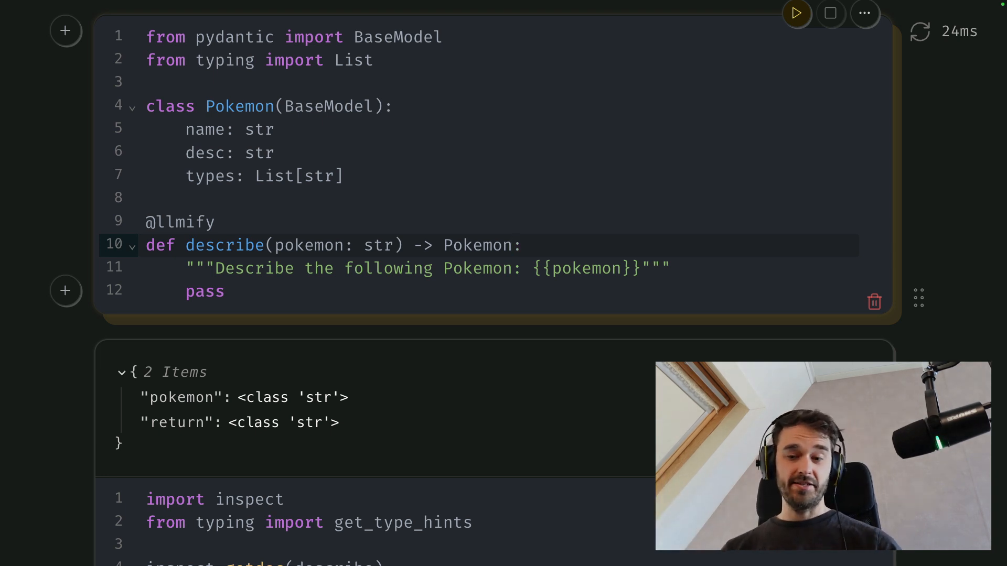
pyautogui.scroll(-3)
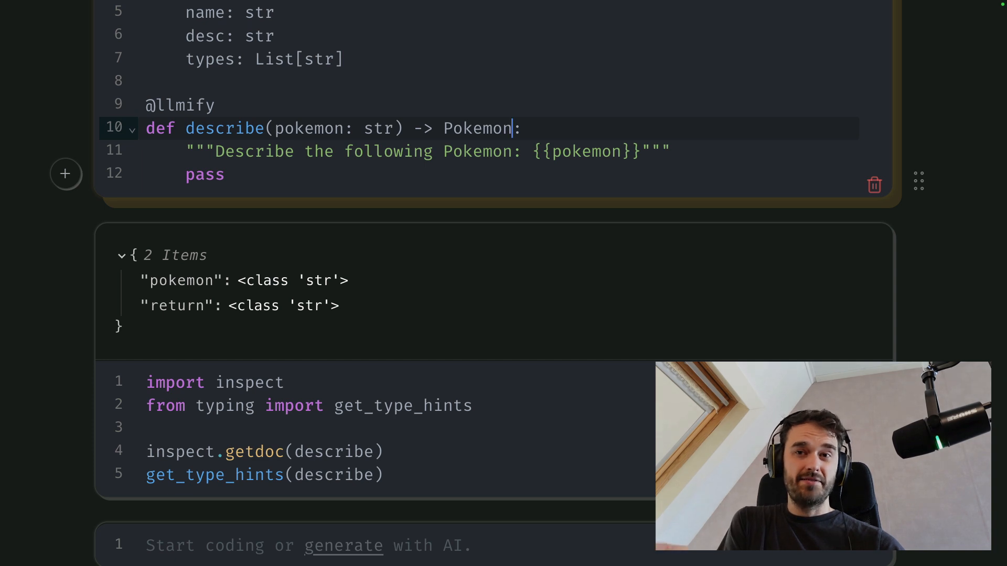
pyautogui.scroll(-3)
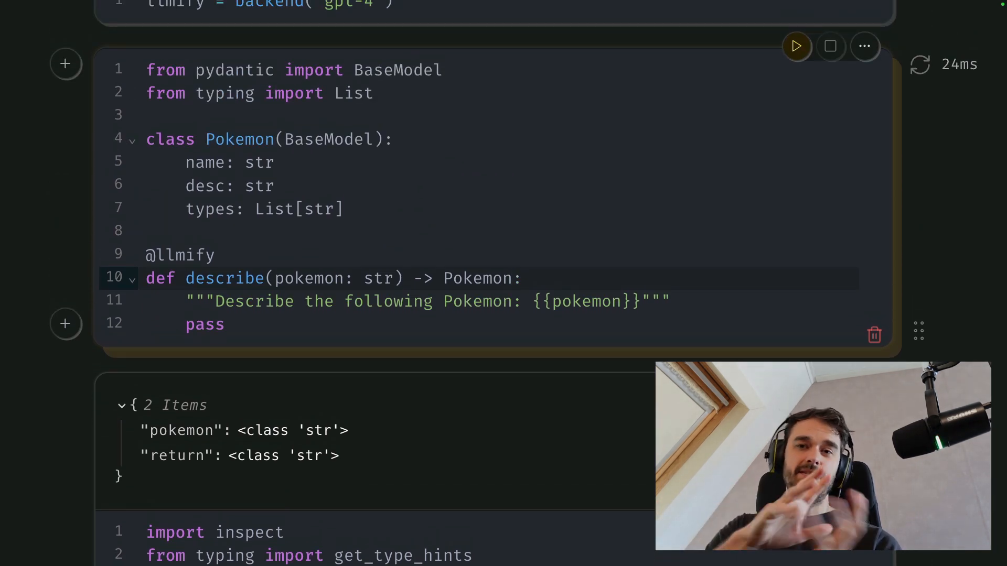
pyautogui.click(513, 278)
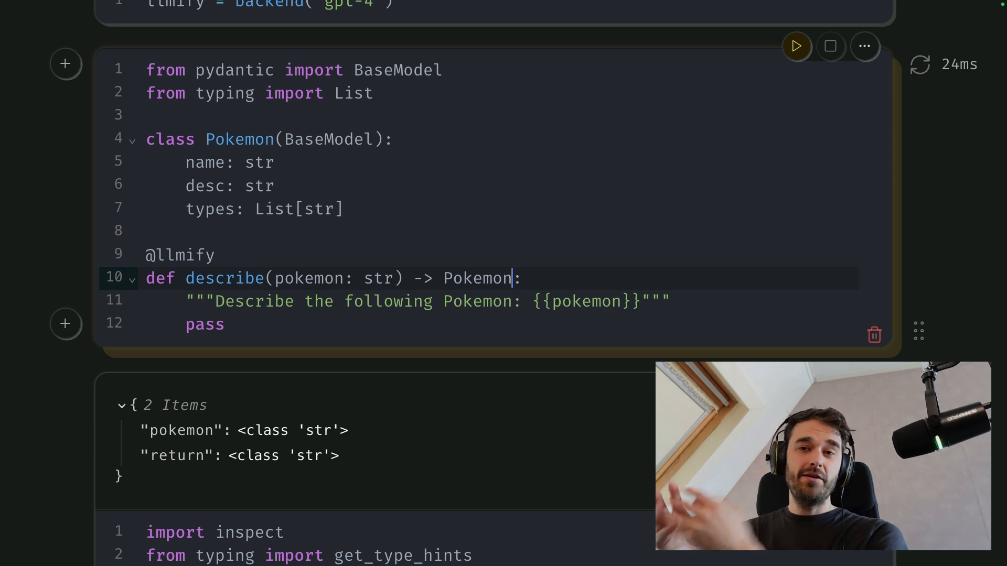
pyautogui.click(796, 46)
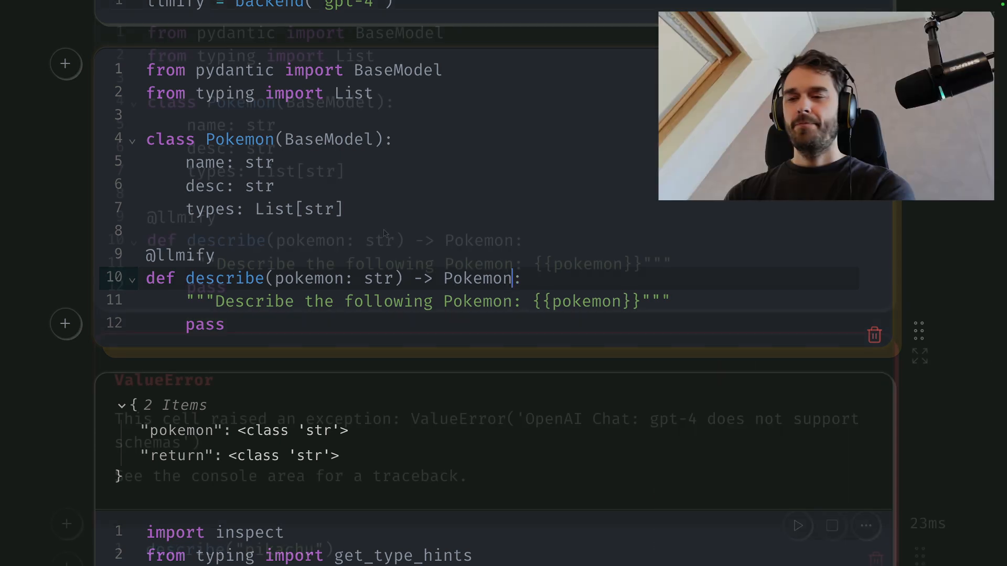
pyautogui.scroll(3)
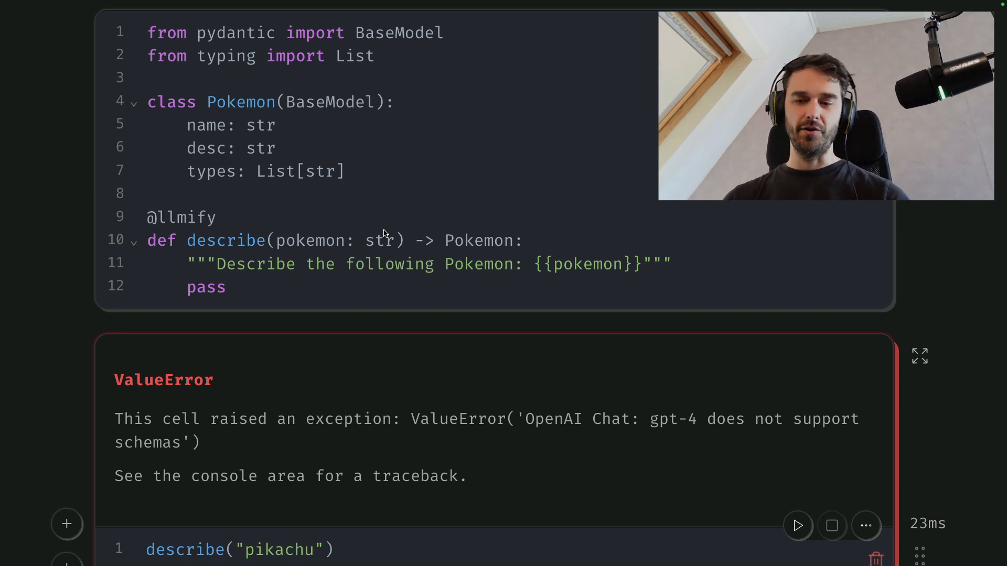
pyautogui.moveTo(572, 377)
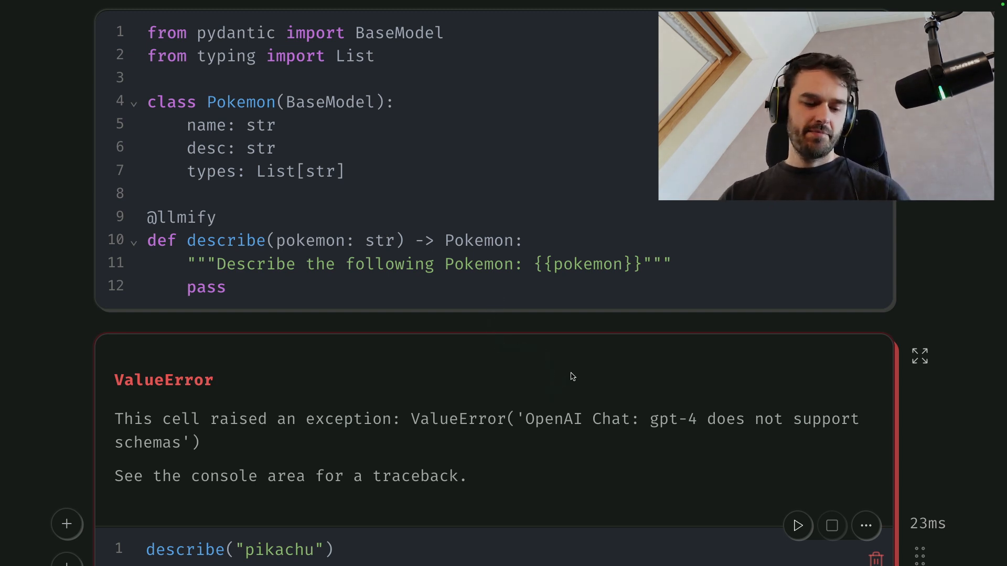
pyautogui.scroll(3)
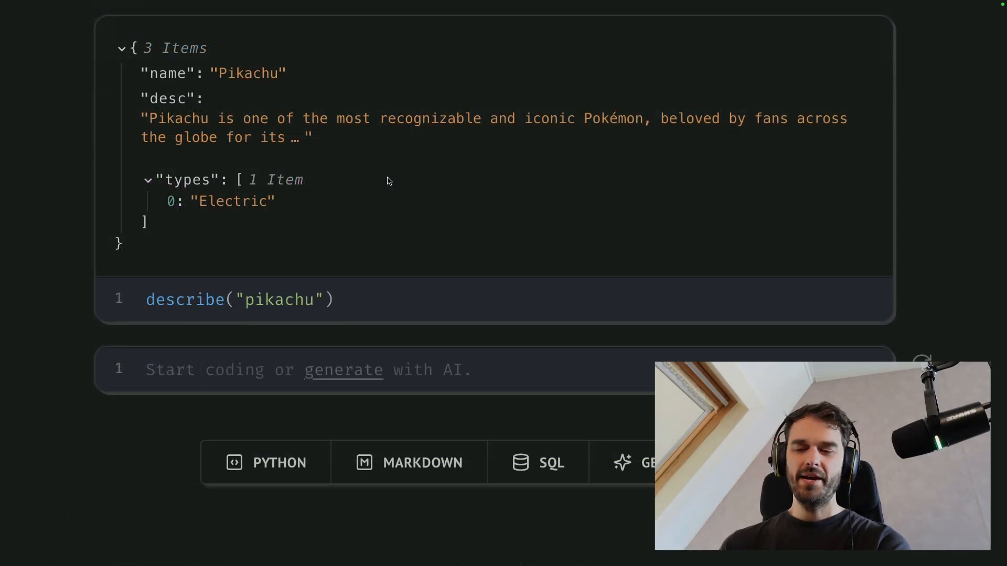
pyautogui.moveTo(282, 256)
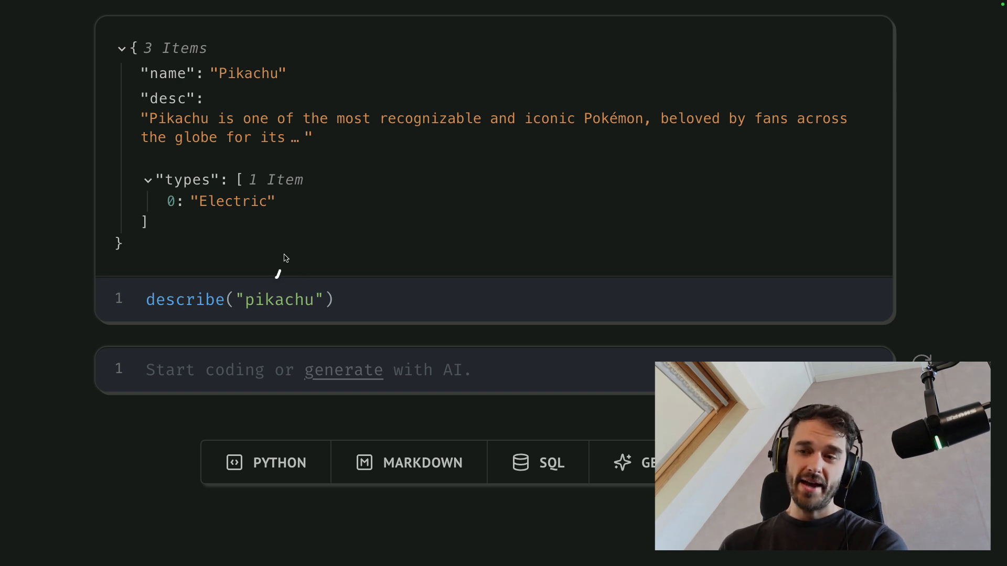
pyautogui.moveTo(300, 204)
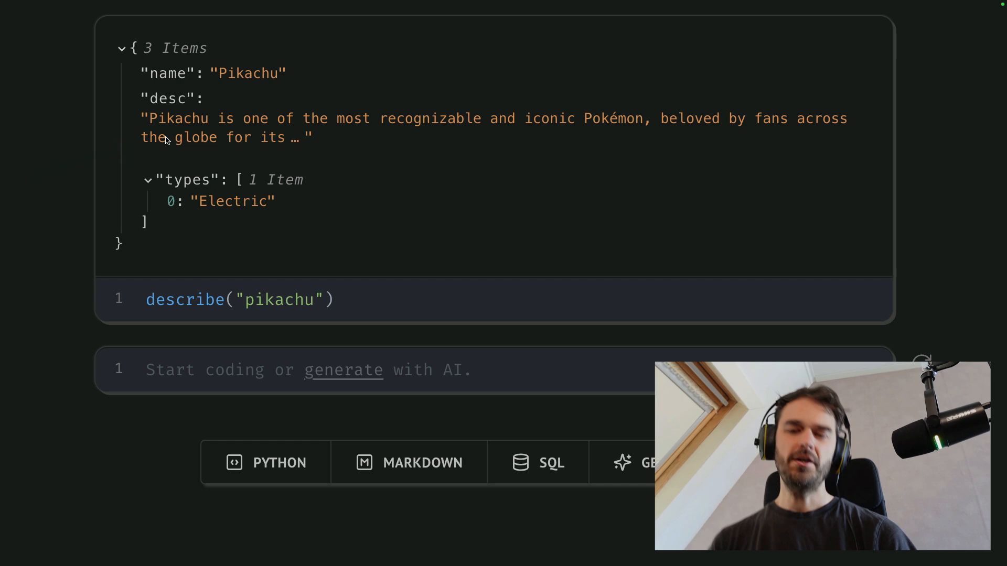
pyautogui.moveTo(128, 159)
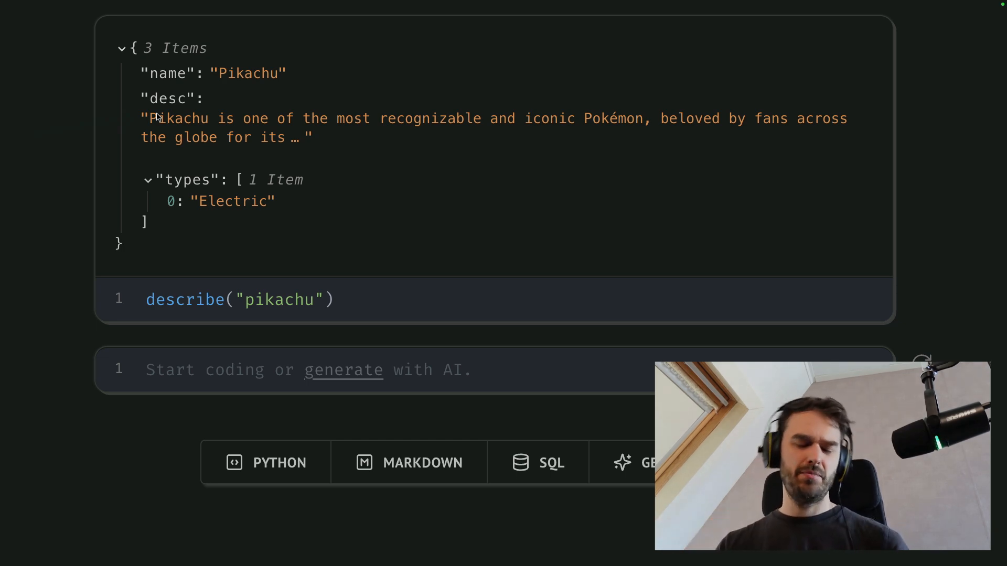
# Scroll back up over the structured Pikachu output with its Electric type.
pyautogui.scroll(3)
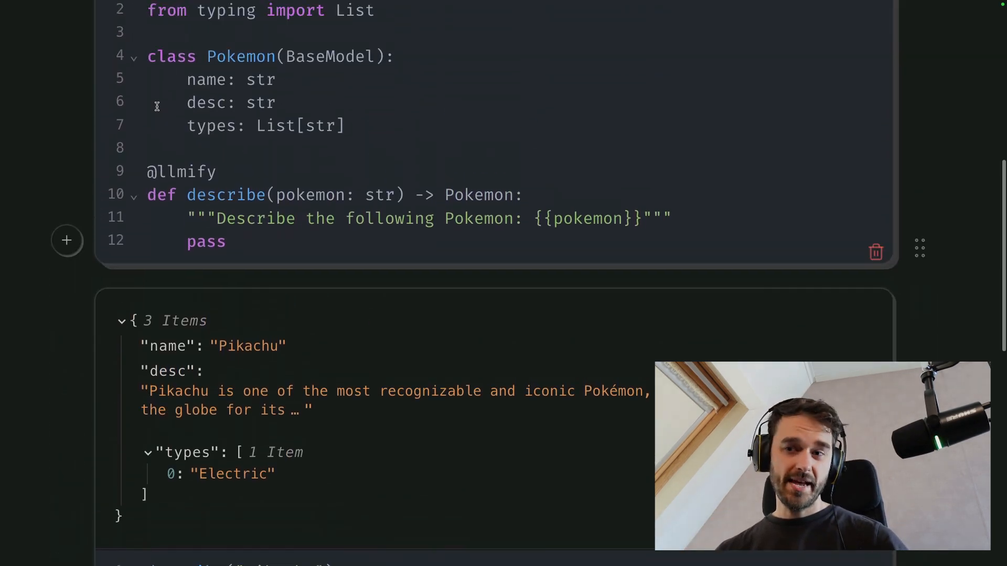
# Add debug=True to the backend("gpt-4o") call and rerun.
pyautogui.scroll(3)
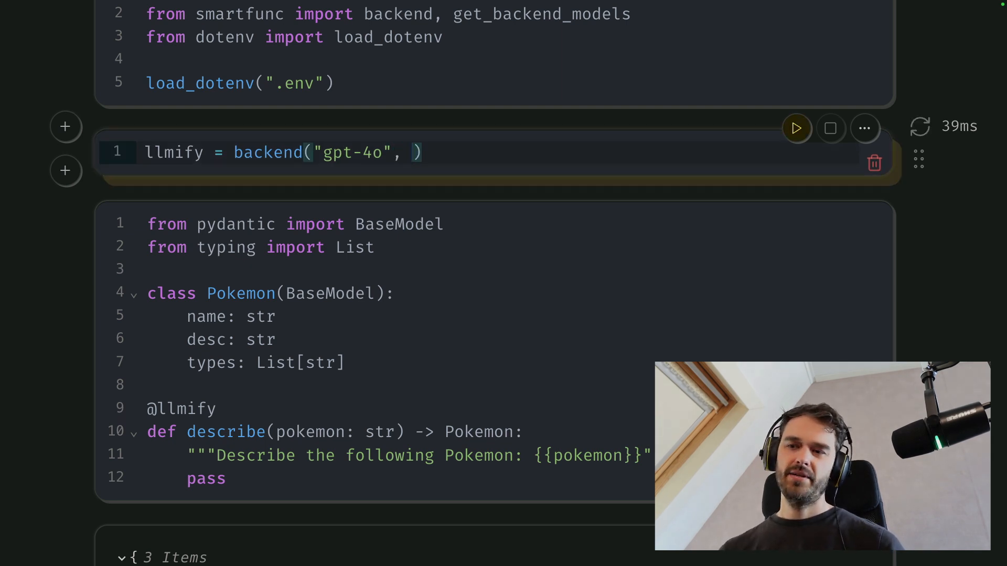
pyautogui.write('debug=True')
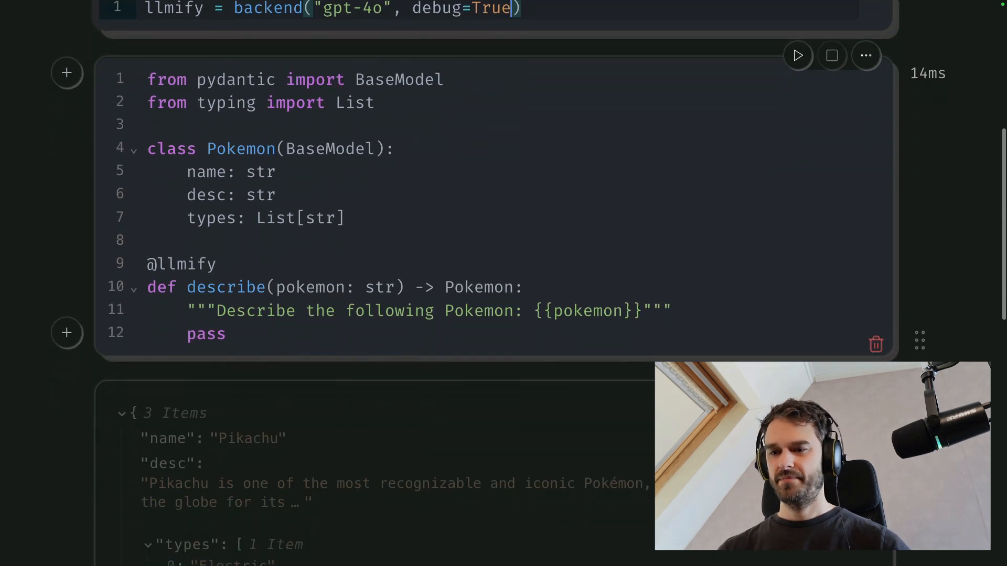
pyautogui.scroll(-3)
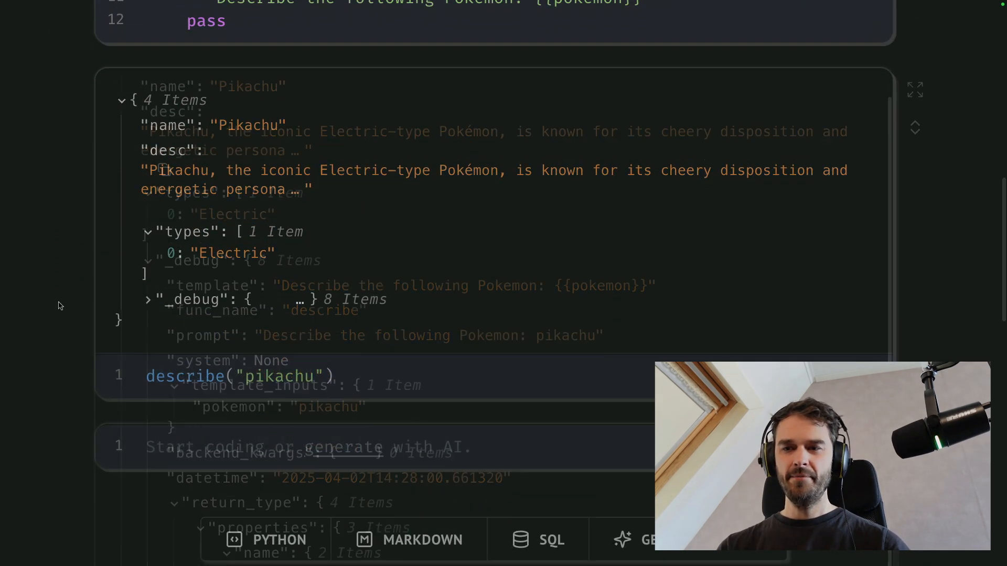
# Expand the _debug entry in describe's output to reveal the prompt and schema.
pyautogui.click(147, 299)
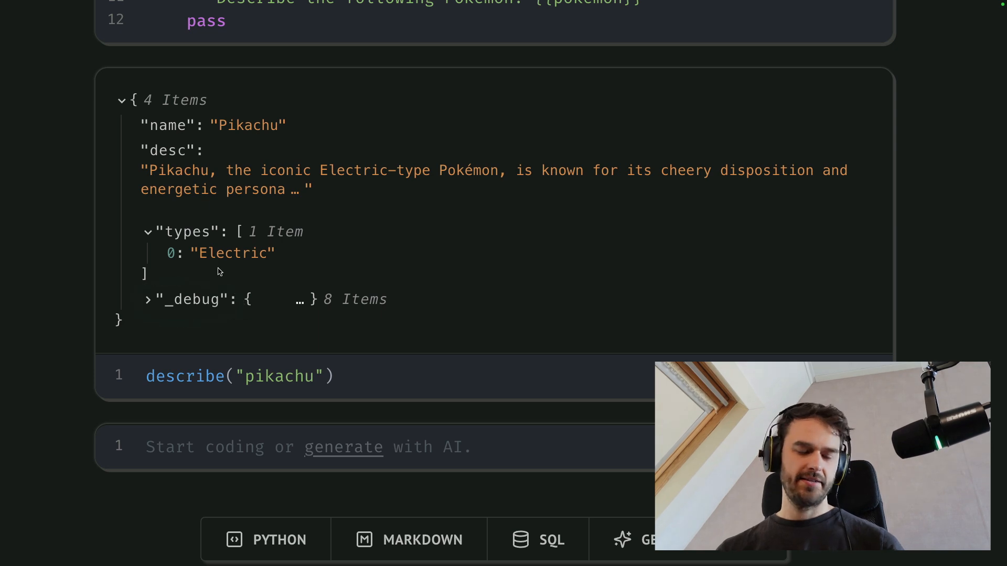
pyautogui.click(146, 299)
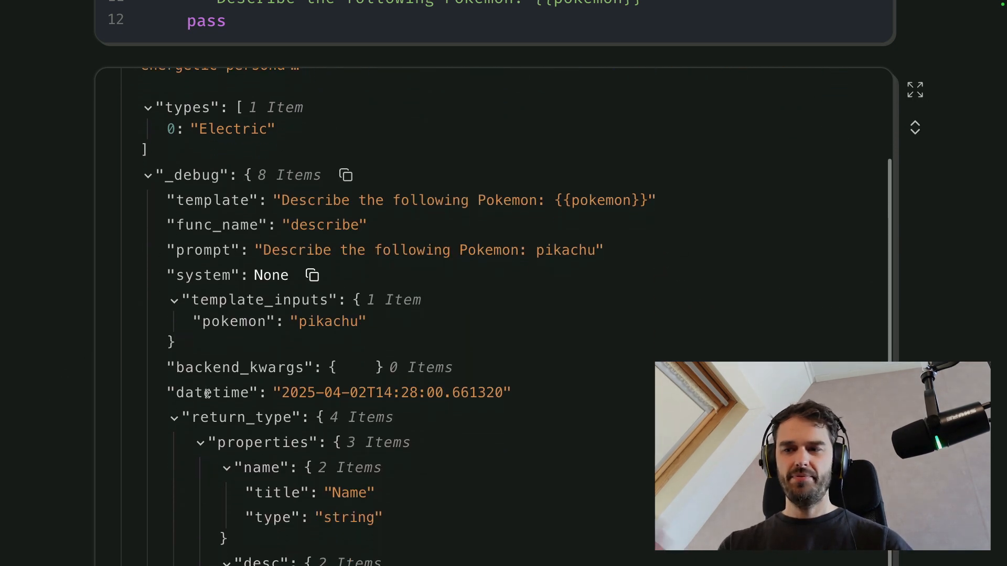
pyautogui.scroll(-3)
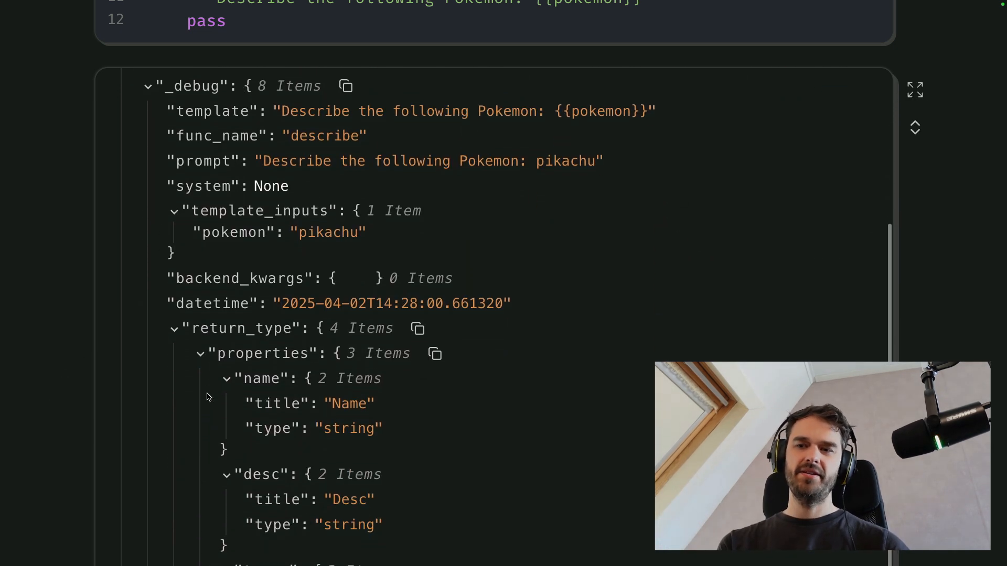
pyautogui.scroll(-3)
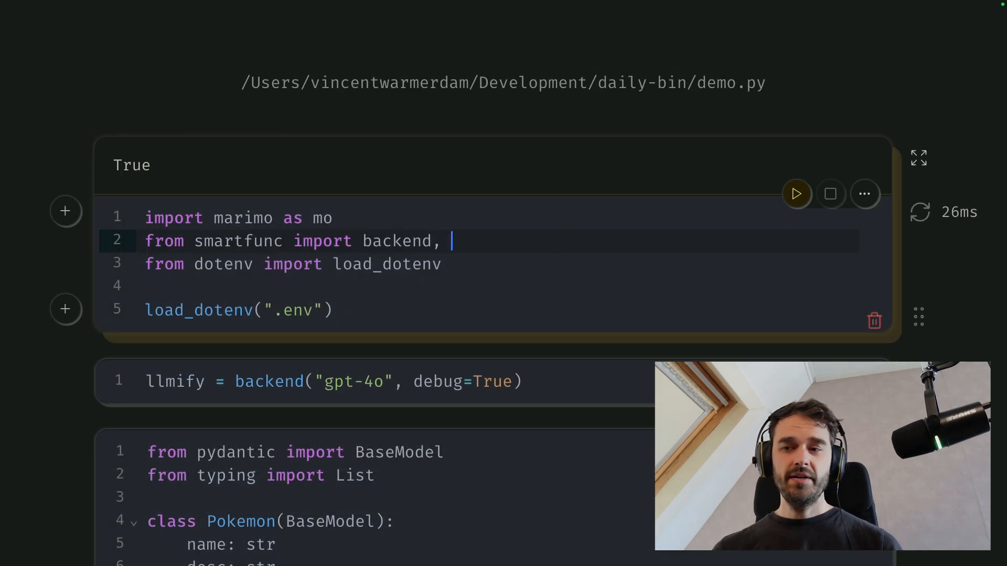
# Extend the smartfunc import to 'backend, async_backend' and rerun the import cell.
pyautogui.write('async_')
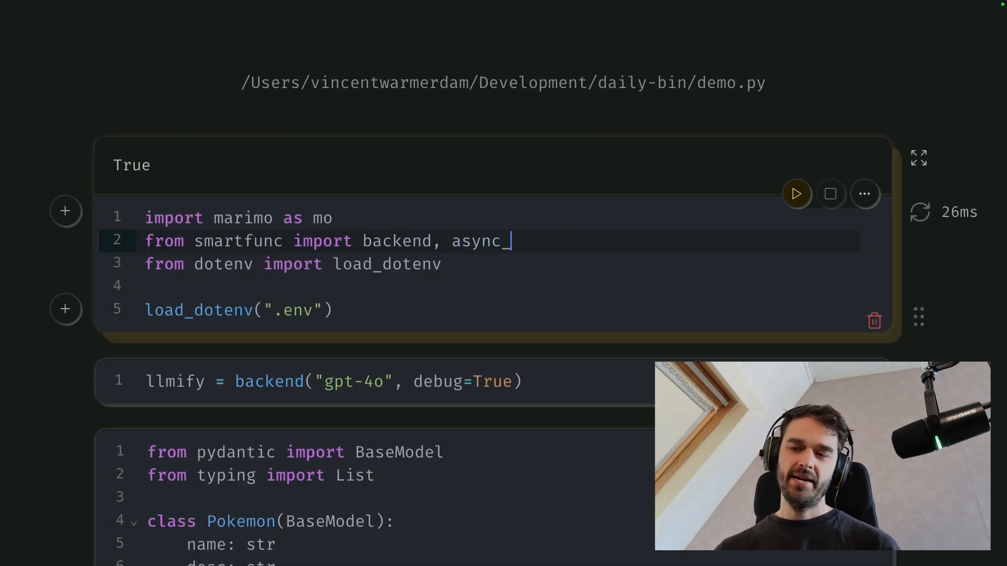
pyautogui.write('backend')
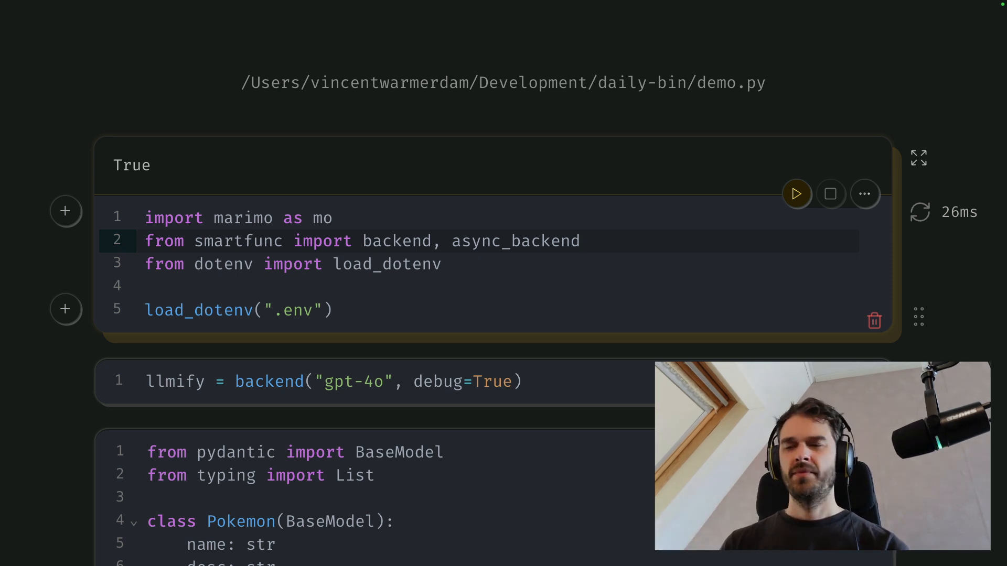
pyautogui.click(580, 241)
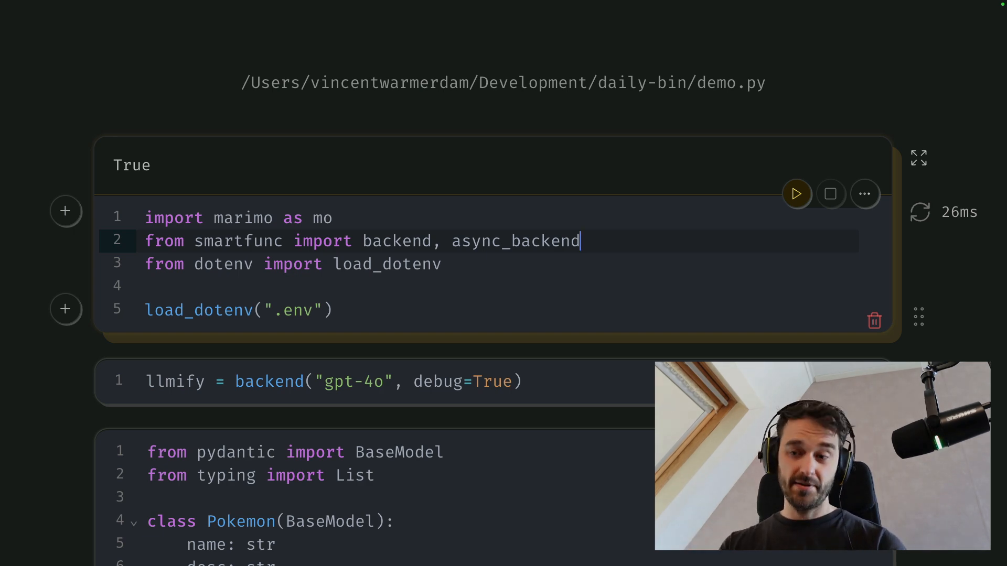
pyautogui.scroll(-3)
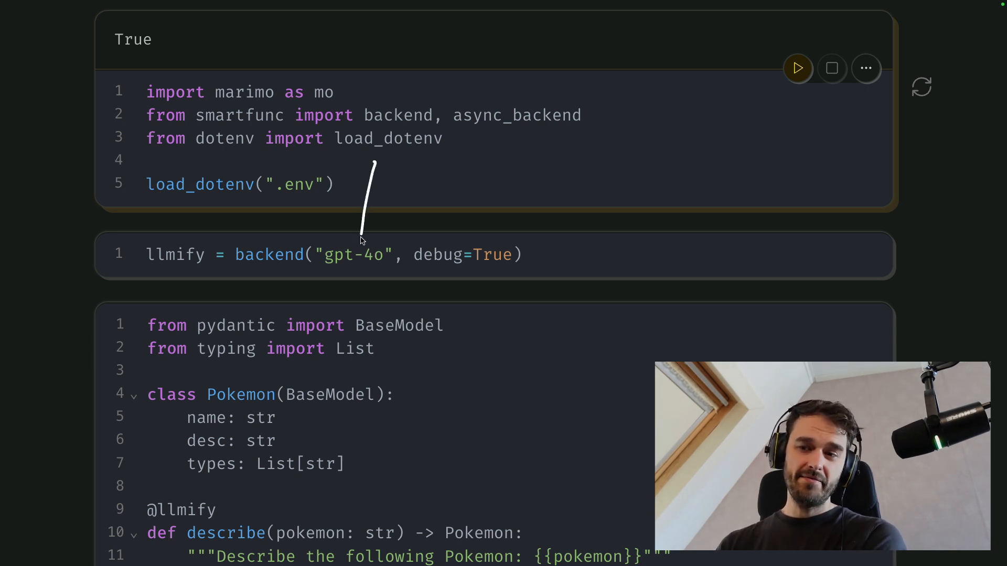
pyautogui.moveTo(478, 217)
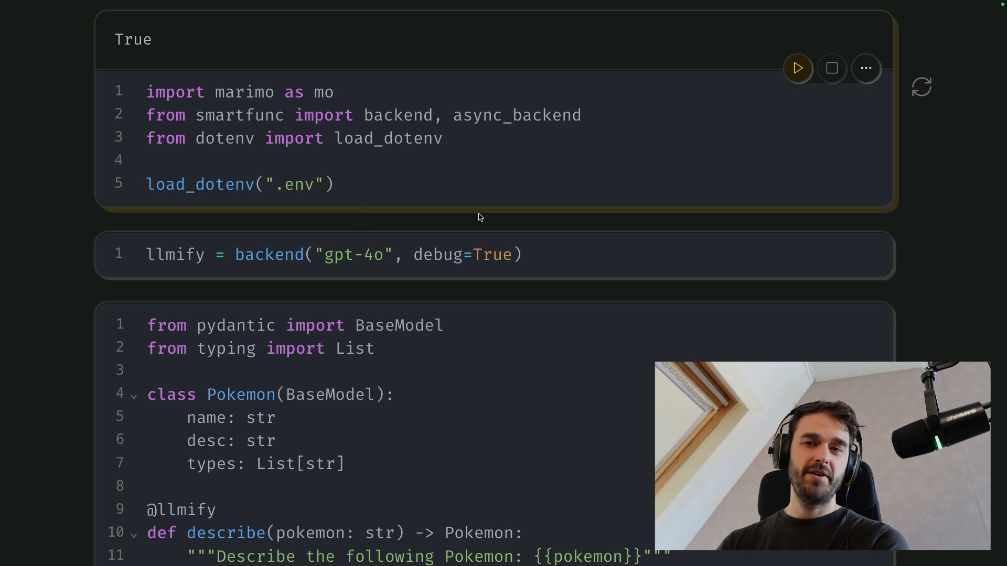
pyautogui.moveTo(442, 210)
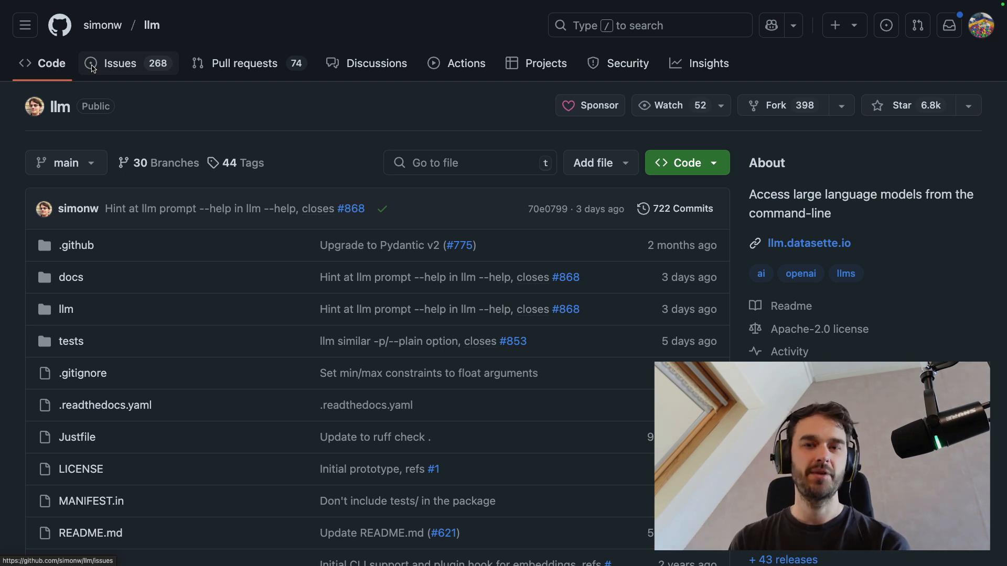
pyautogui.moveTo(297, 107)
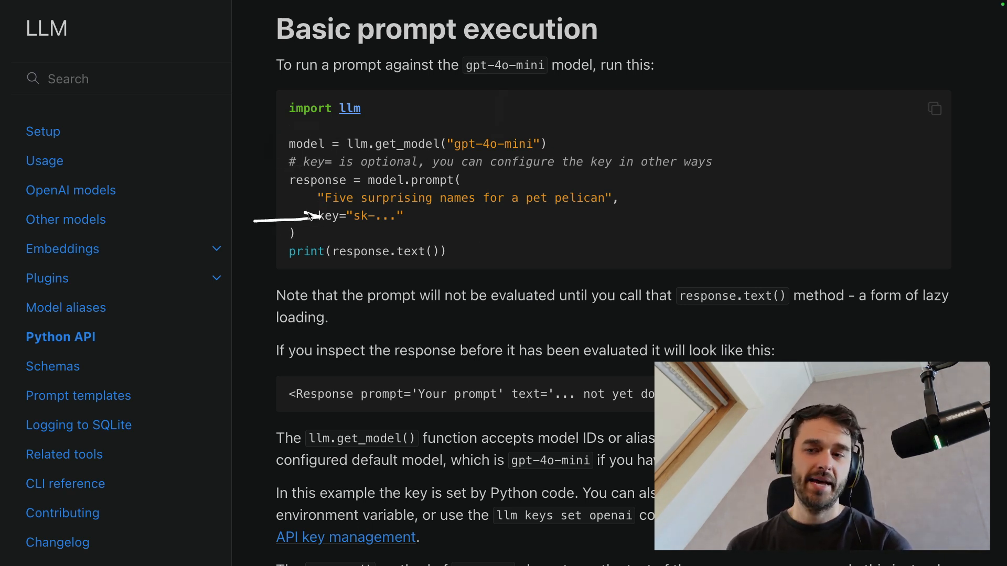
pyautogui.moveTo(356, 250)
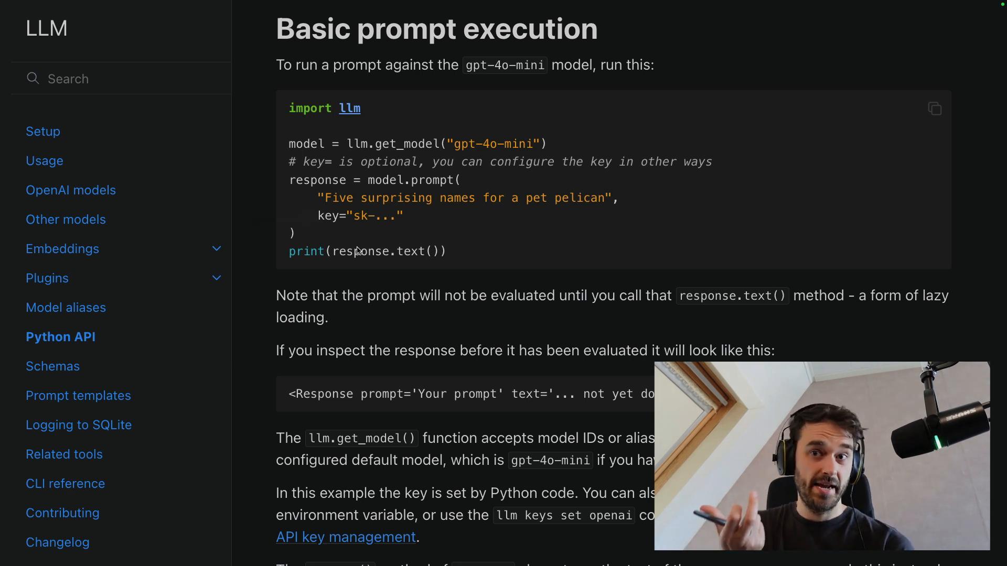
pyautogui.moveTo(377, 218)
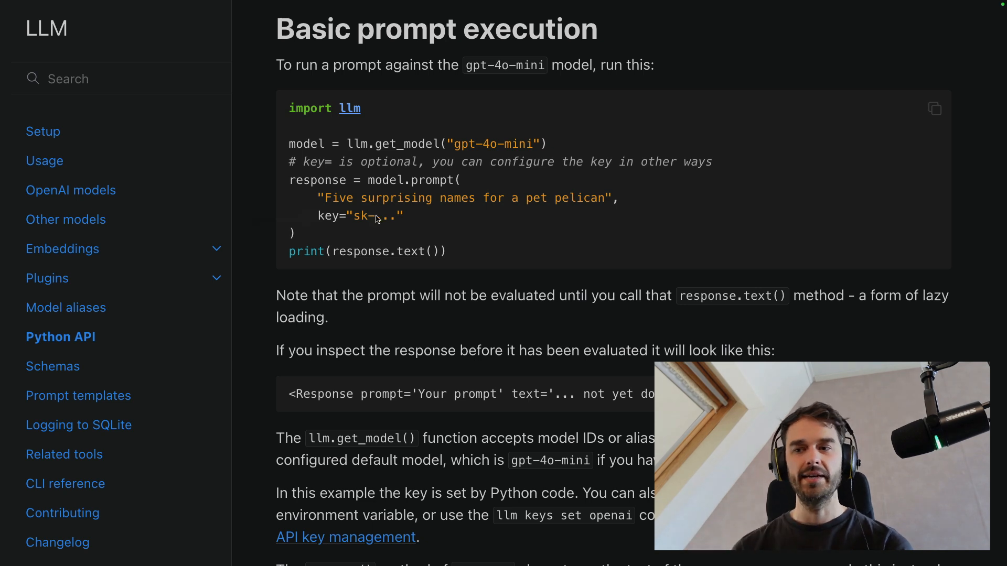
pyautogui.moveTo(410, 196)
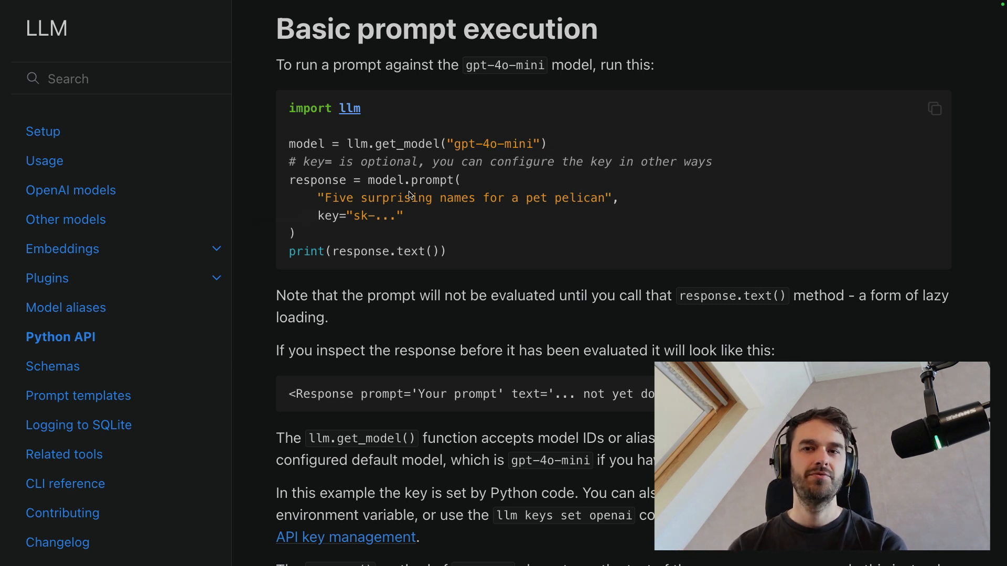
pyautogui.moveTo(282, 162)
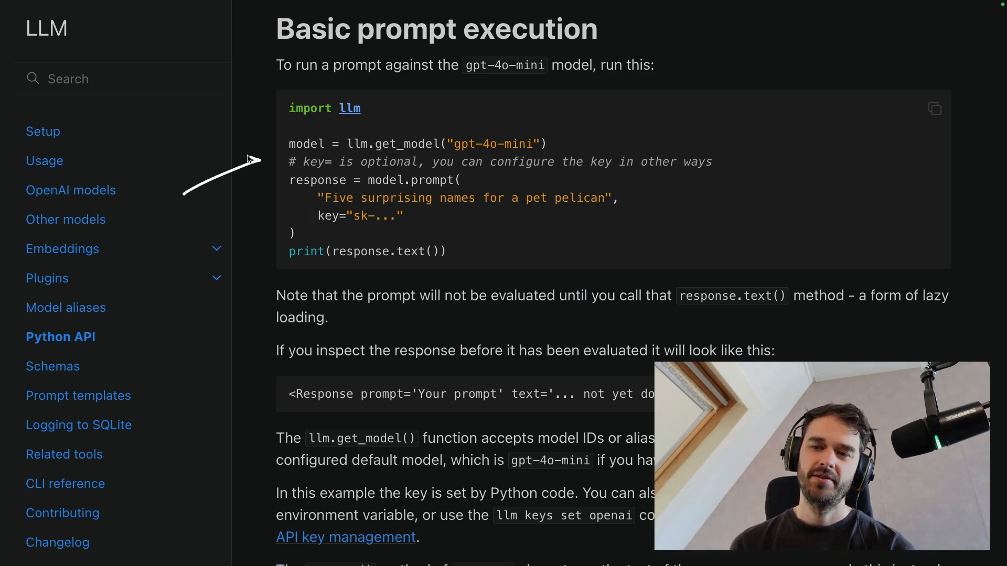
# Go to the Plugin directory listing local-model plugins like llm-gguf and llm-ollama.
pyautogui.click(47, 278)
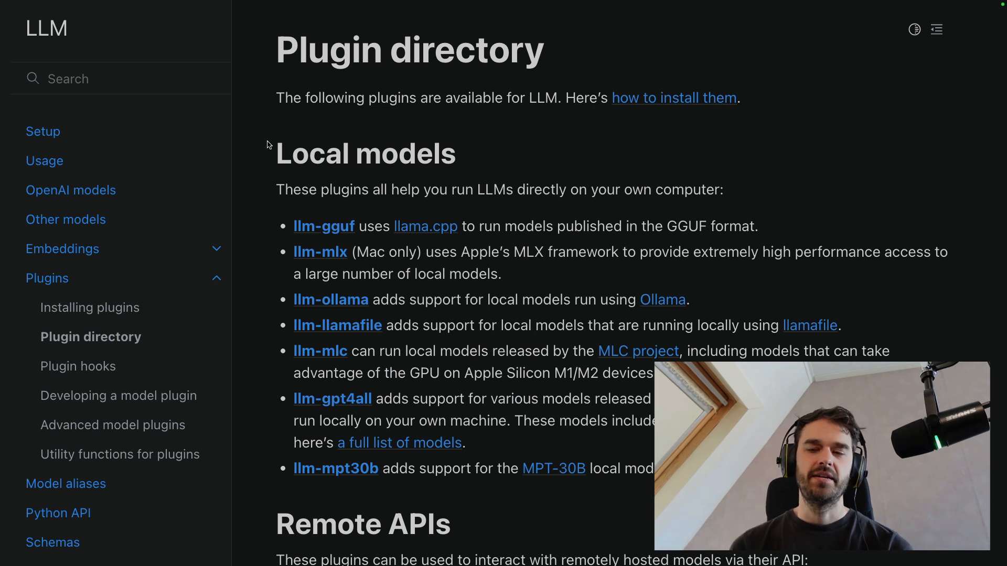
pyautogui.moveTo(291, 122)
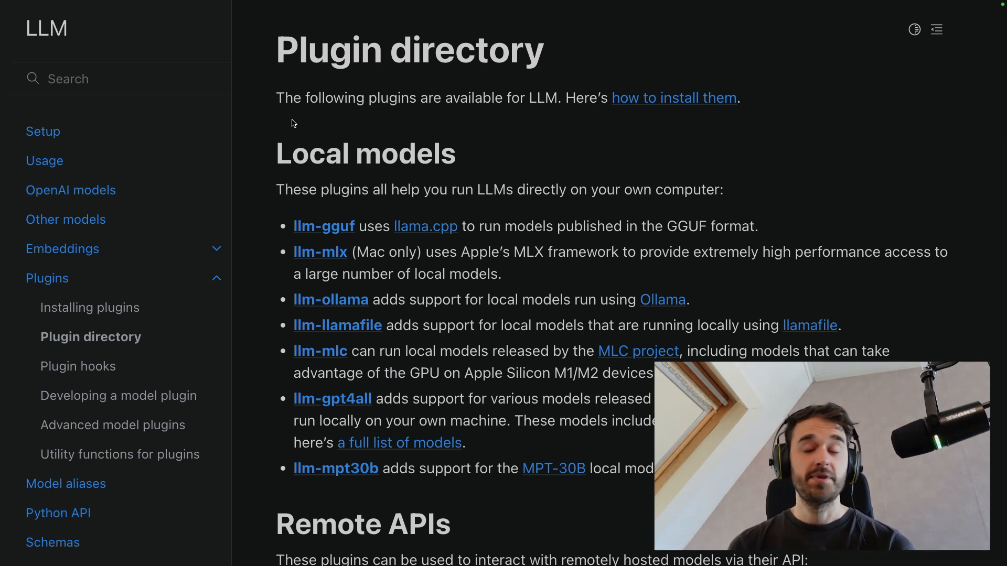
pyautogui.moveTo(164, 154)
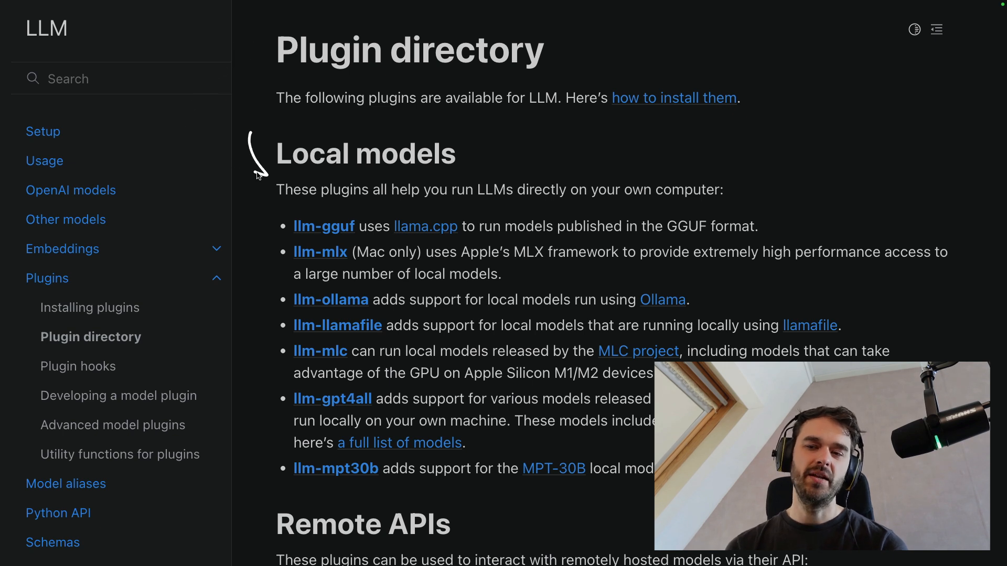
pyautogui.moveTo(263, 347)
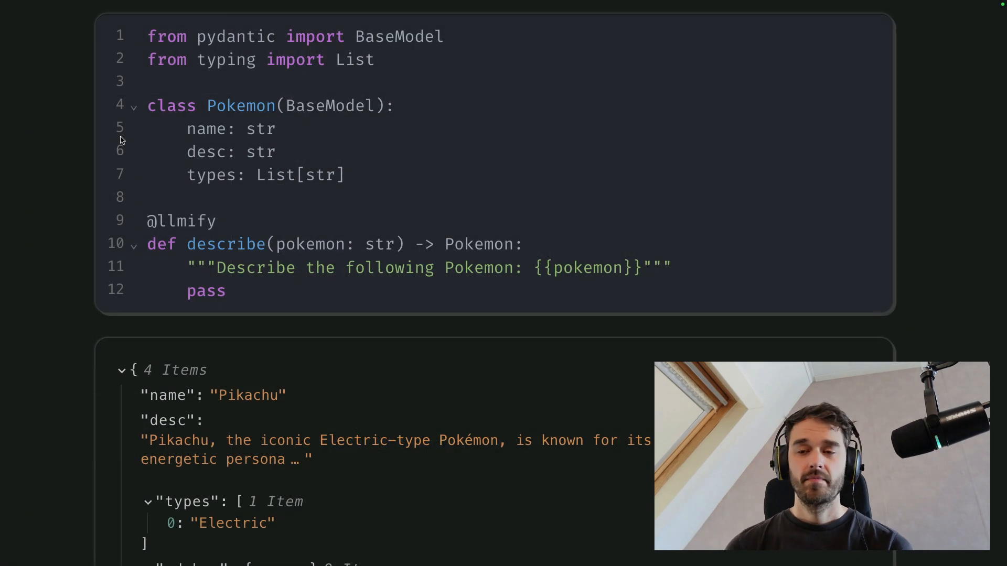
pyautogui.moveTo(151, 155)
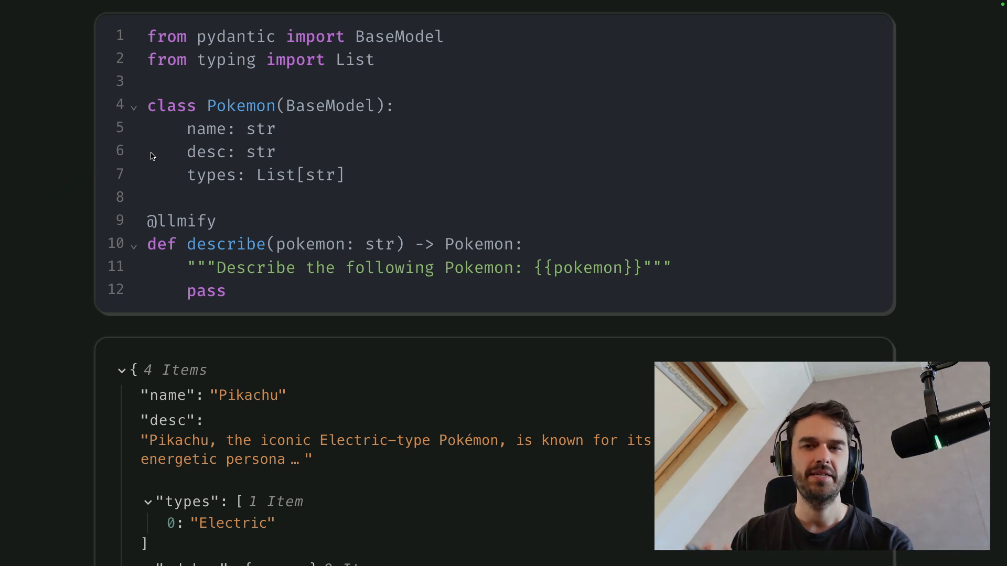
pyautogui.moveTo(65, 302)
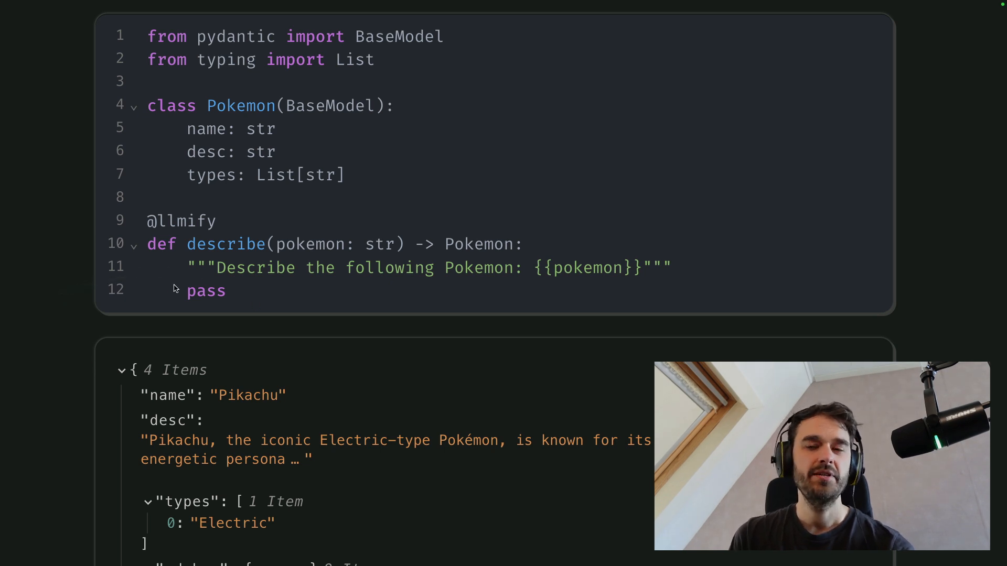
pyautogui.moveTo(158, 290)
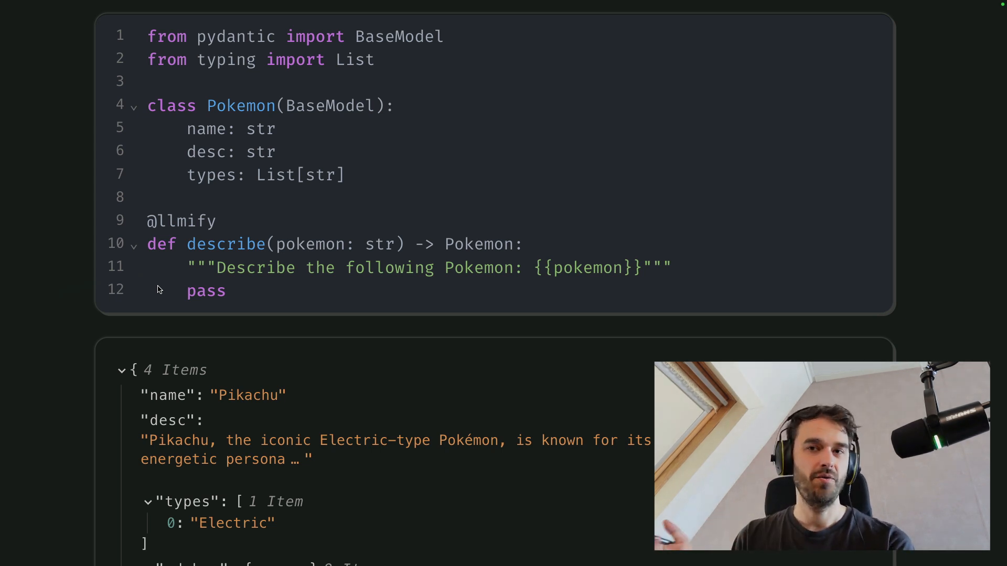
pyautogui.moveTo(321, 196)
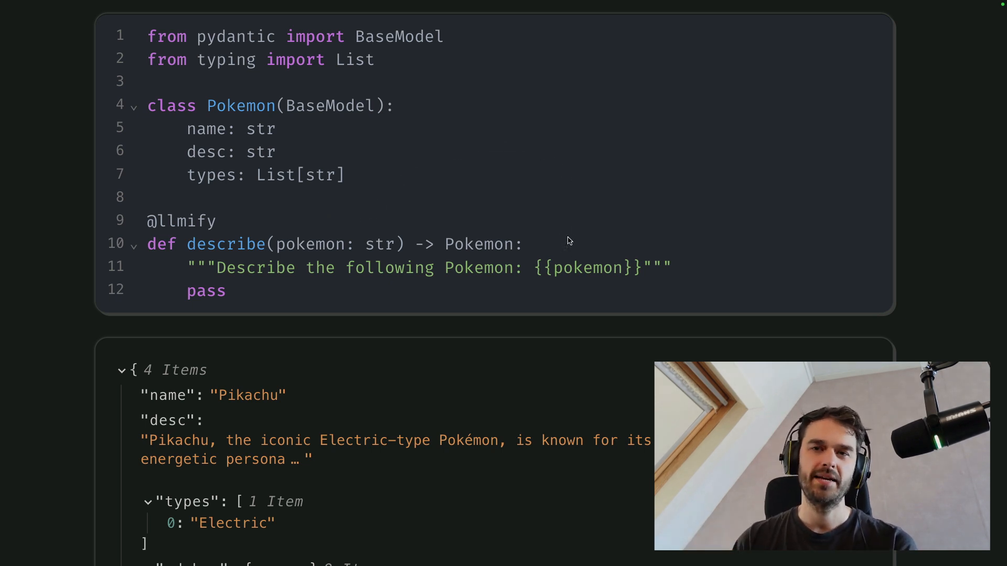
pyautogui.moveTo(538, 171)
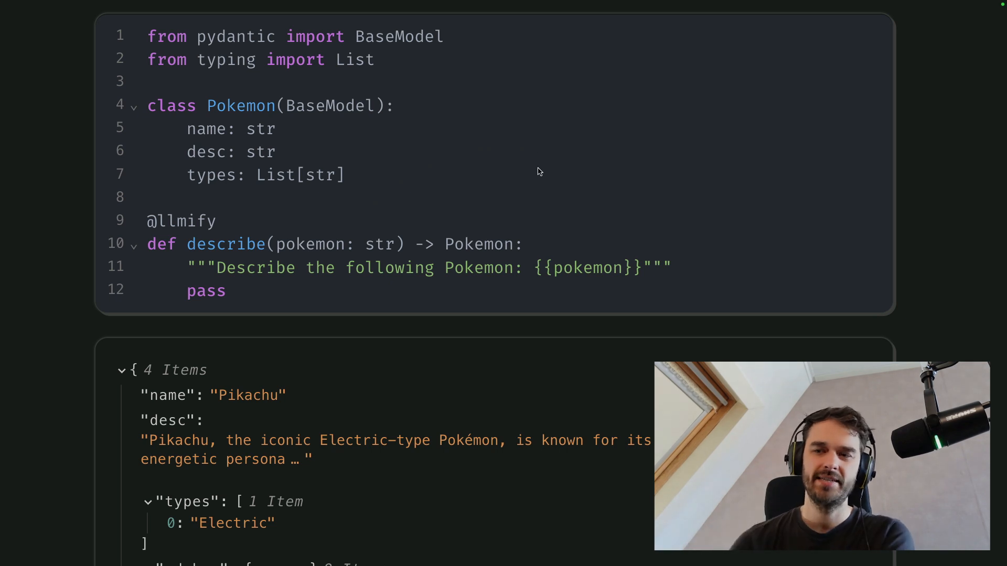
pyautogui.moveTo(588, 238)
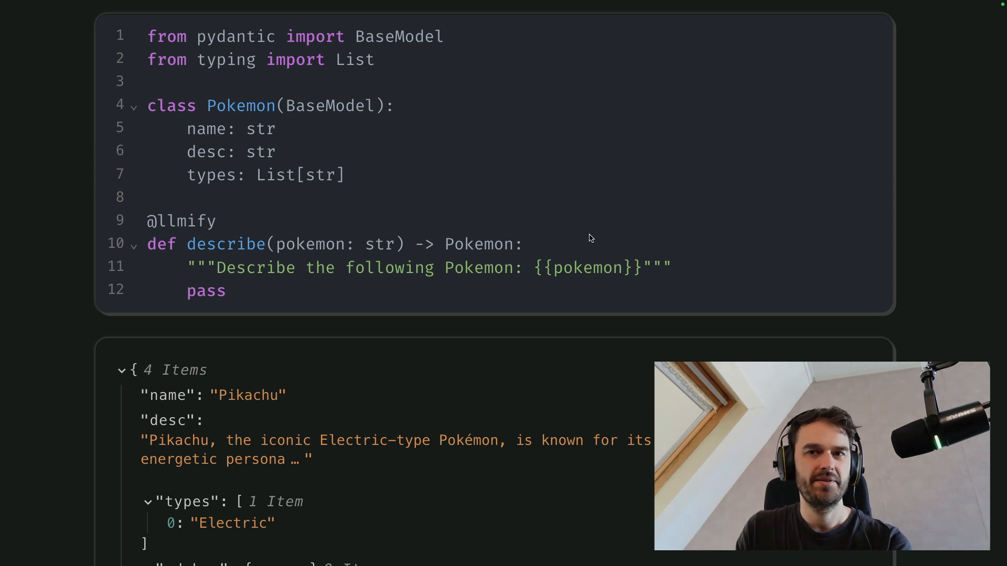
pyautogui.moveTo(536, 268)
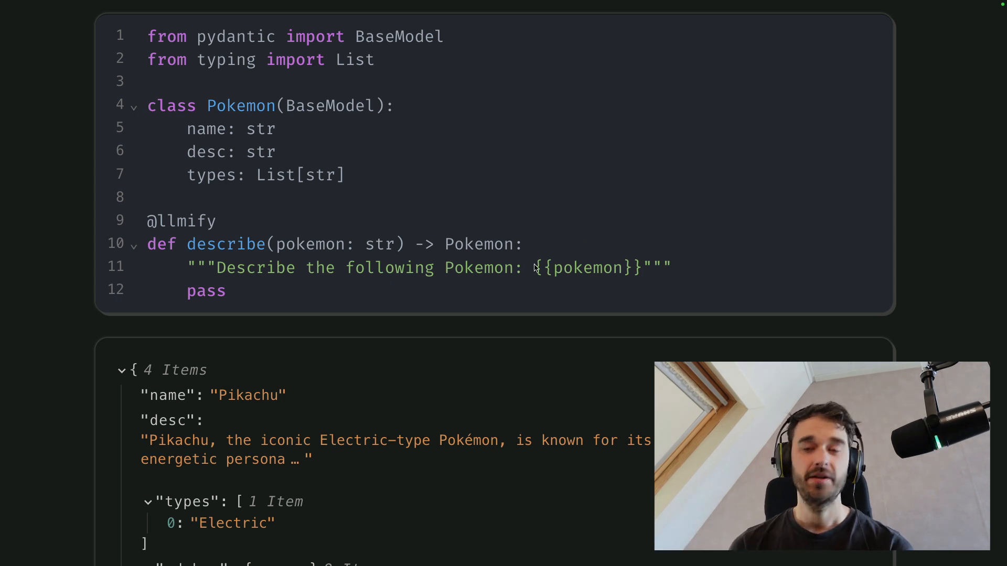
pyautogui.moveTo(538, 416)
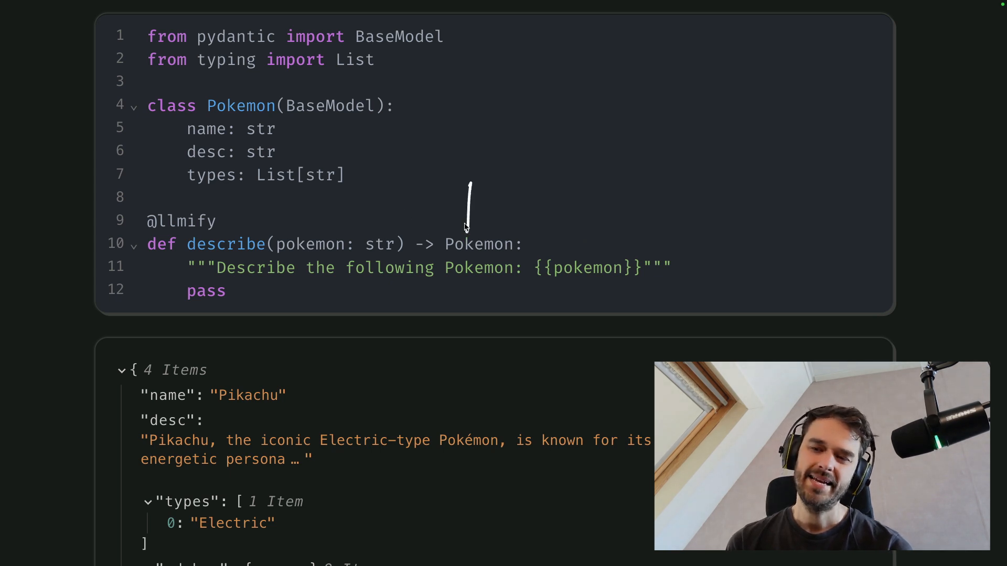
pyautogui.moveTo(121, 314)
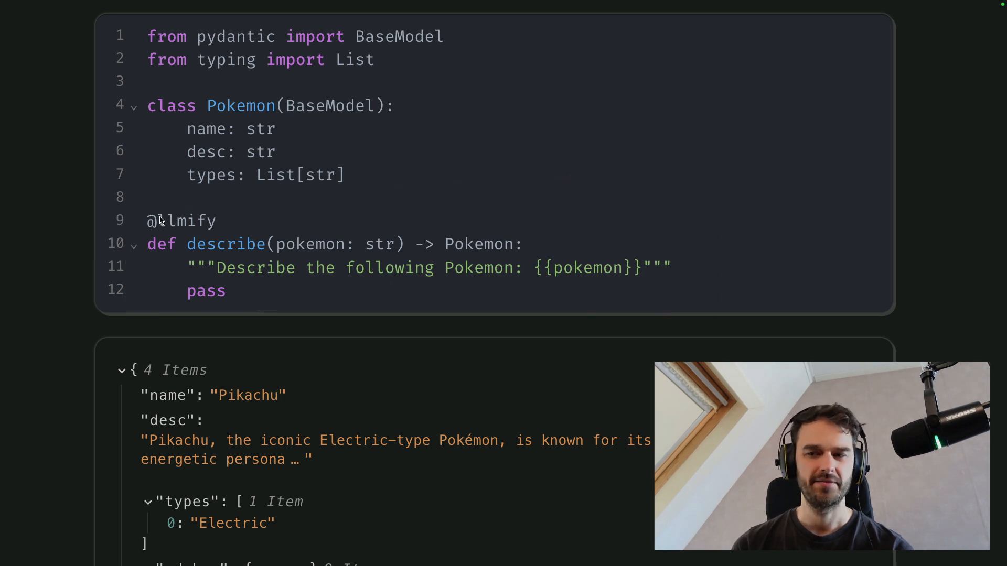
pyautogui.moveTo(486, 209)
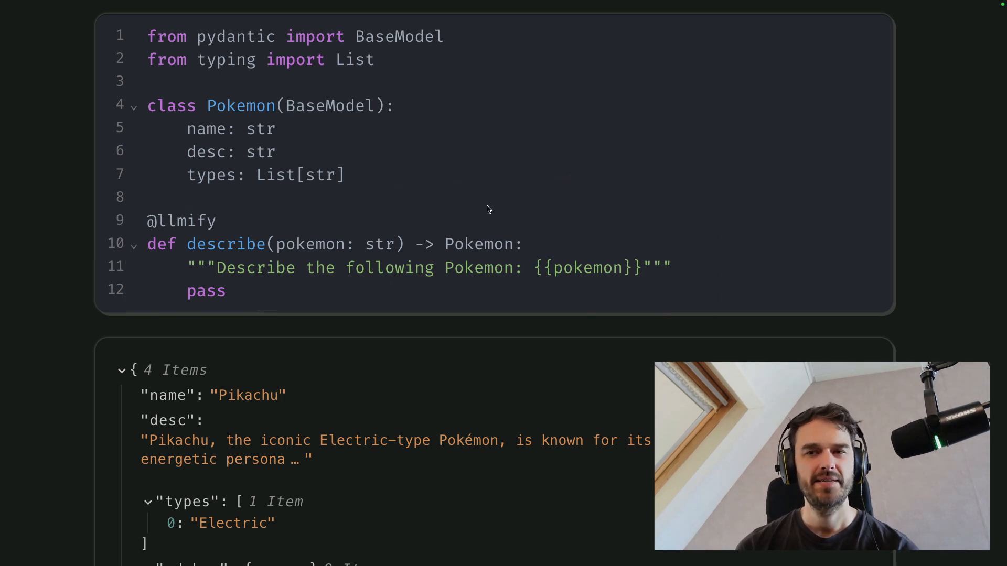
pyautogui.moveTo(467, 213)
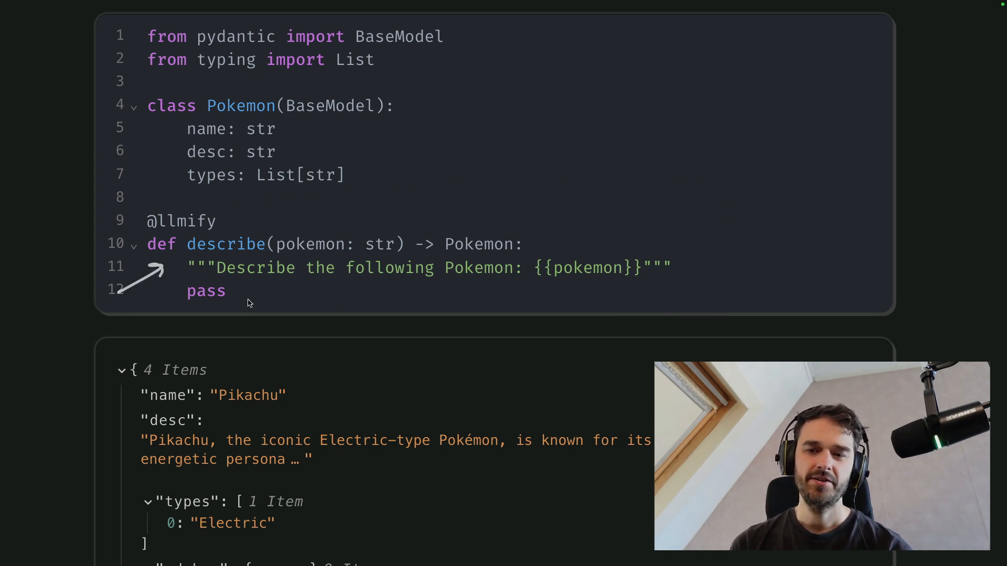
pyautogui.moveTo(209, 285)
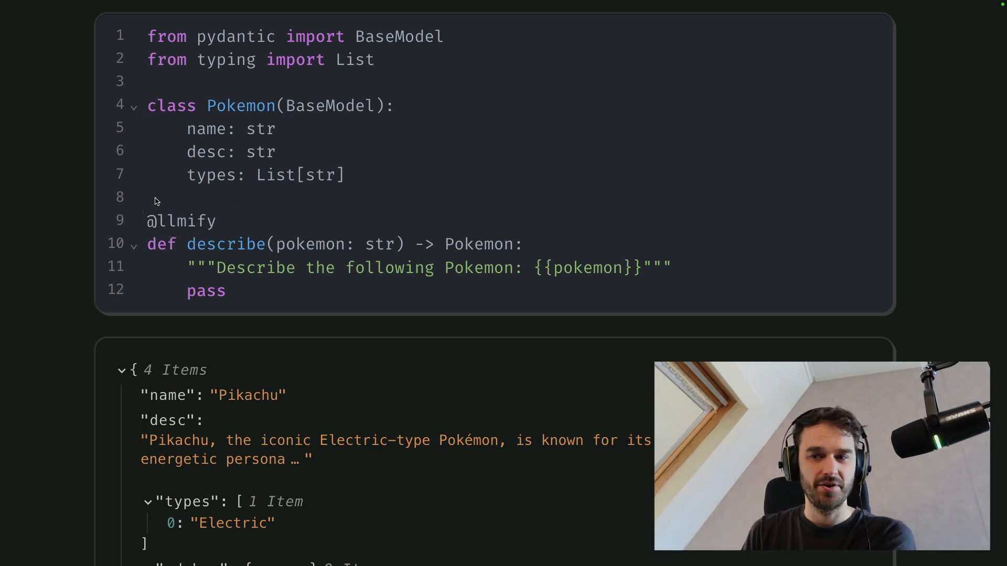
pyautogui.moveTo(291, 265)
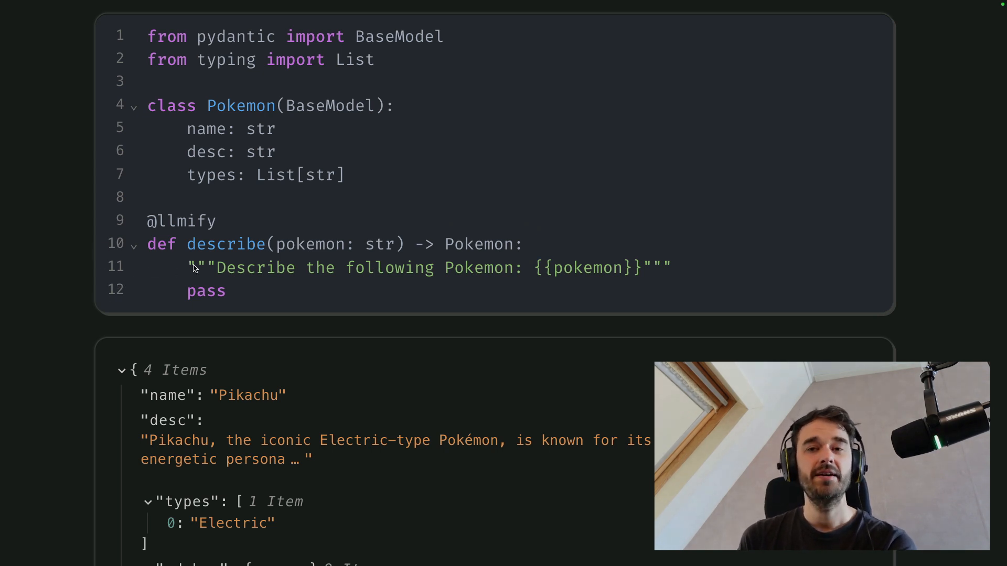
pyautogui.moveTo(149, 333)
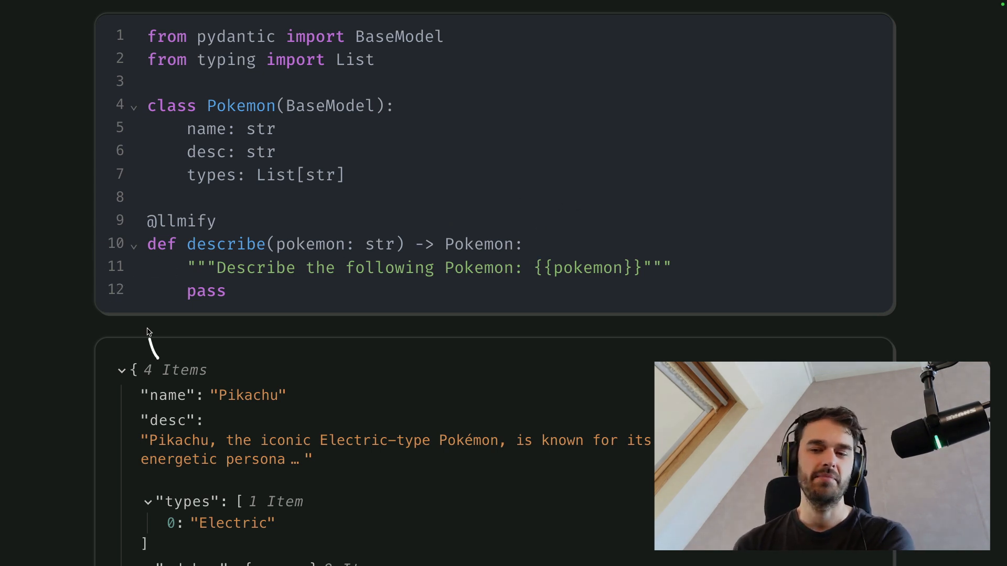
pyautogui.moveTo(257, 268)
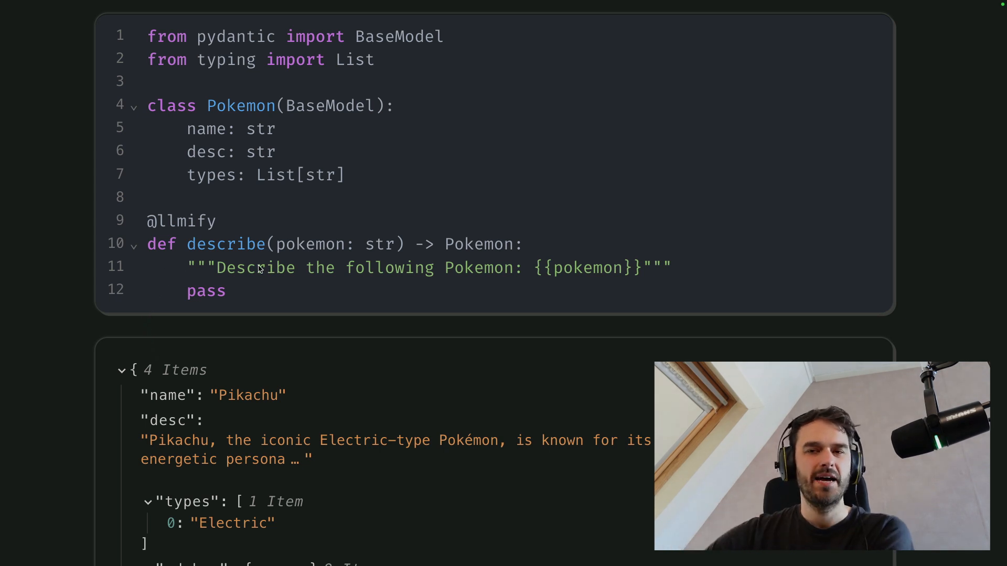
pyautogui.moveTo(619, 259)
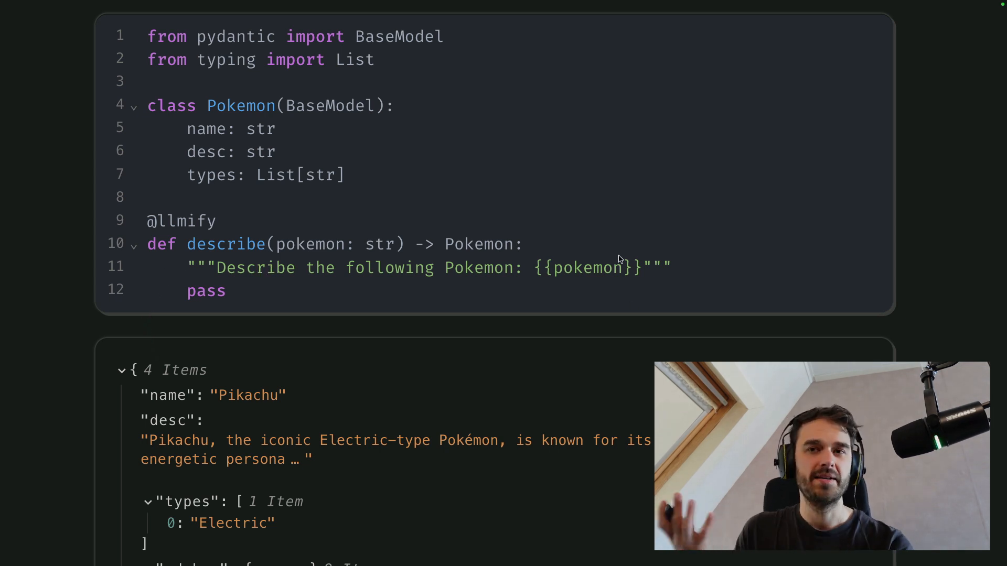
pyautogui.moveTo(507, 176)
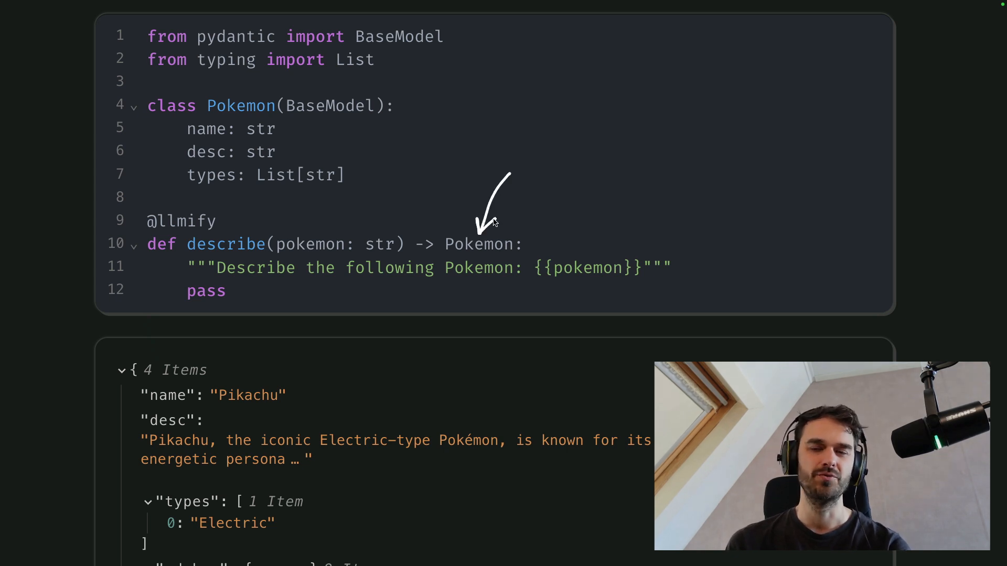
pyautogui.moveTo(630, 250)
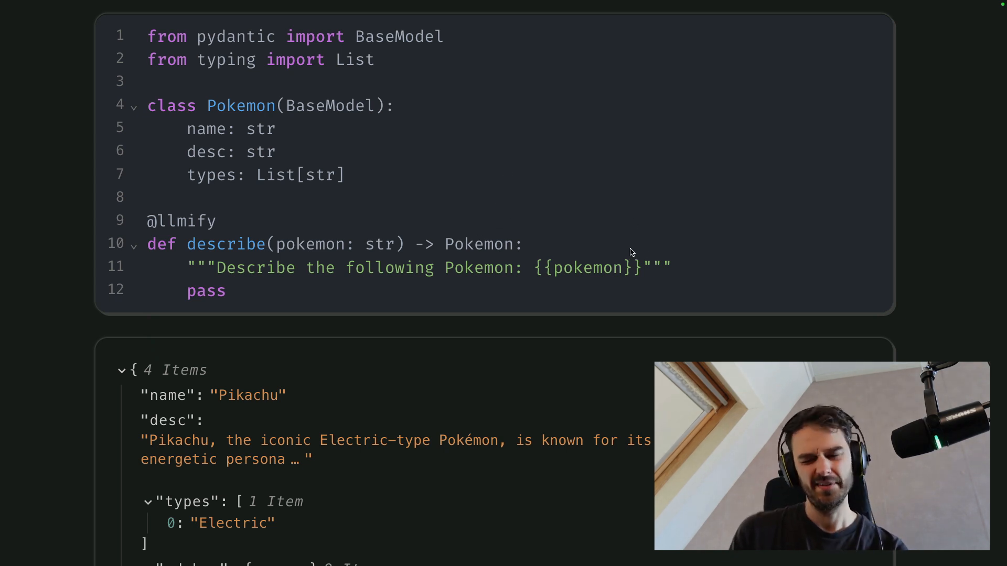
pyautogui.moveTo(466, 219)
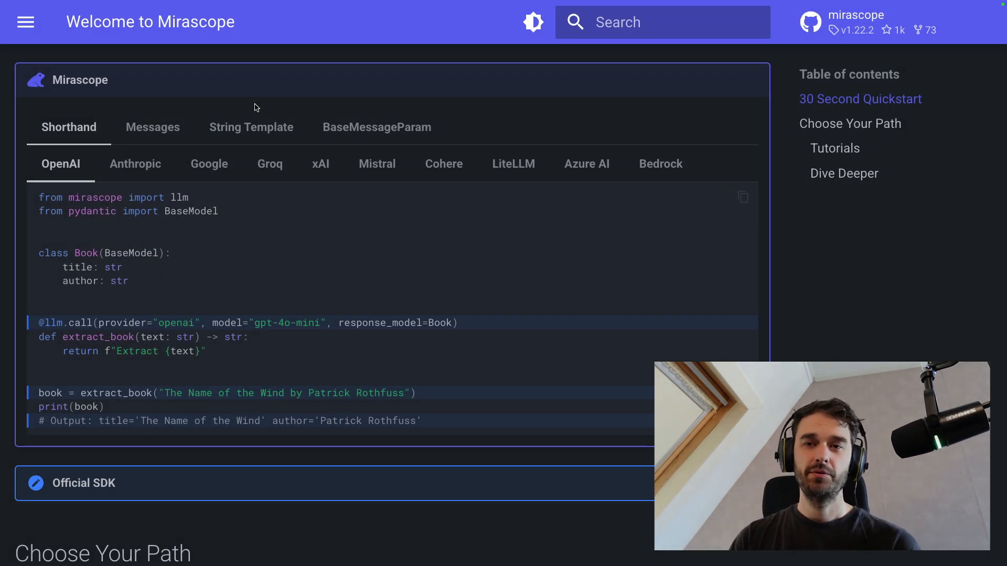
pyautogui.moveTo(200, 135)
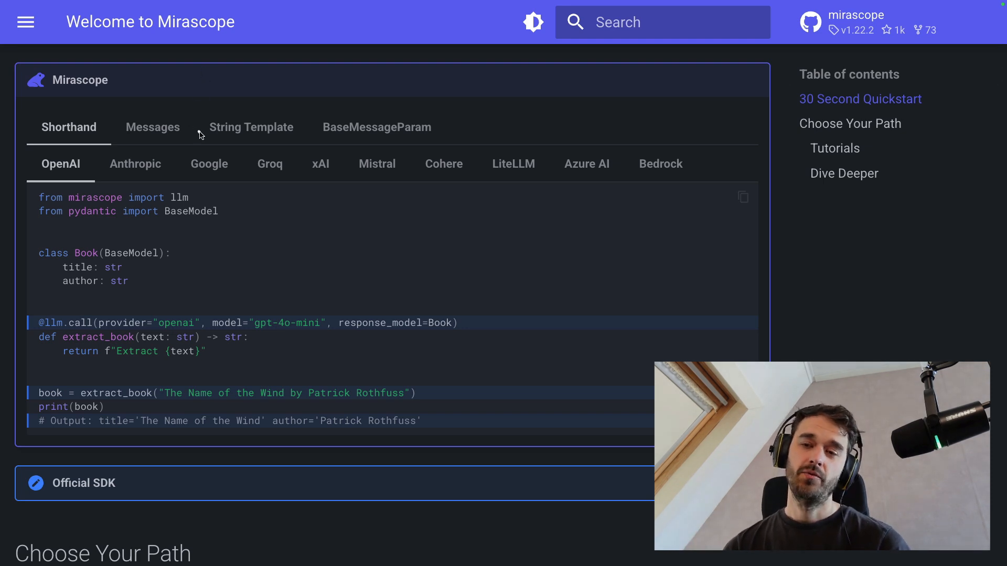
pyautogui.moveTo(524, 409)
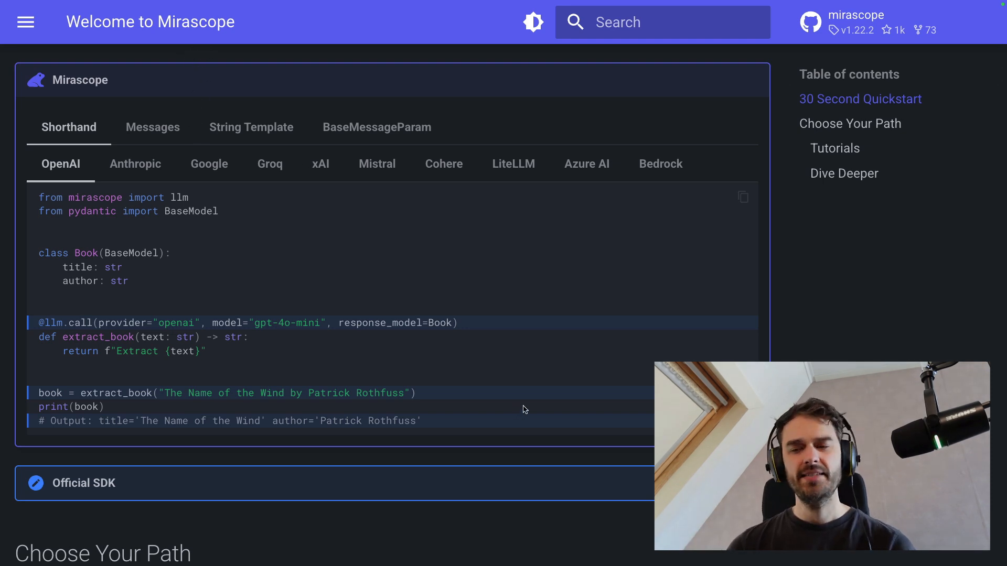
pyautogui.moveTo(572, 360)
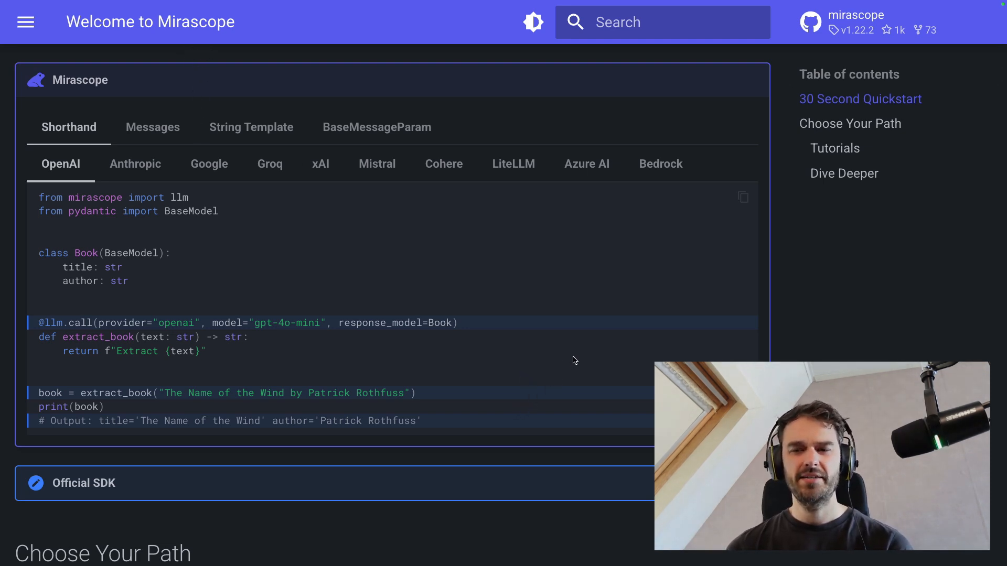
pyautogui.moveTo(531, 328)
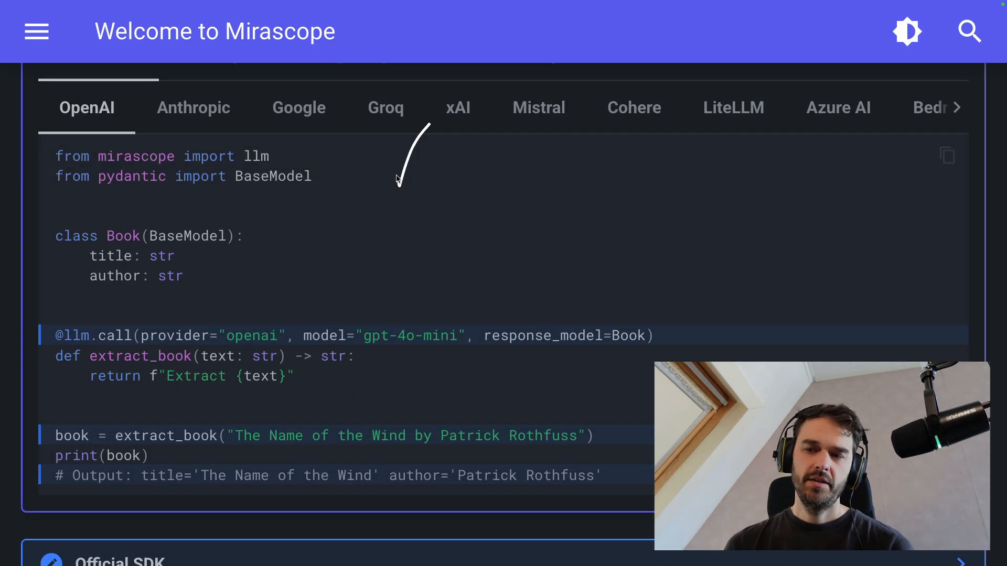
pyautogui.moveTo(270, 302)
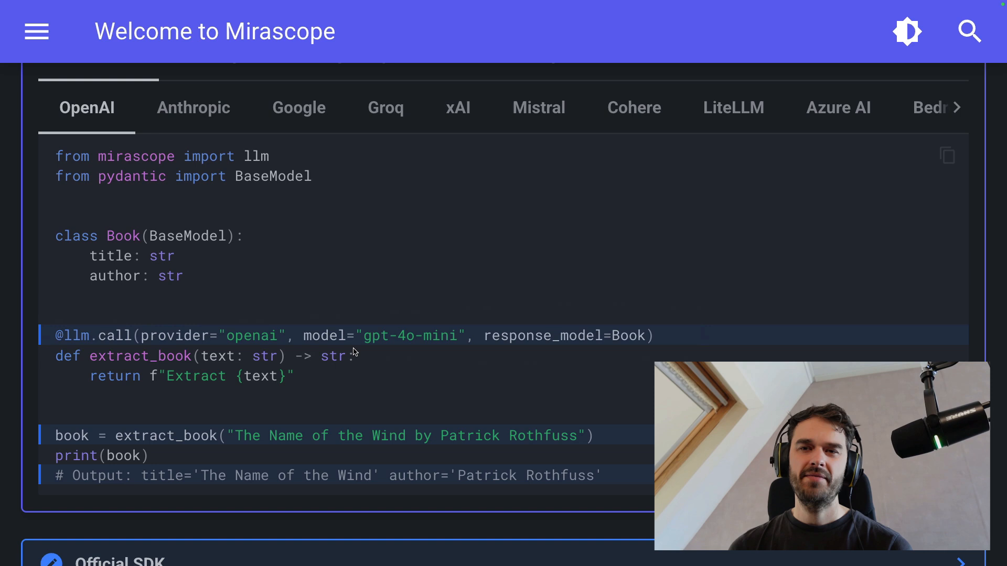
pyautogui.moveTo(321, 413)
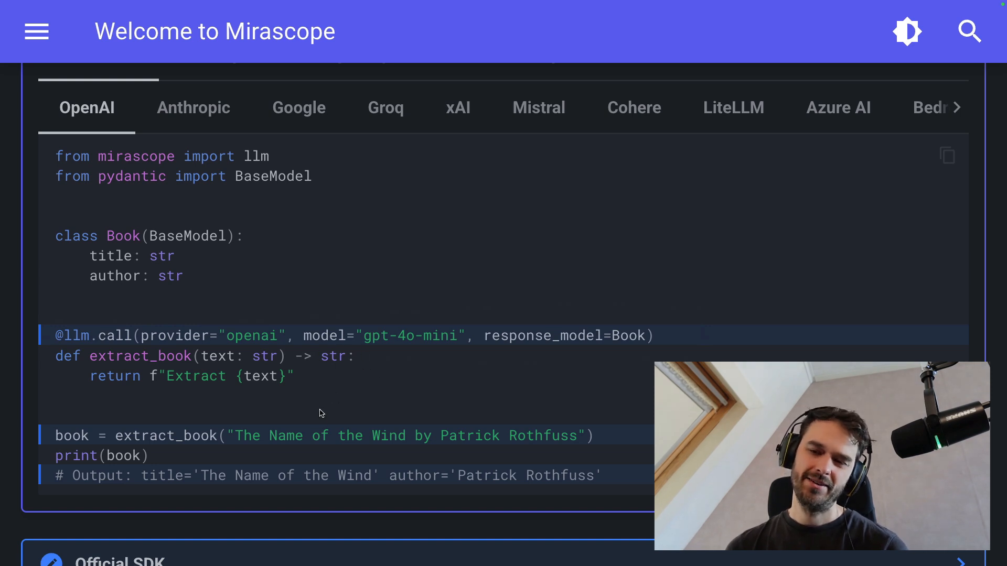
pyautogui.moveTo(554, 285)
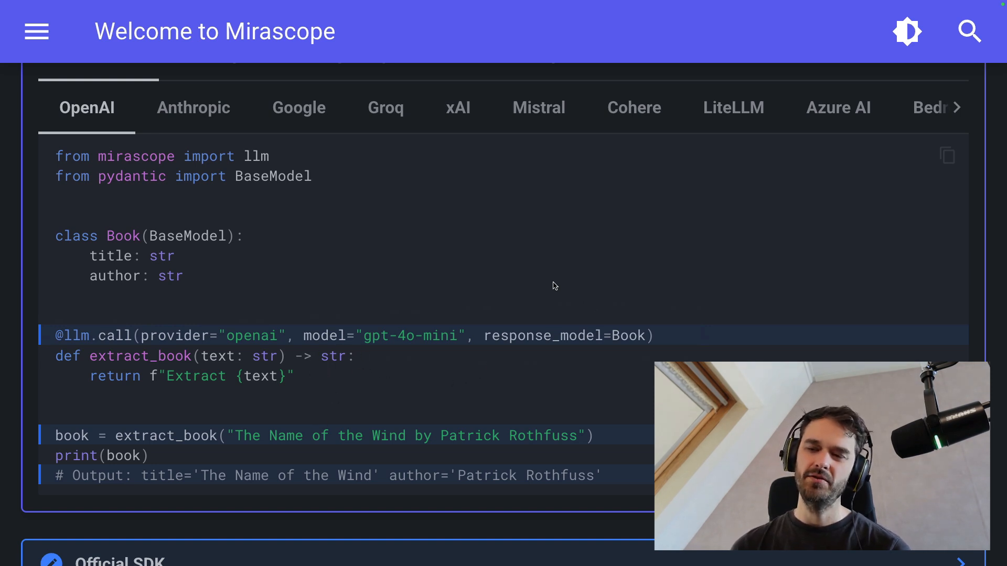
pyautogui.moveTo(619, 321)
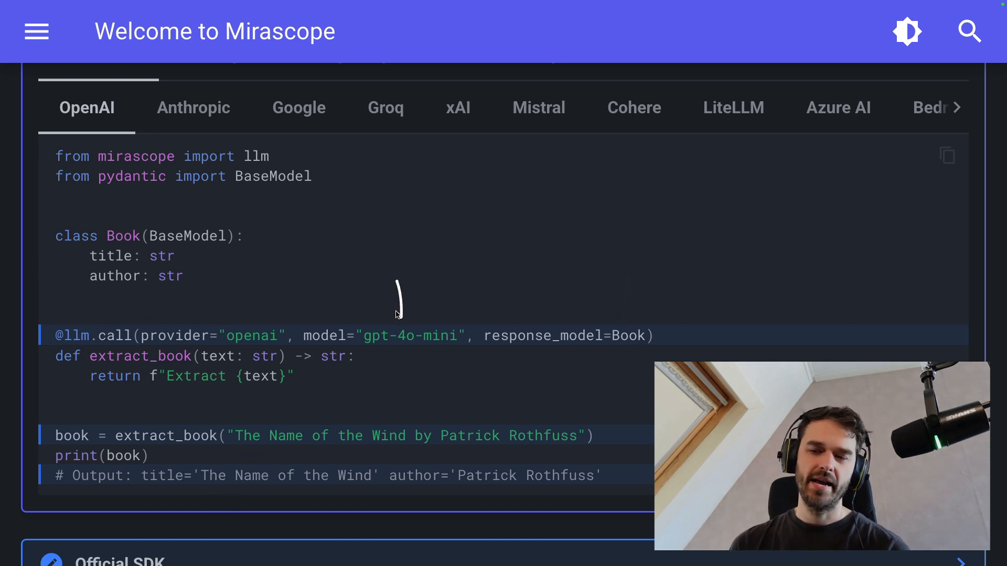
pyautogui.moveTo(530, 122)
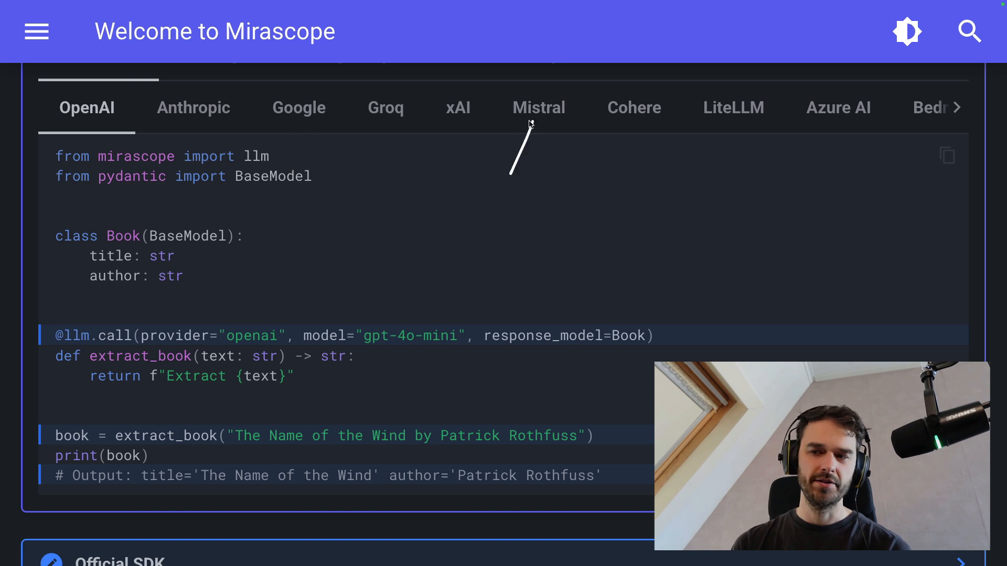
pyautogui.moveTo(380, 327)
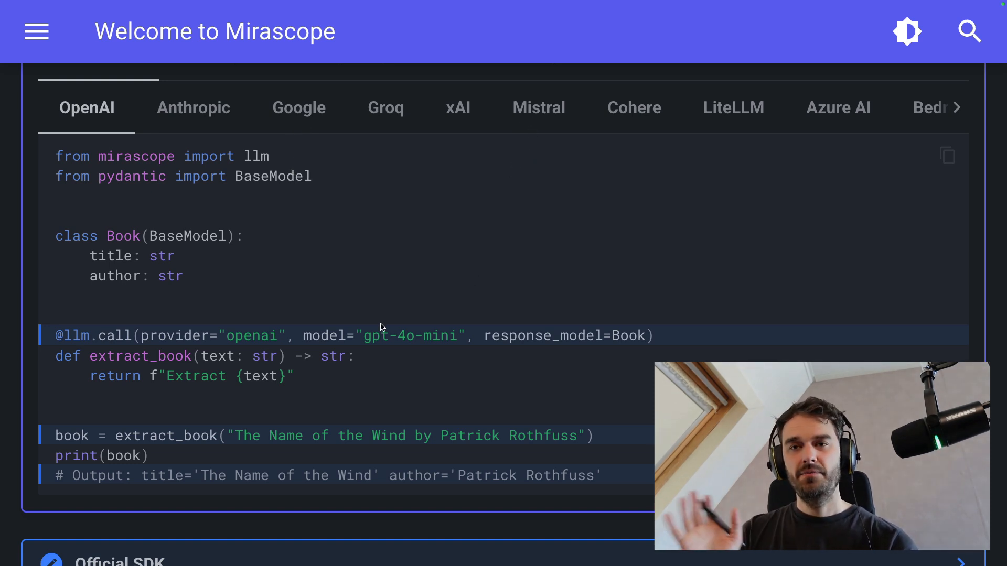
pyautogui.moveTo(208, 403)
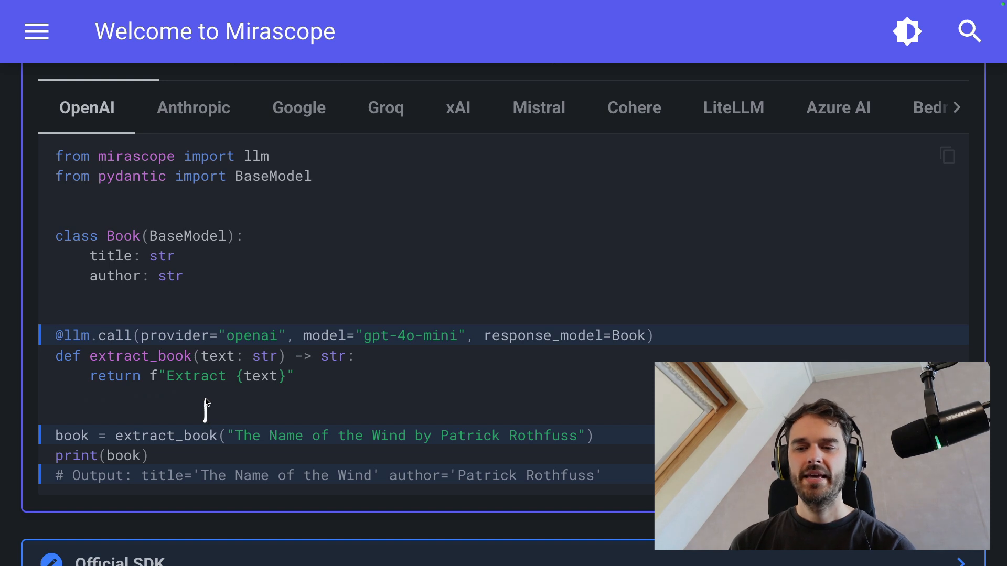
pyautogui.moveTo(314, 395)
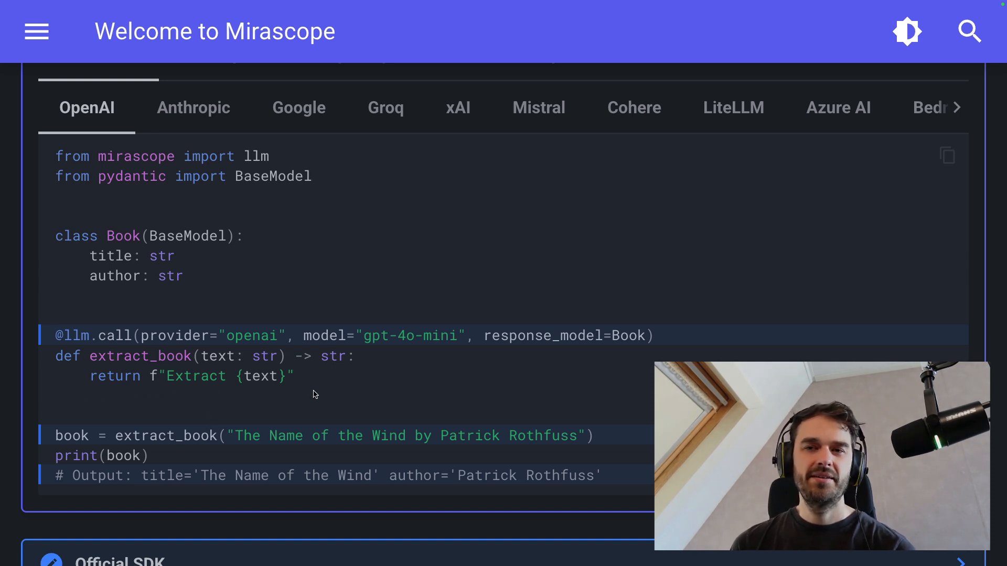
pyautogui.moveTo(280, 391)
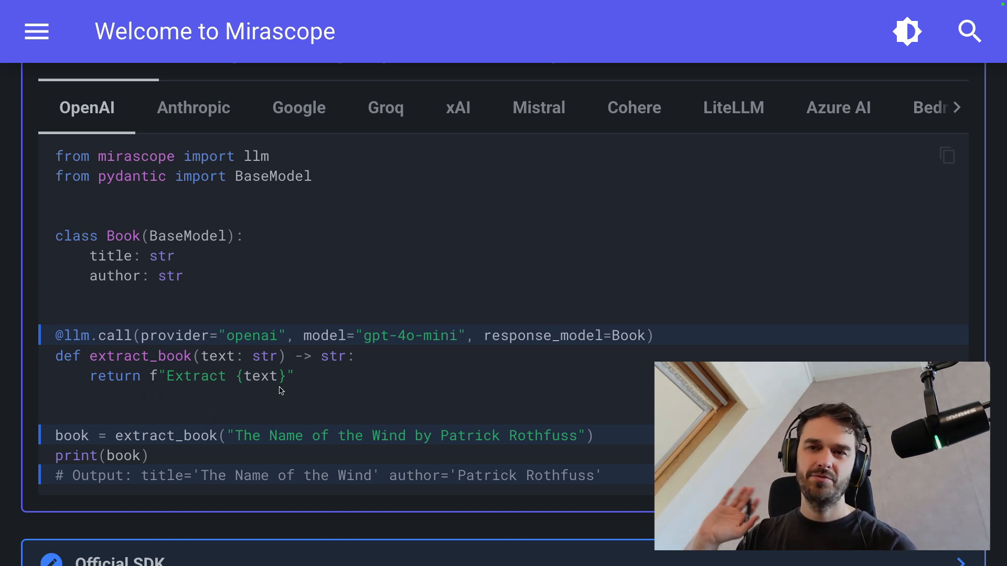
pyautogui.moveTo(494, 210)
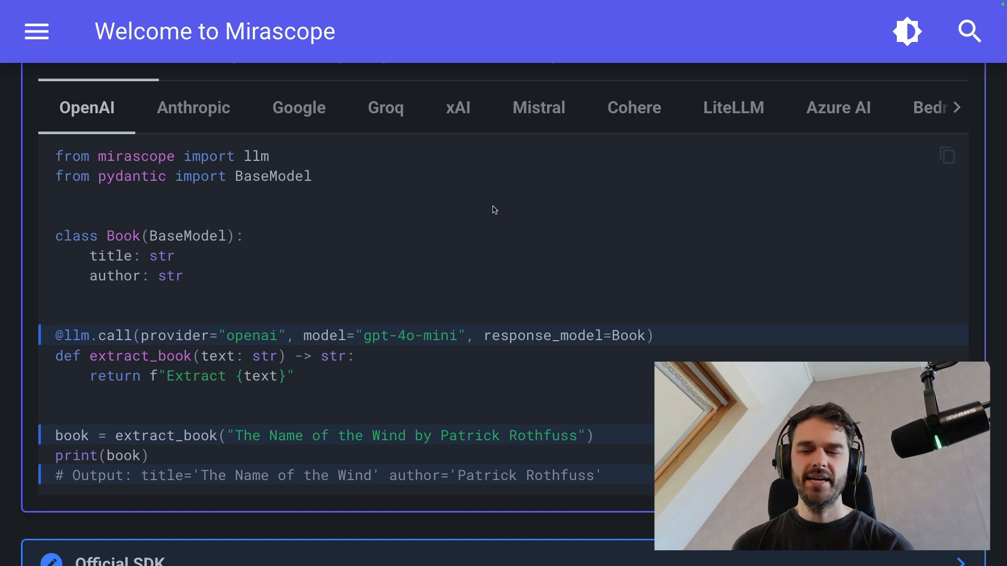
pyautogui.moveTo(358, 256)
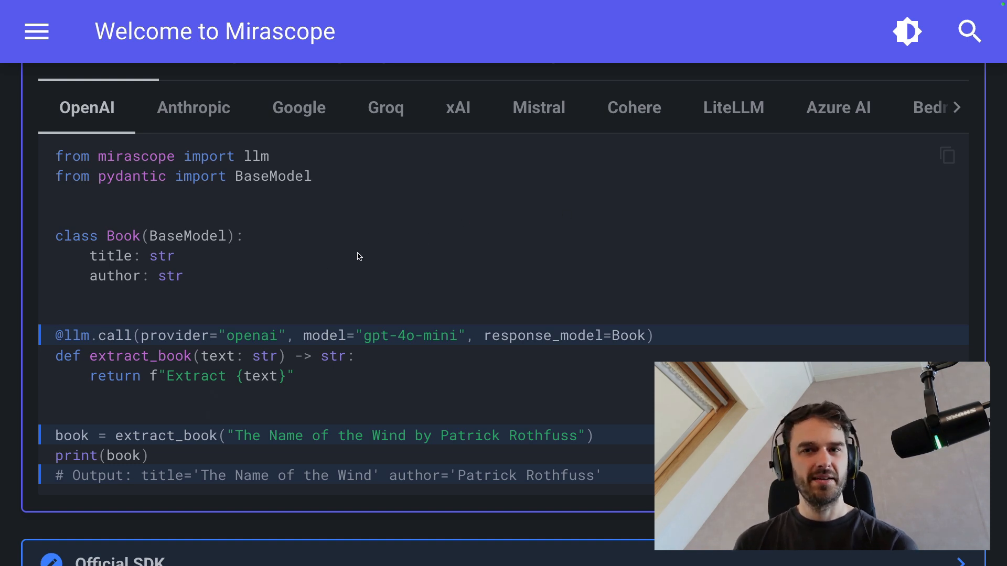
pyautogui.moveTo(374, 264)
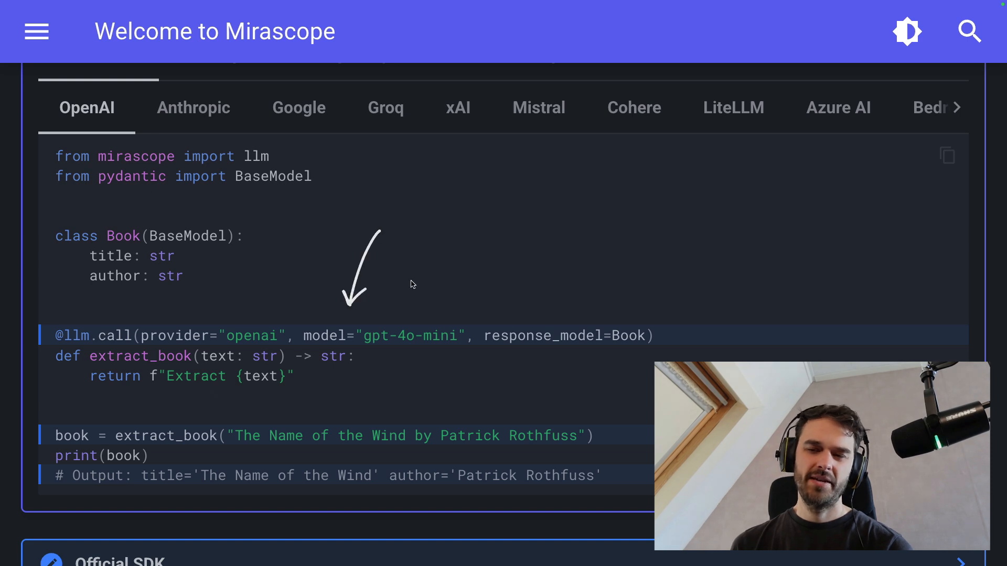
pyautogui.moveTo(339, 344)
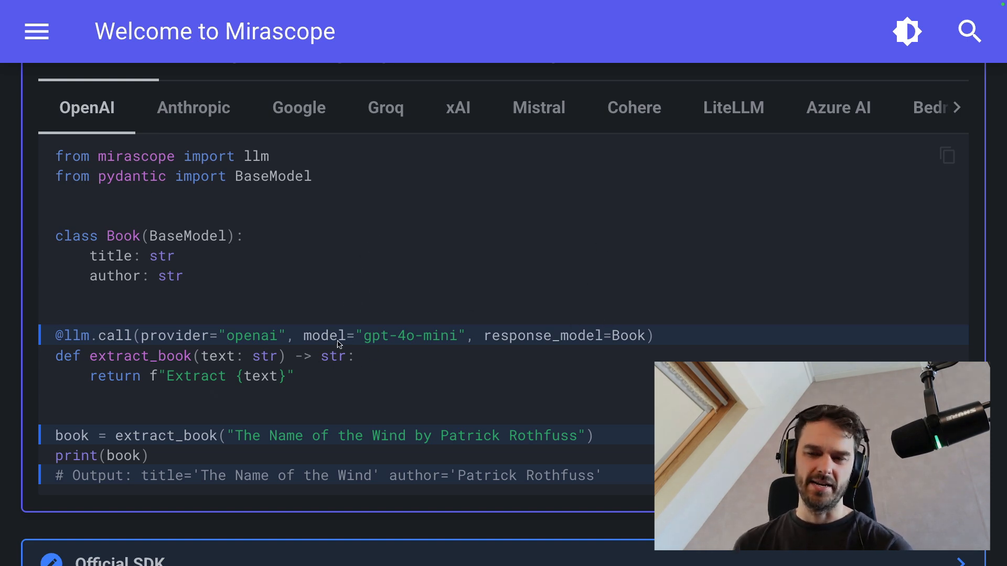
pyautogui.moveTo(53, 401)
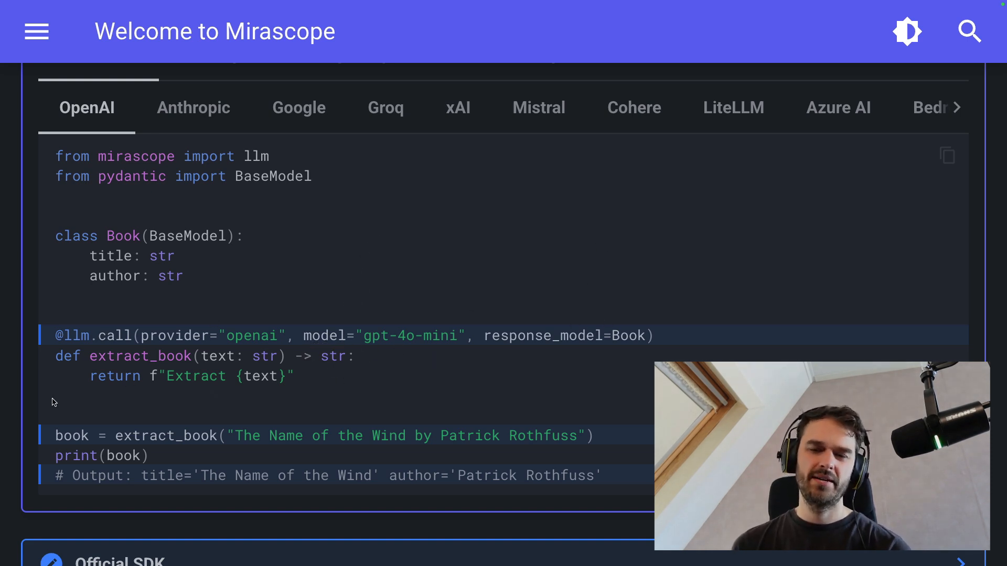
pyautogui.moveTo(136, 378)
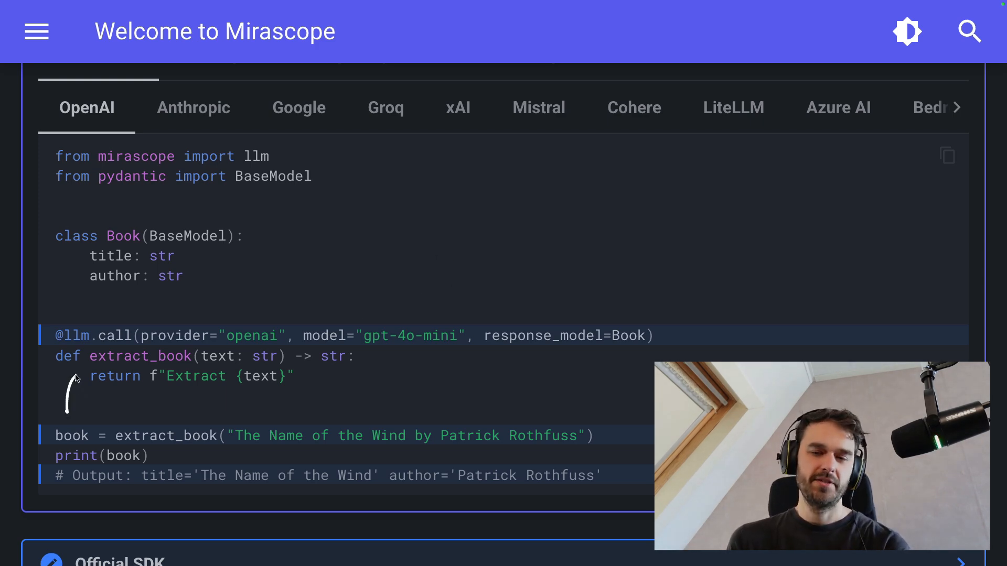
pyautogui.moveTo(577, 212)
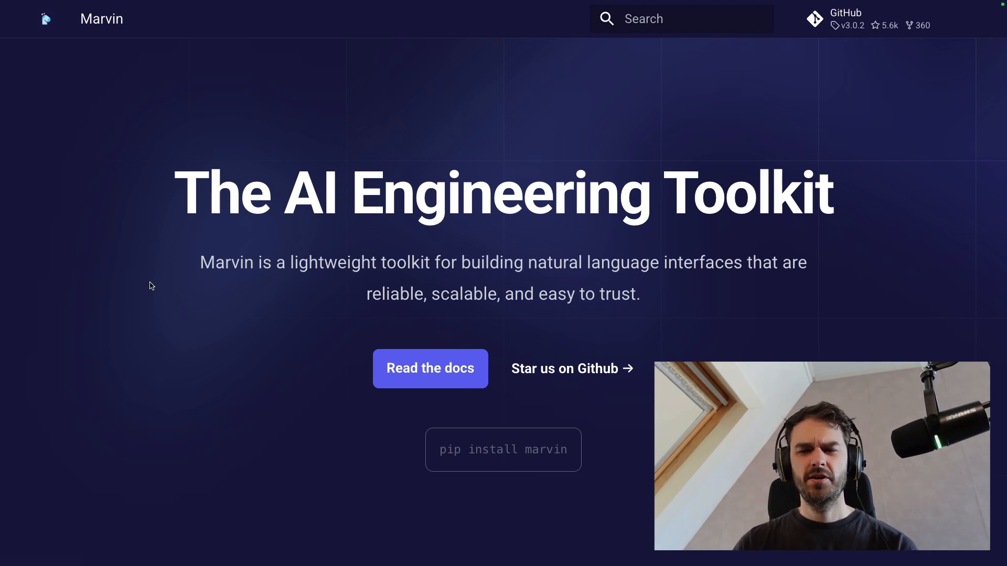
pyautogui.moveTo(370, 418)
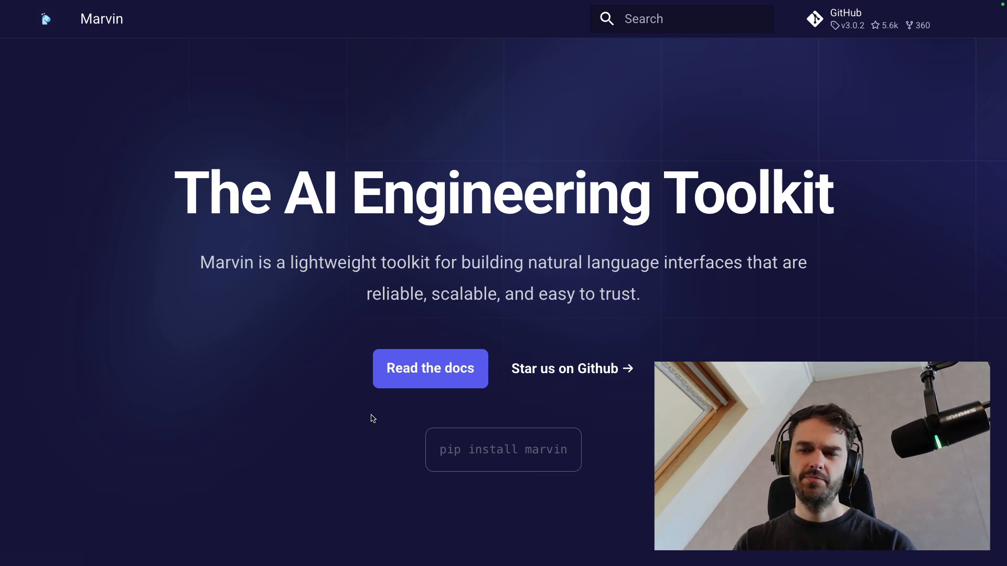
# Enter the Marvin docs via 'Read the docs' toward the Transforming to data page.
pyautogui.click(430, 368)
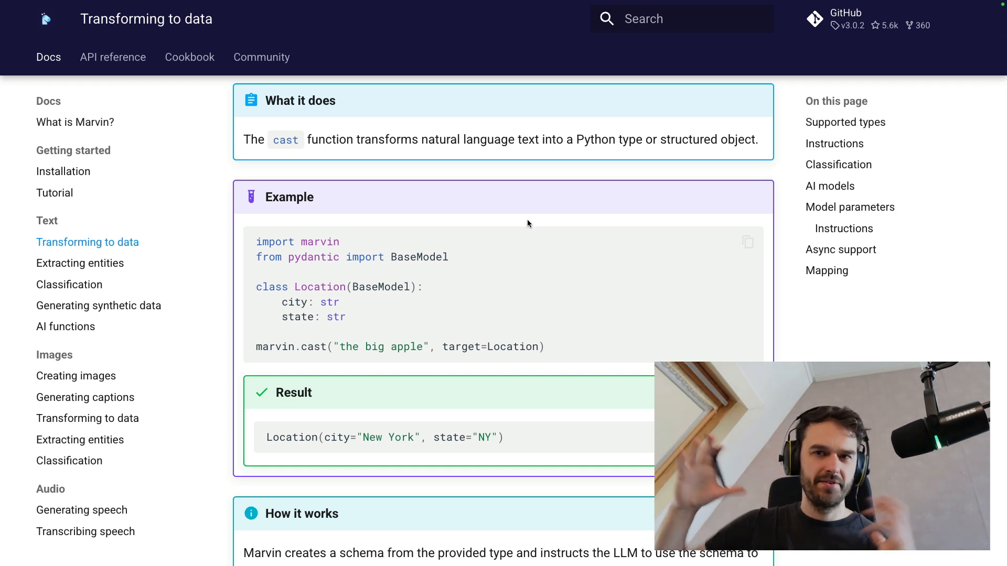
pyautogui.moveTo(450, 161)
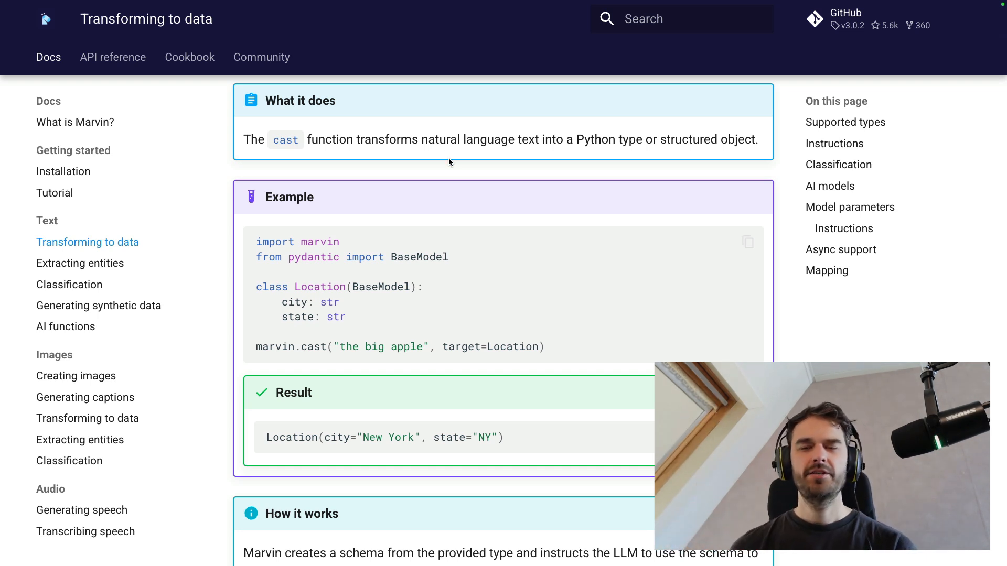
pyautogui.moveTo(338, 287)
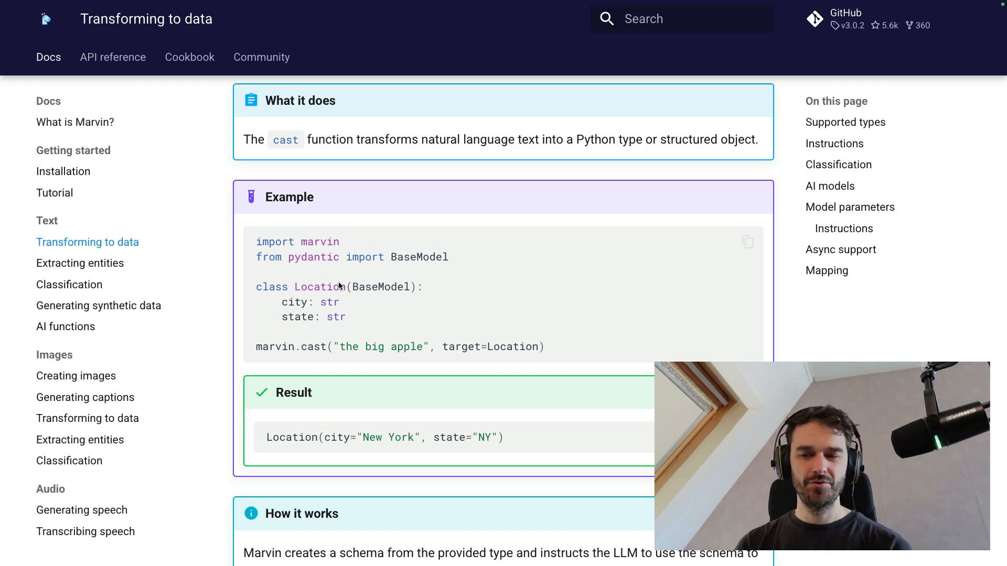
pyautogui.moveTo(339, 420)
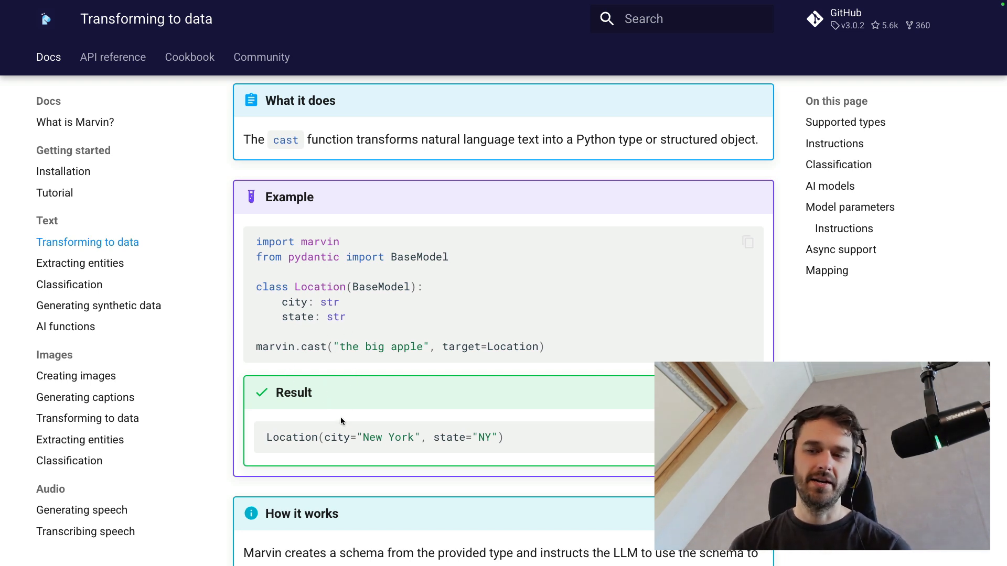
pyautogui.moveTo(440, 191)
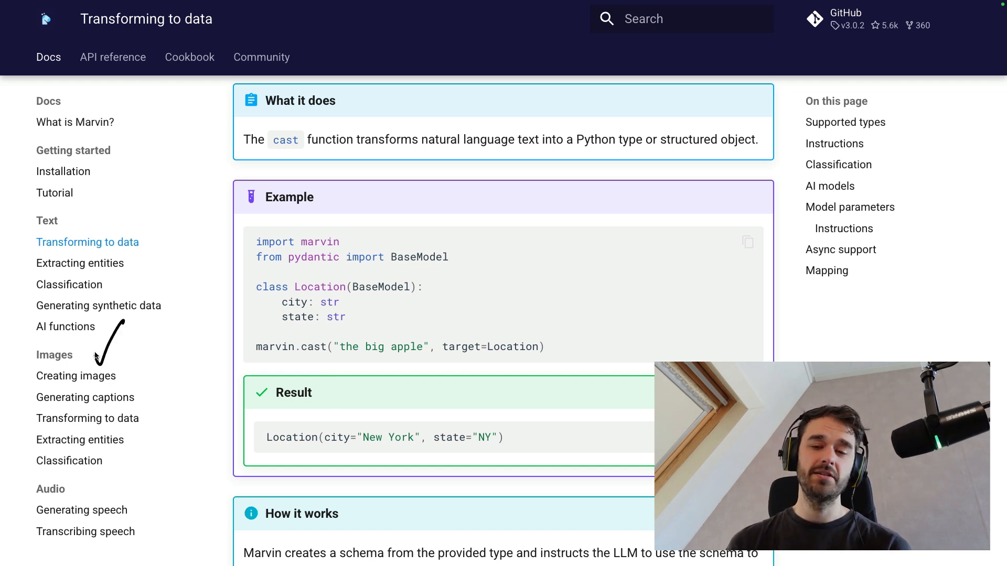
pyautogui.moveTo(134, 482)
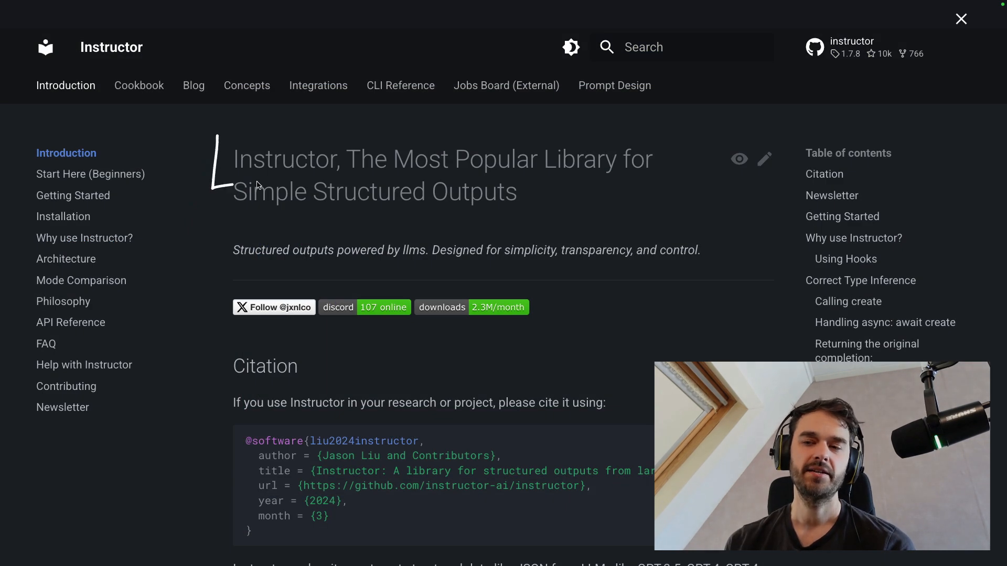
pyautogui.moveTo(230, 132)
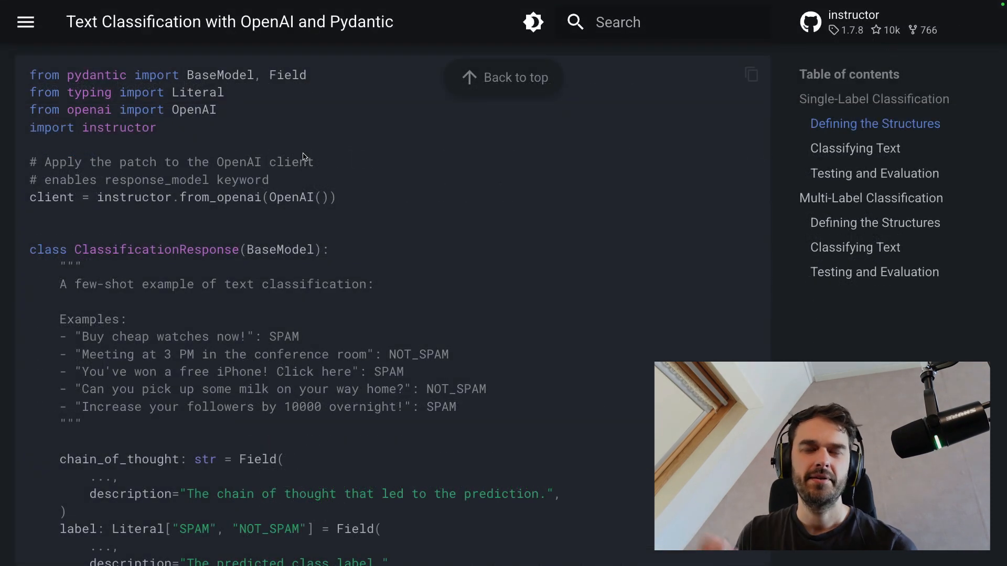
pyautogui.moveTo(262, 120)
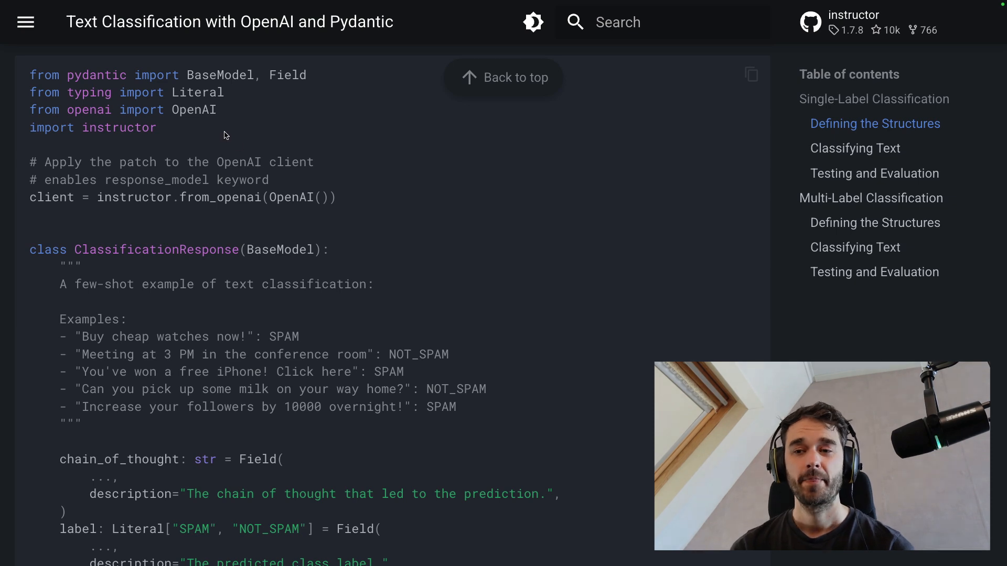
pyautogui.moveTo(302, 136)
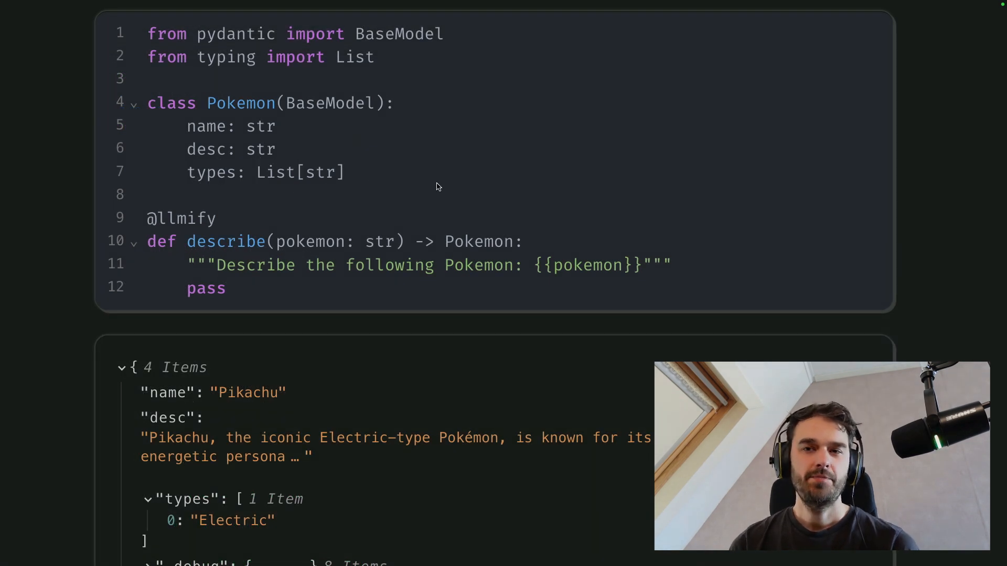
pyautogui.moveTo(136, 245)
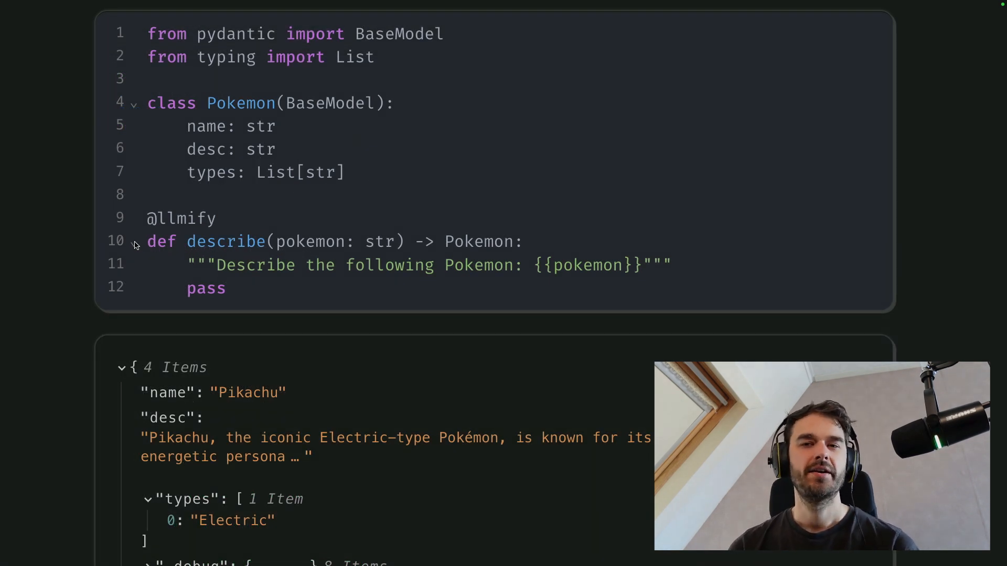
pyautogui.moveTo(70, 341)
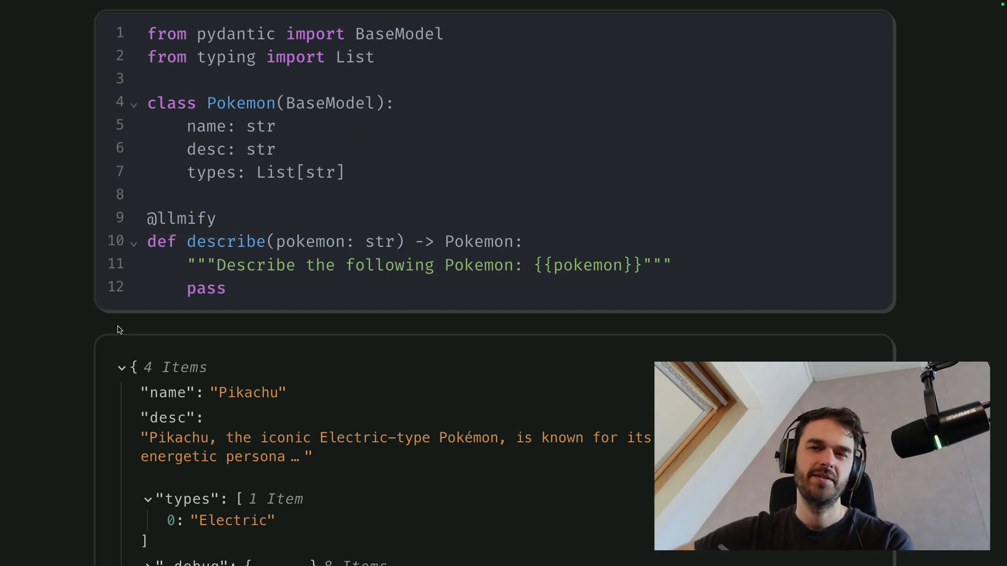
pyautogui.moveTo(420, 199)
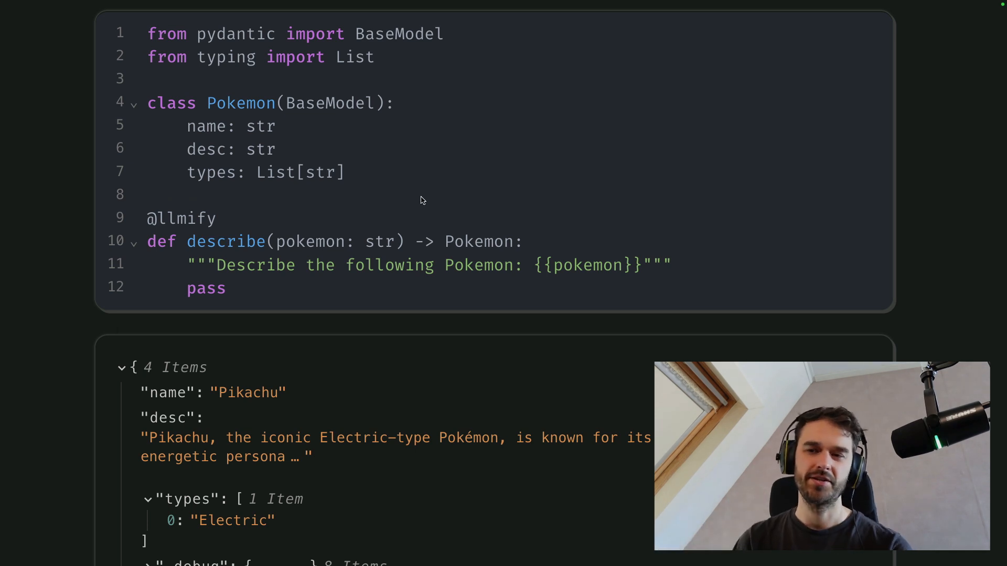
pyautogui.moveTo(105, 323)
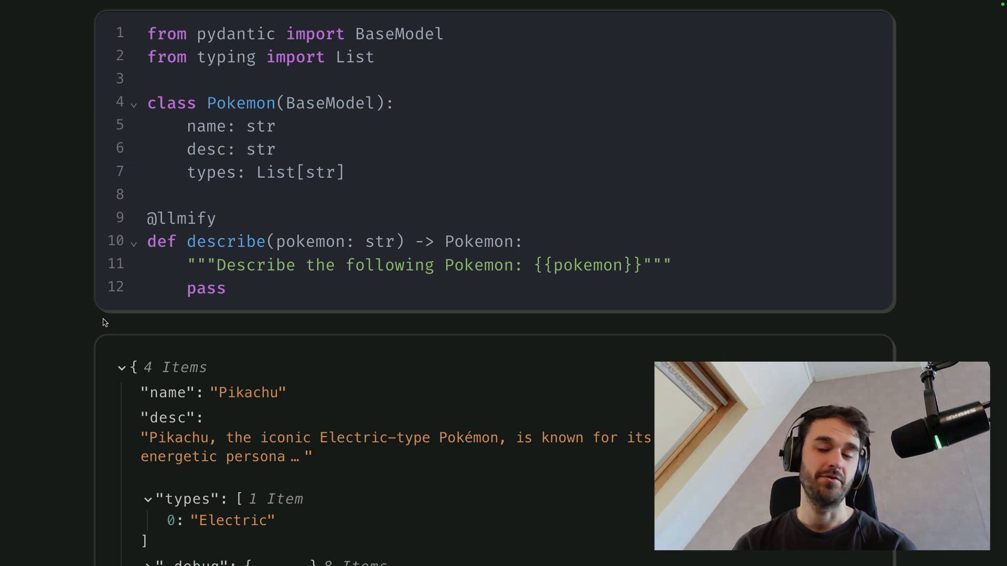
pyautogui.moveTo(185, 279)
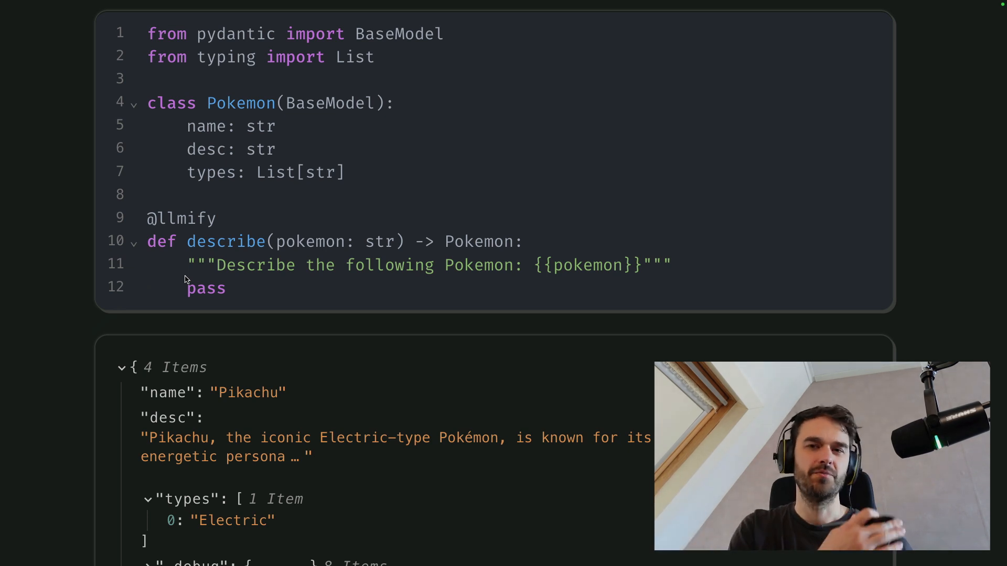
pyautogui.scroll(3)
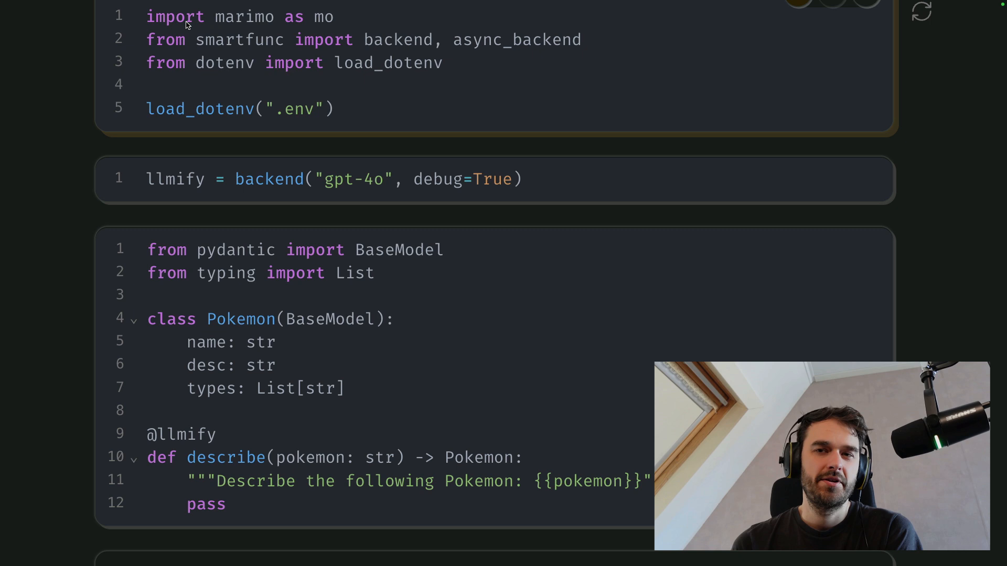
pyautogui.moveTo(369, 31)
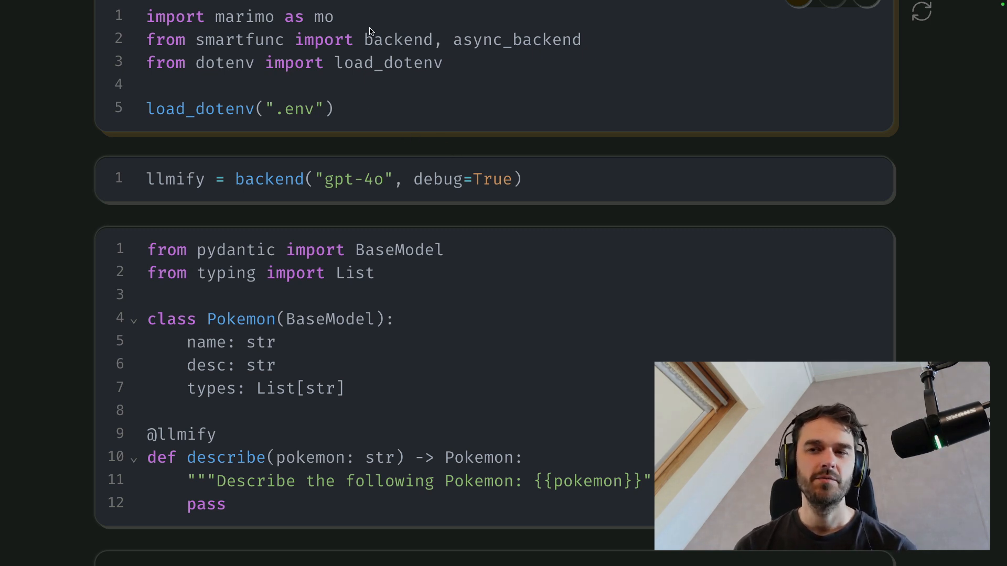
pyautogui.moveTo(474, 49)
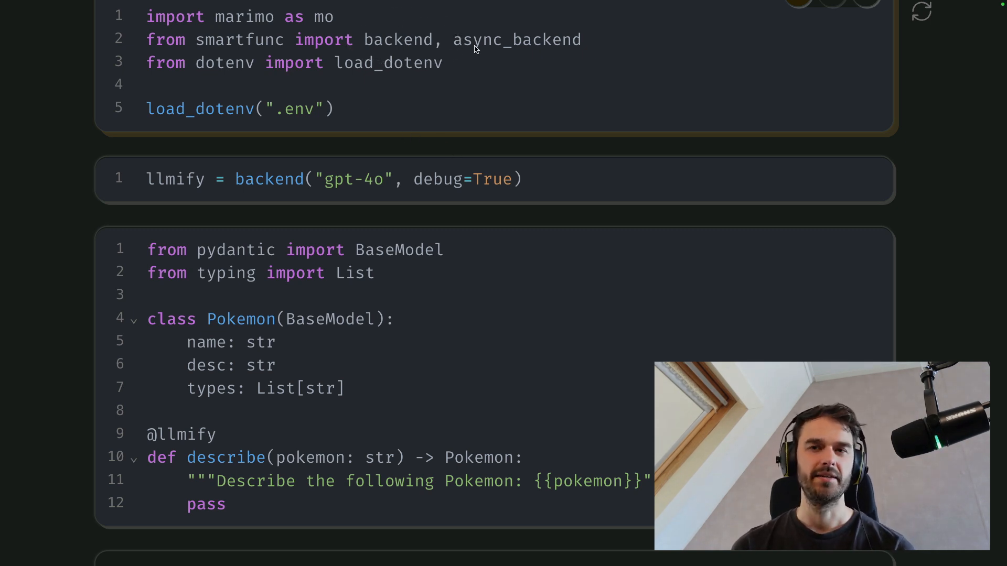